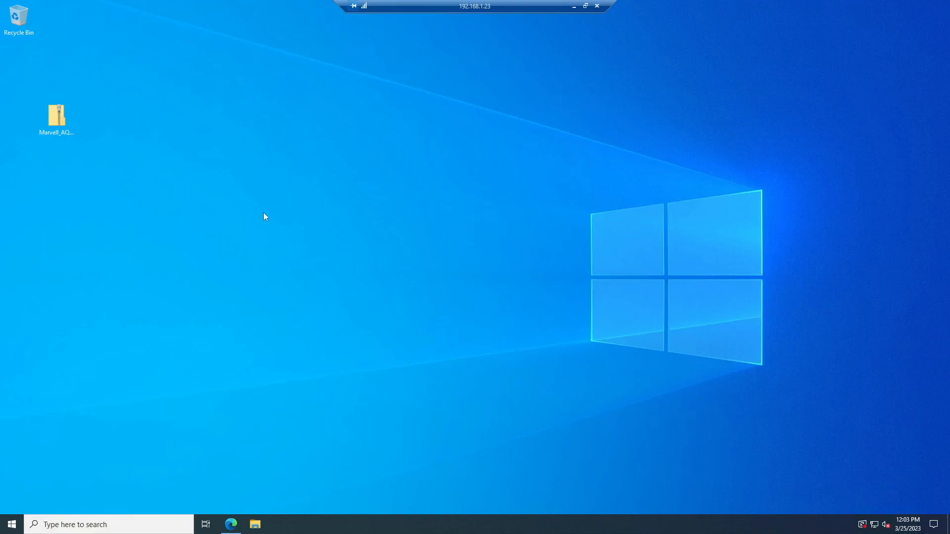
mouse_move(371, 248)
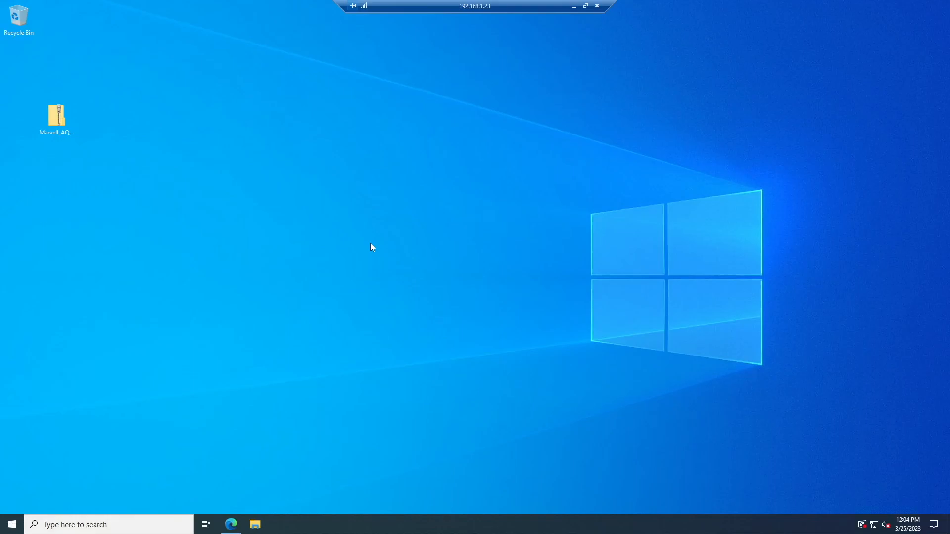
- Open File Explorer from the taskbar, showing Quick access folders and drives
click(254, 524)
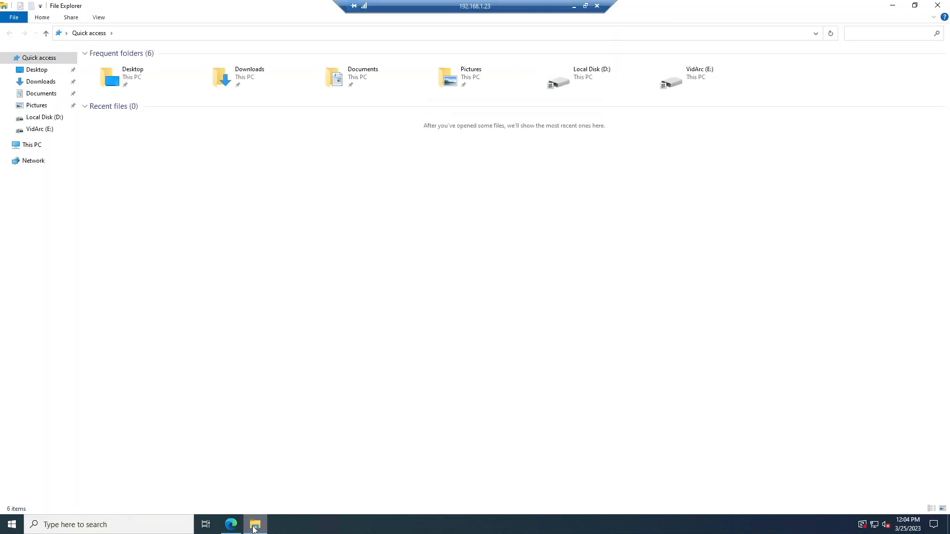
- Copy the MacriumRescue64 10G SMB disc image from F:\Software\Setup Disks to the desktop
click(141, 78)
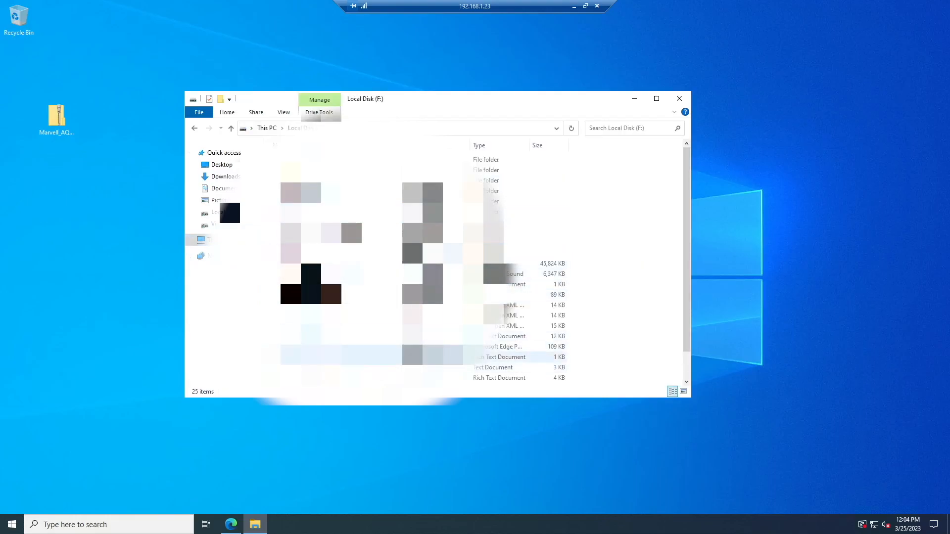
click(509, 326)
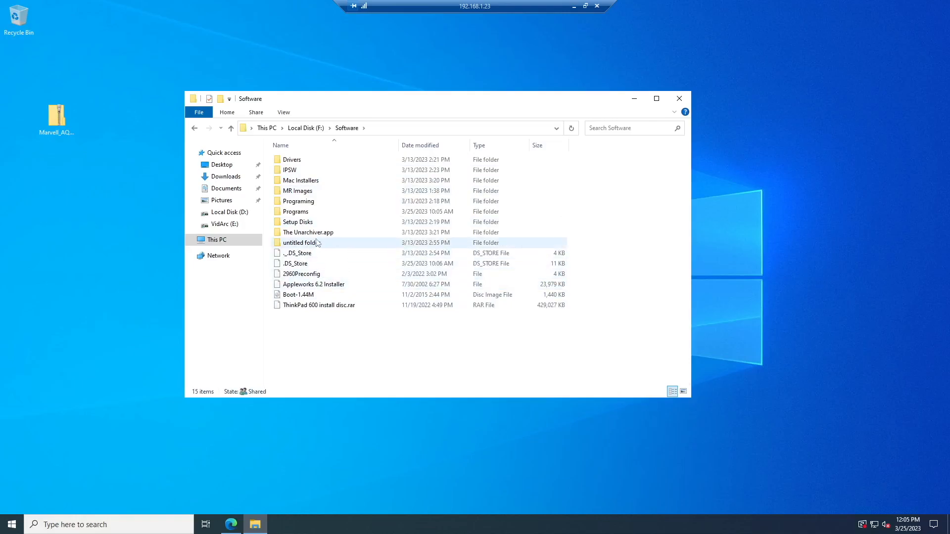
double_click(298, 242)
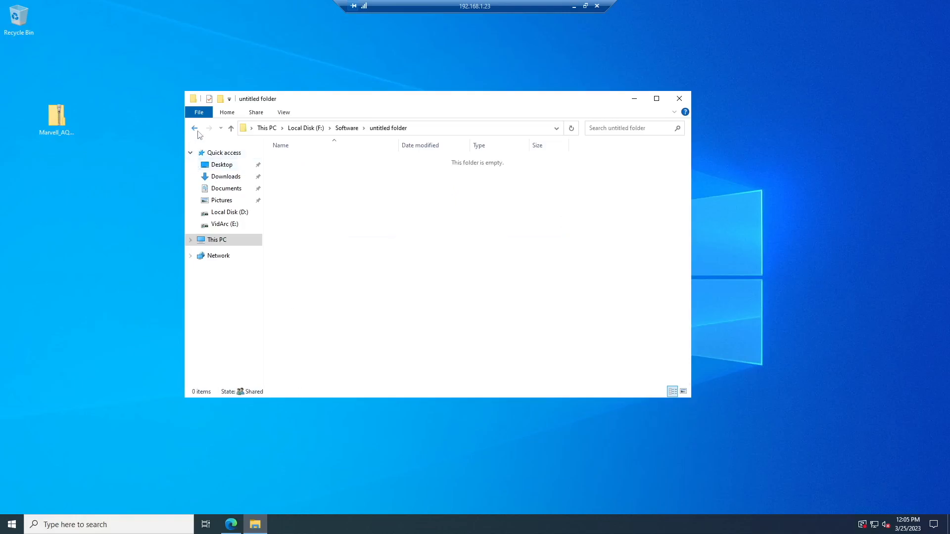
click(195, 128)
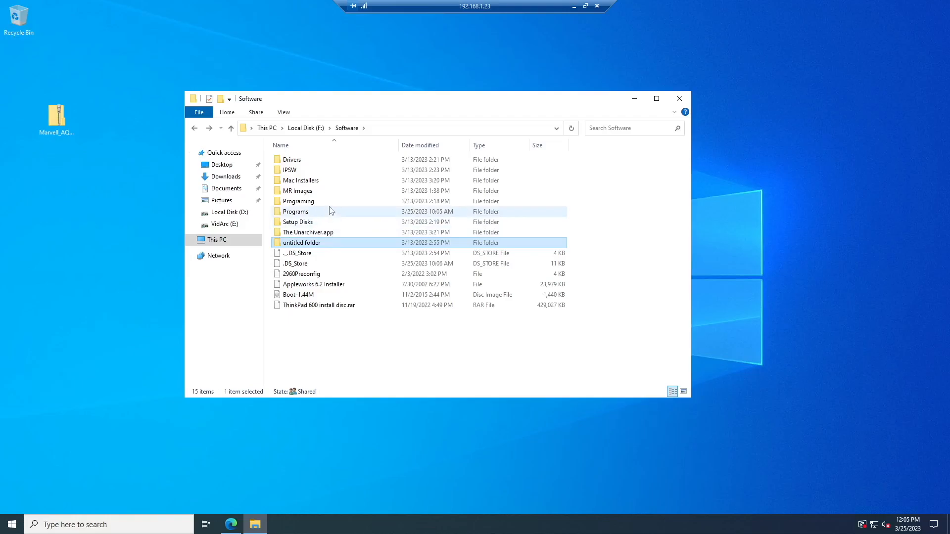
double_click(298, 221)
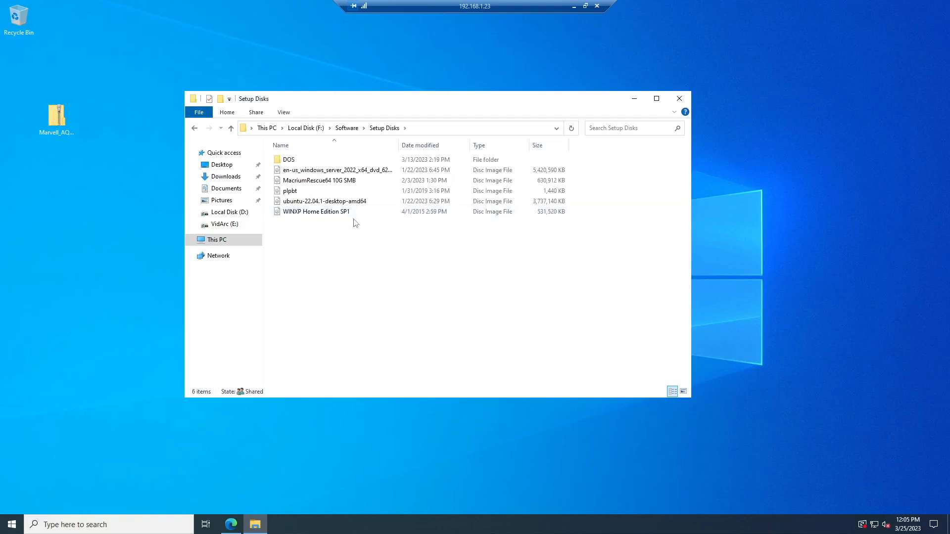
right_click(318, 180)
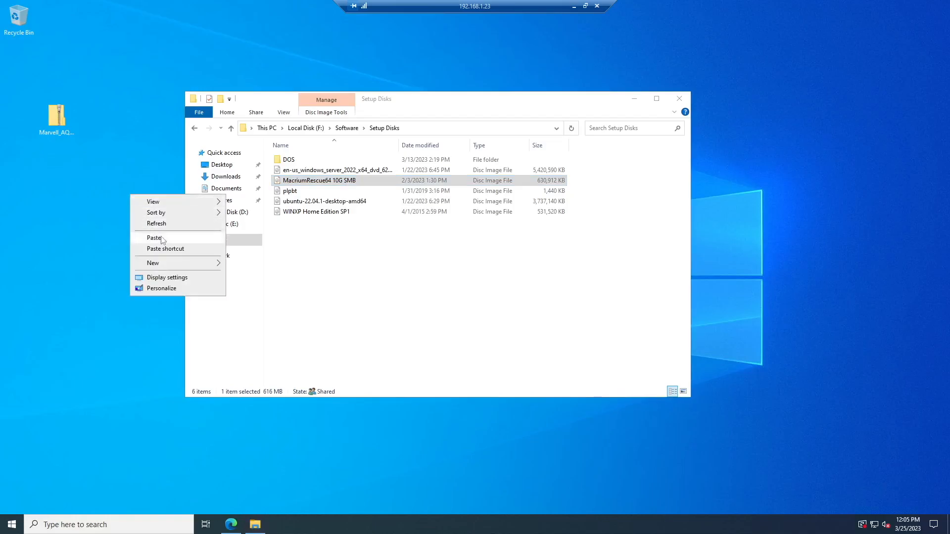
click(155, 238)
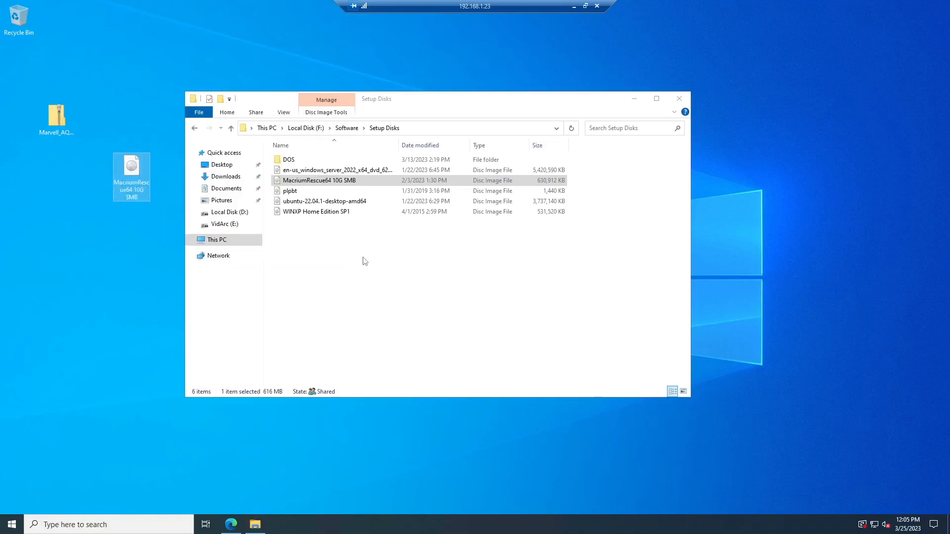
- Copy the 7z2201-x64 installer from Software\Programs onto the desktop
click(232, 127)
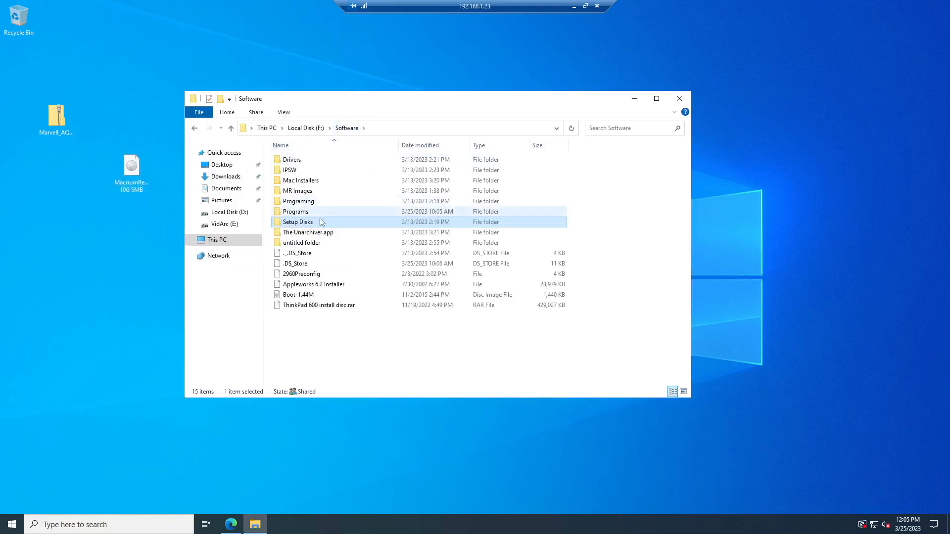
double_click(296, 211)
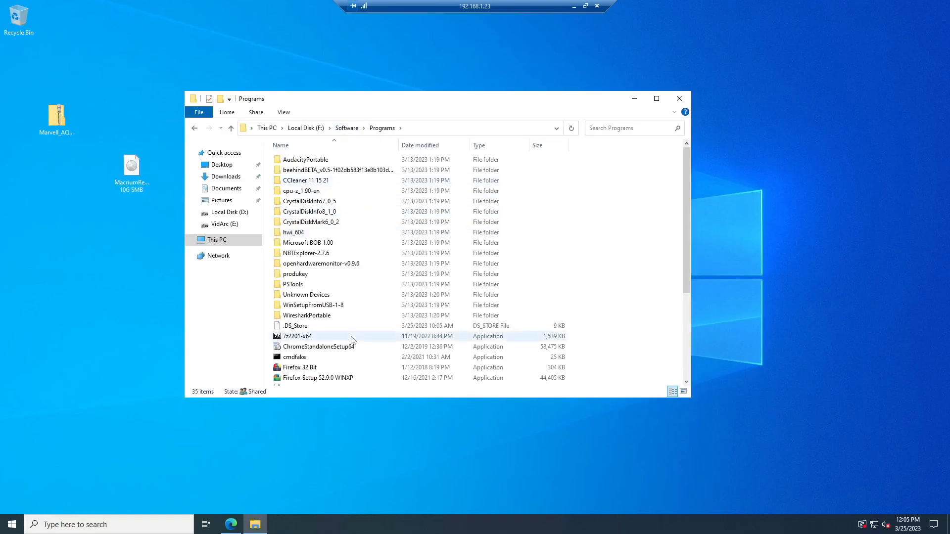
click(297, 336)
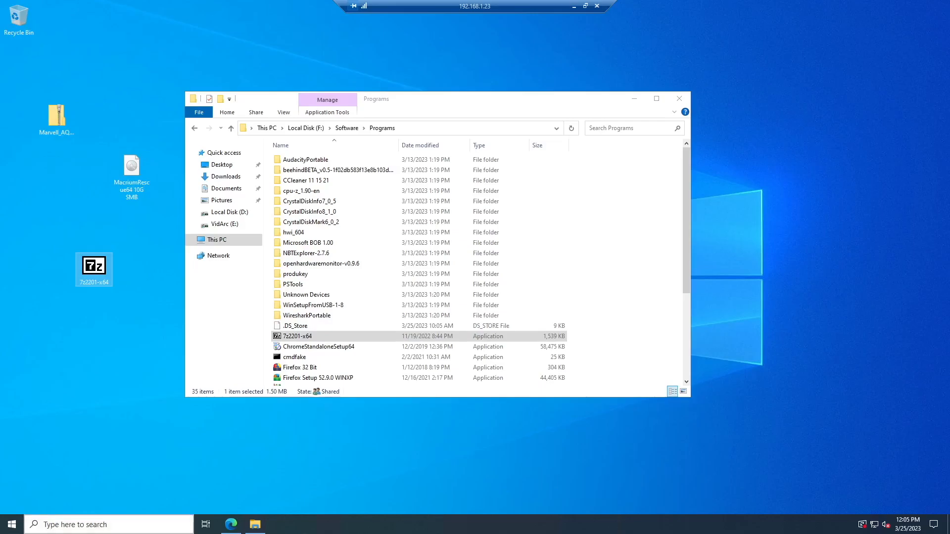
text(7-)
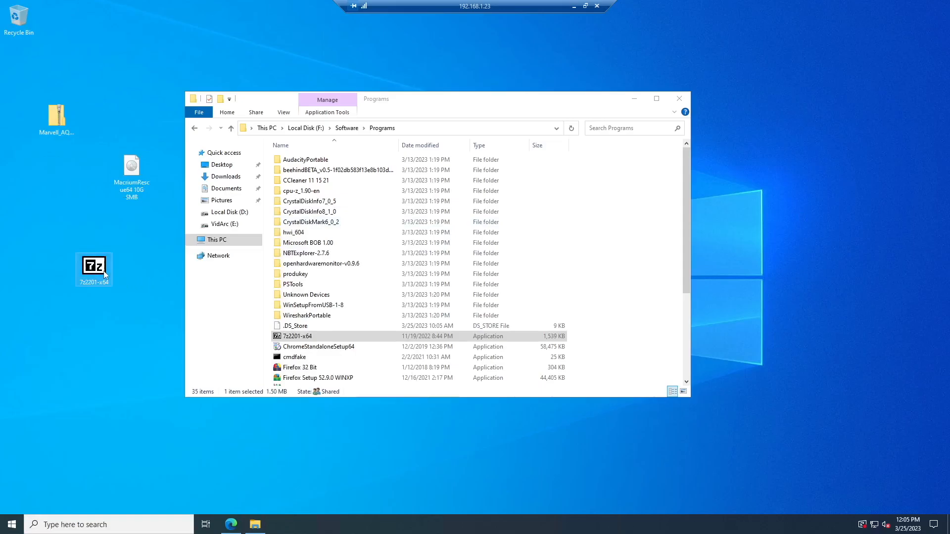
- Install 7-Zip 22.01 x64 from the desktop installer and close setup
double_click(94, 267)
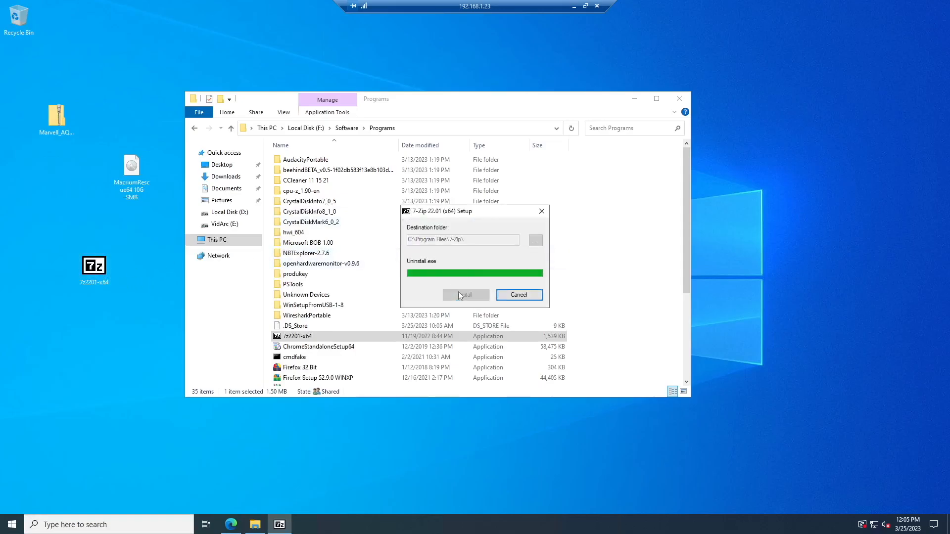
click(465, 295)
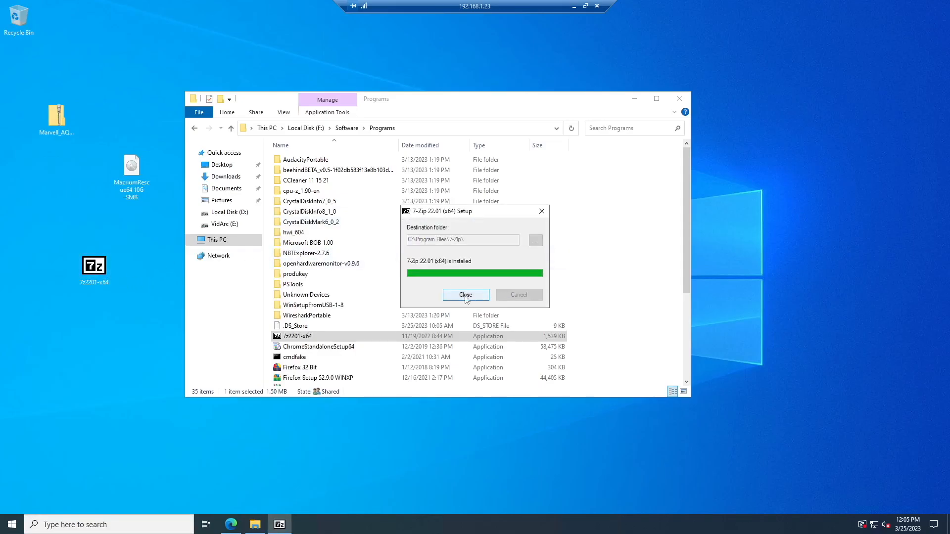
click(465, 294)
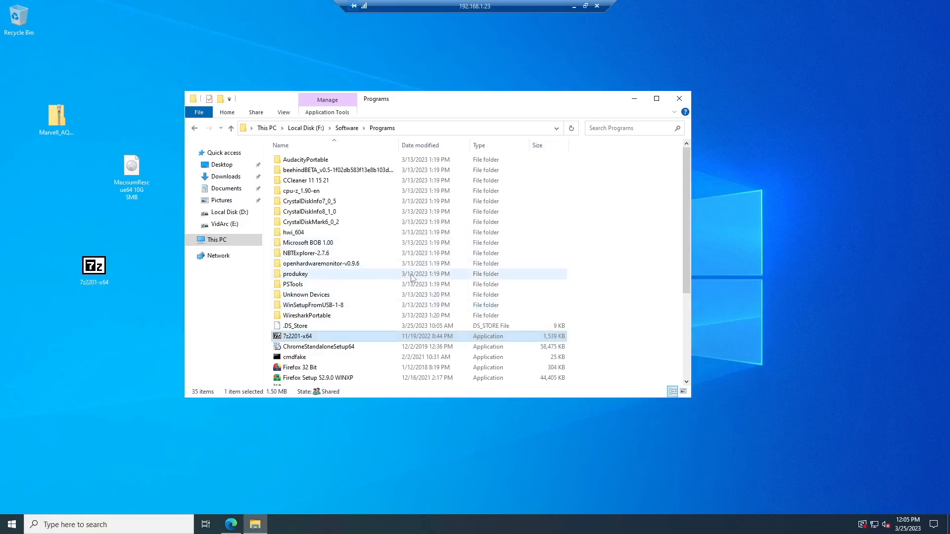
- Browse to Software\Drivers\Desktops, review the Marvell AQtion zip properties, and remove it from the desktop
click(131, 167)
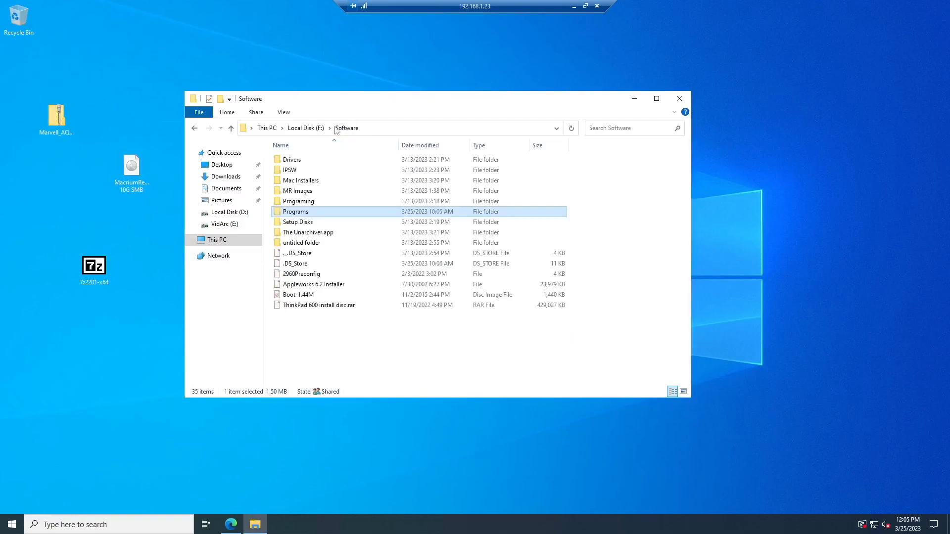
double_click(292, 159)
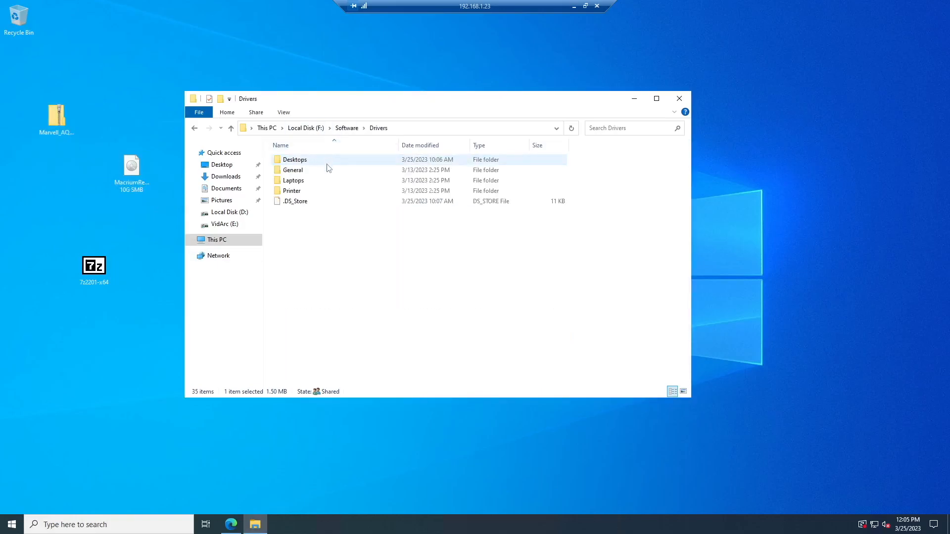
double_click(292, 170)
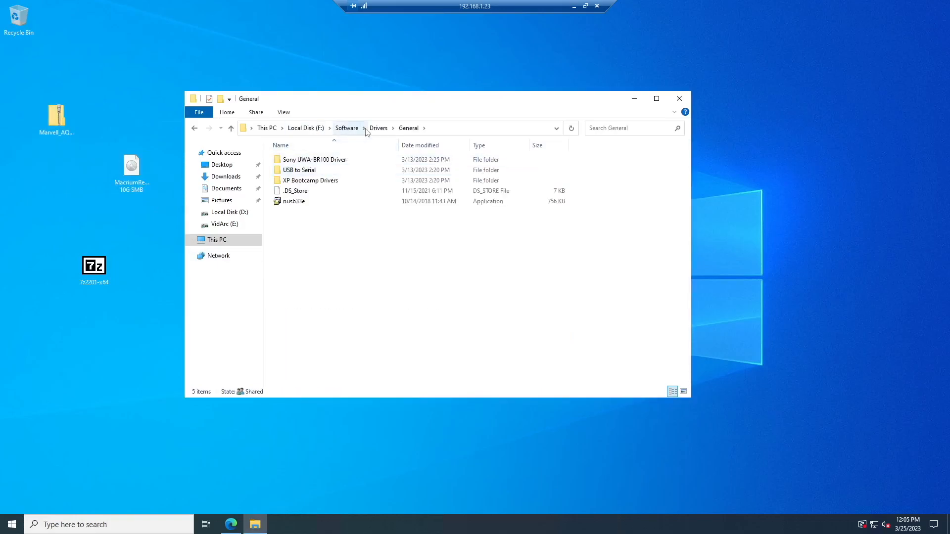
click(378, 128)
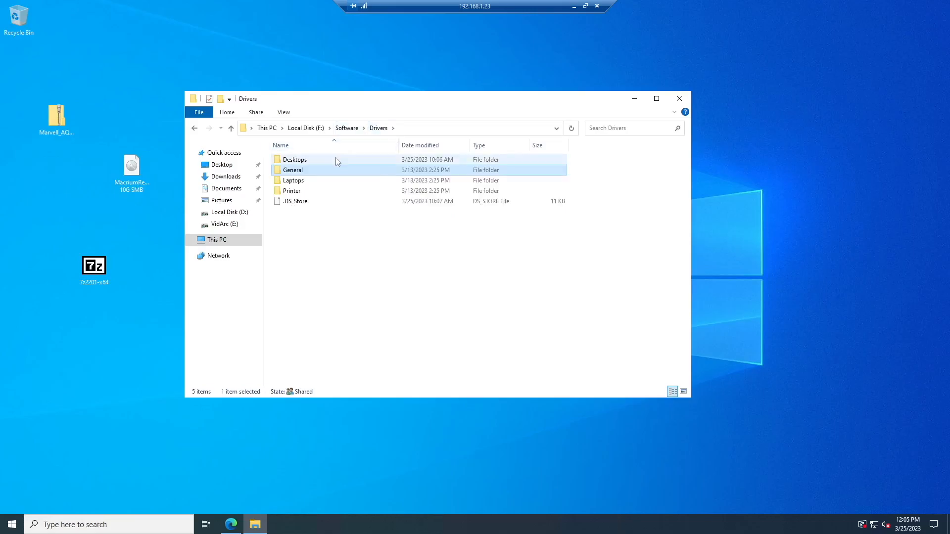
double_click(295, 159)
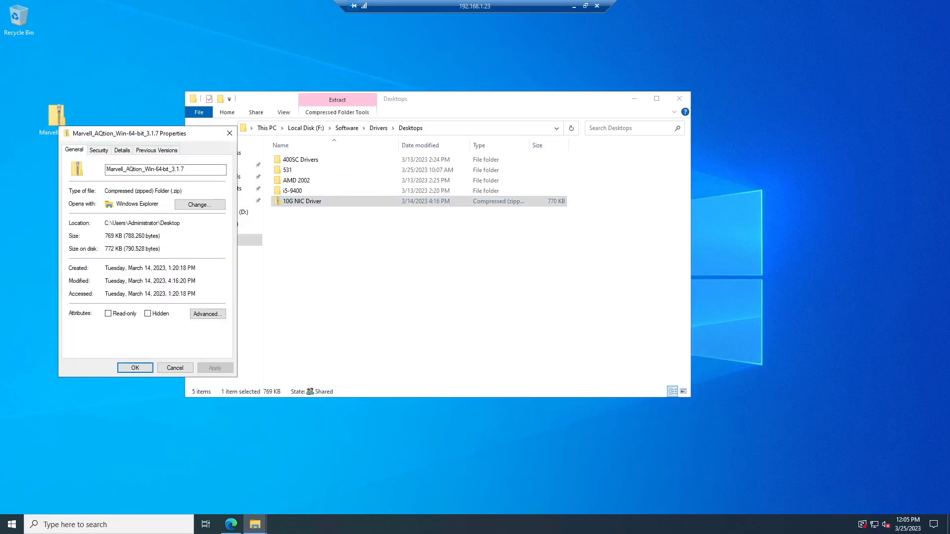
click(135, 368)
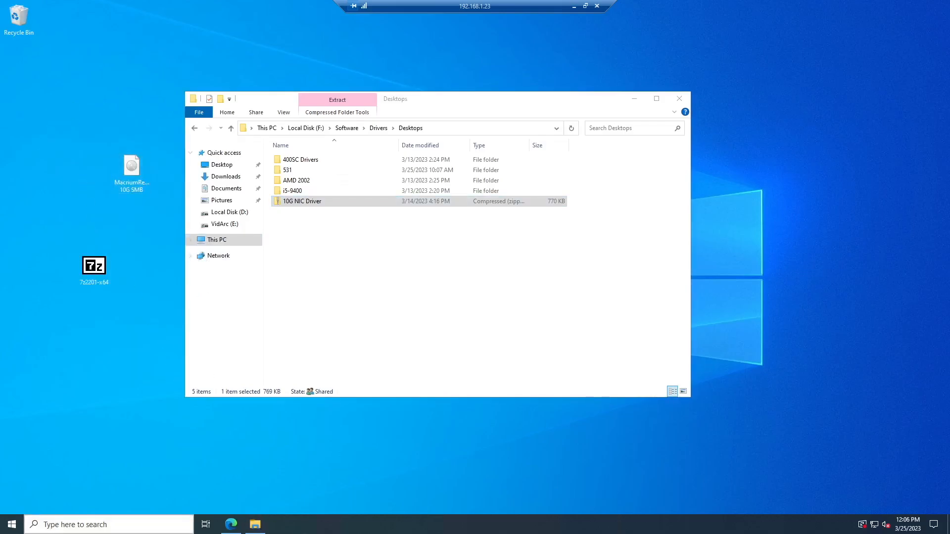
- Find 7-Zip File Manager via Start search and send its shortcut to the desktop
text(z-)
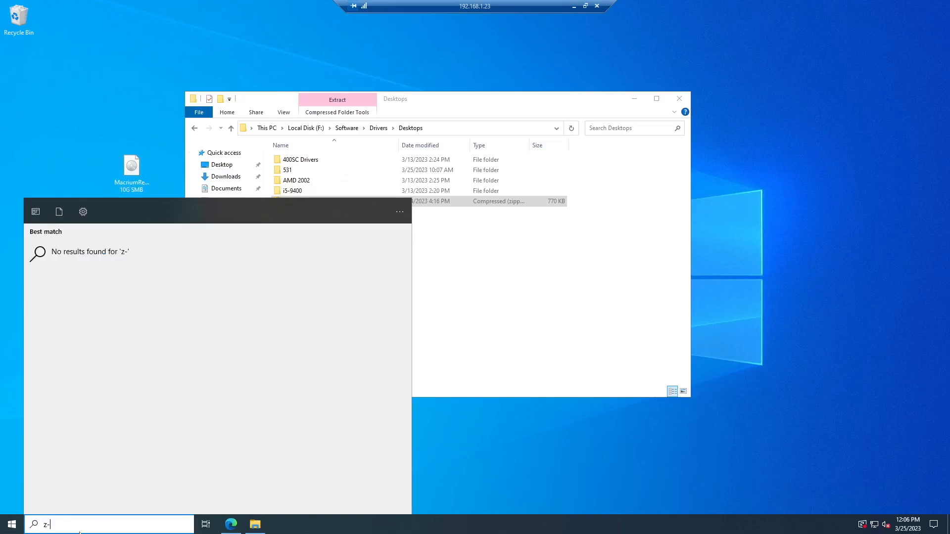
right_click(82, 254)
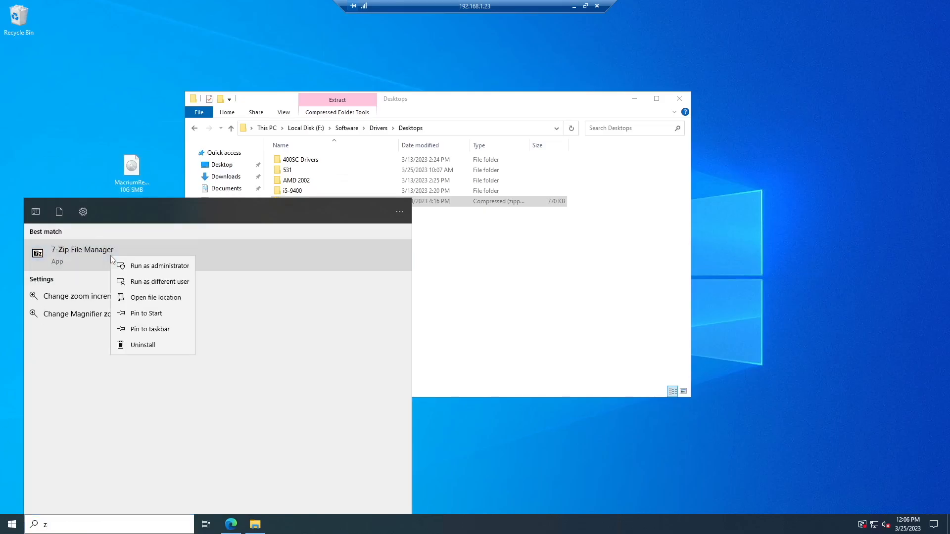
mouse_move(156, 297)
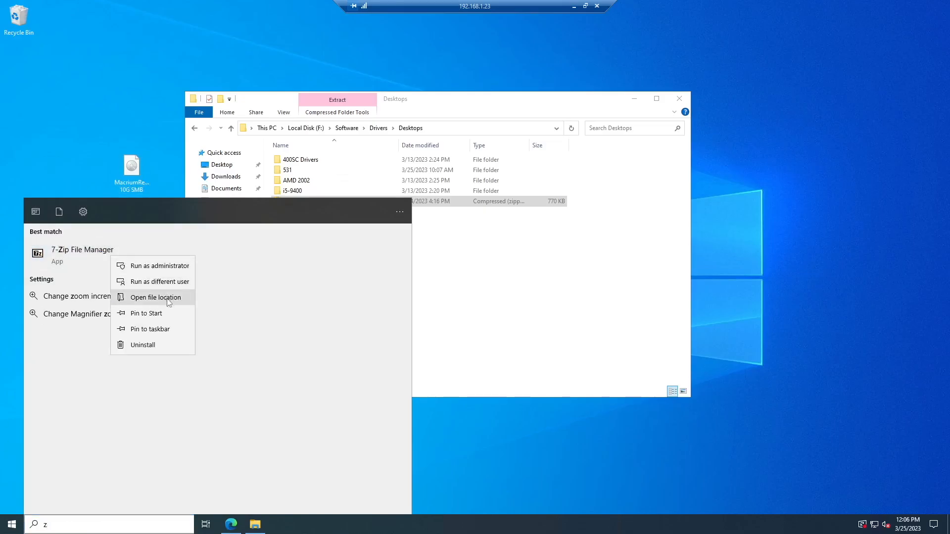
click(159, 297)
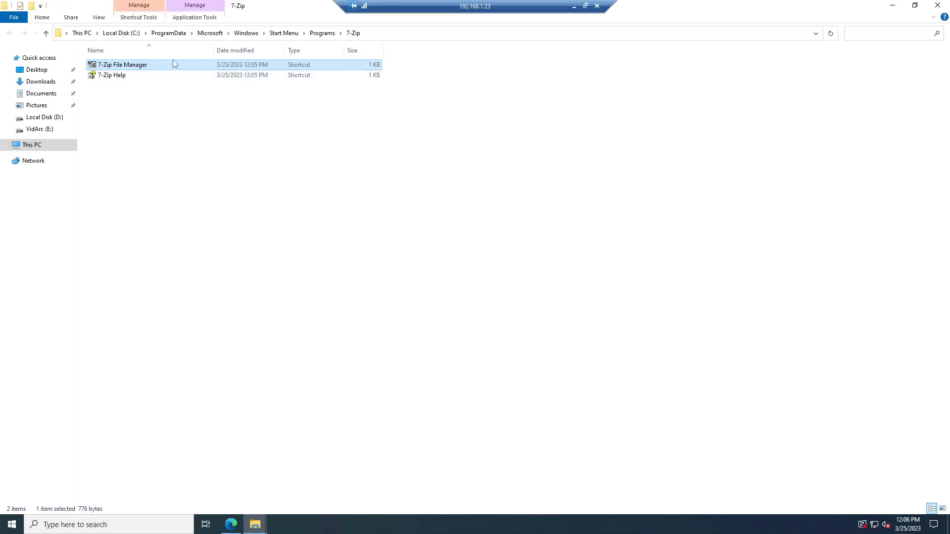
right_click(122, 65)
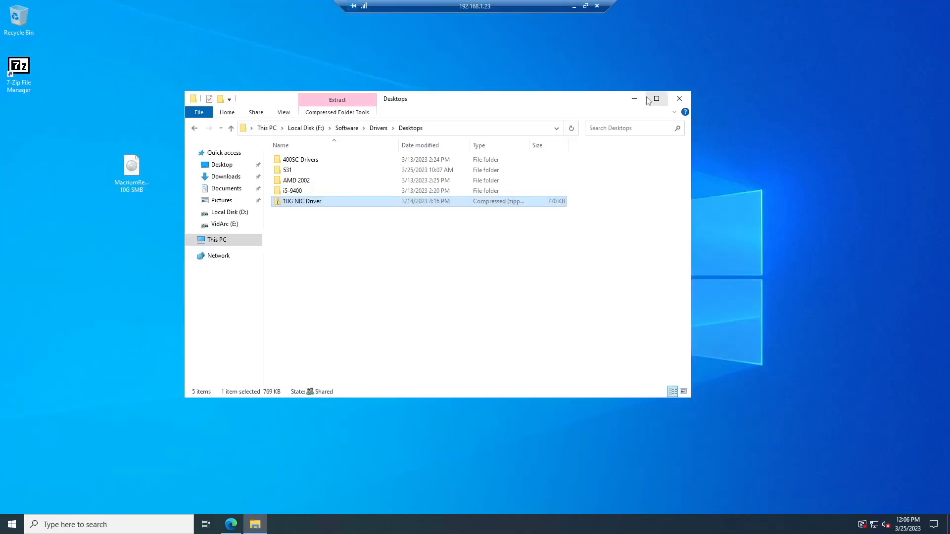
- Open a new File Explorer at This PC and inspect the drive D and F menus
click(678, 98)
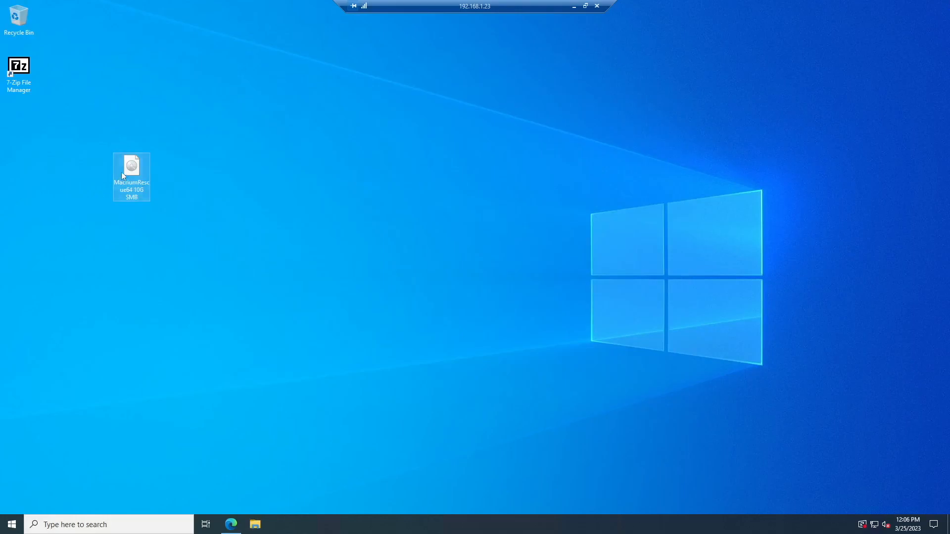
click(255, 524)
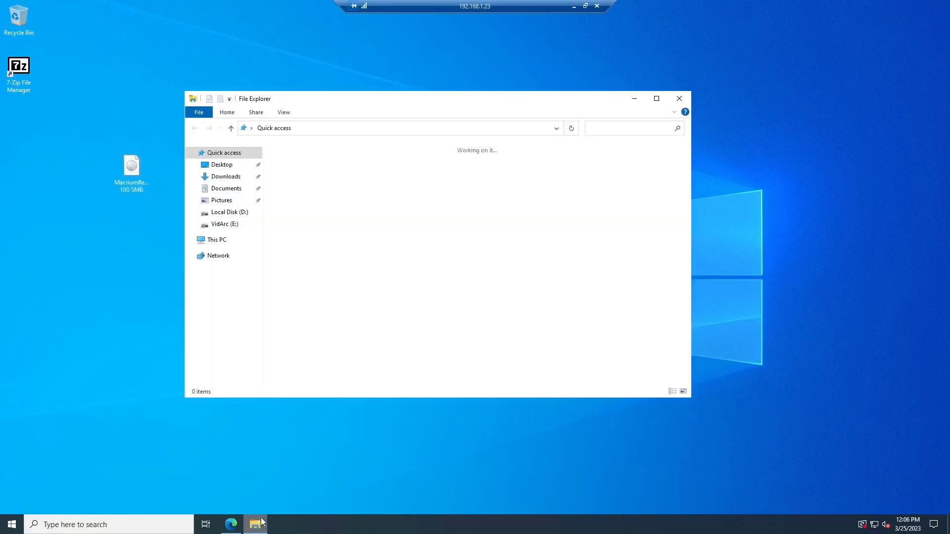
click(216, 240)
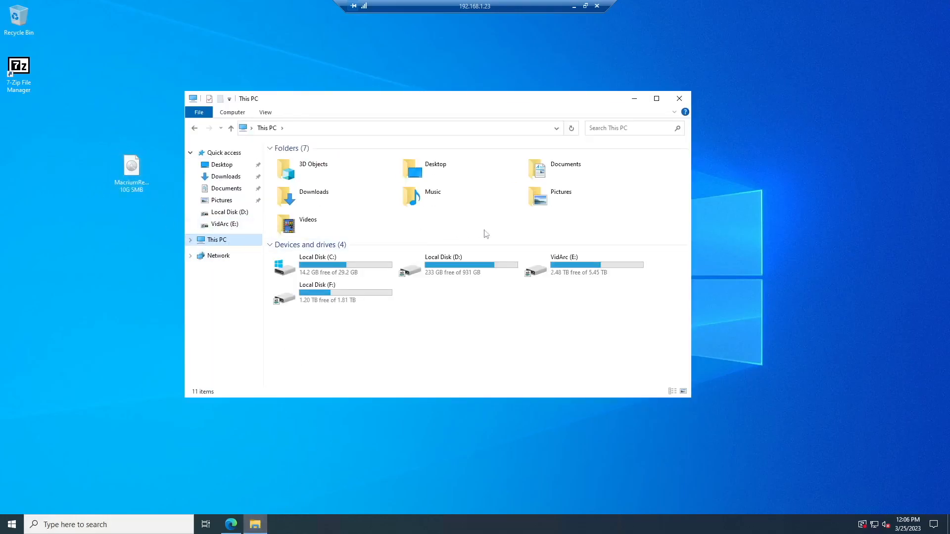
mouse_move(520, 298)
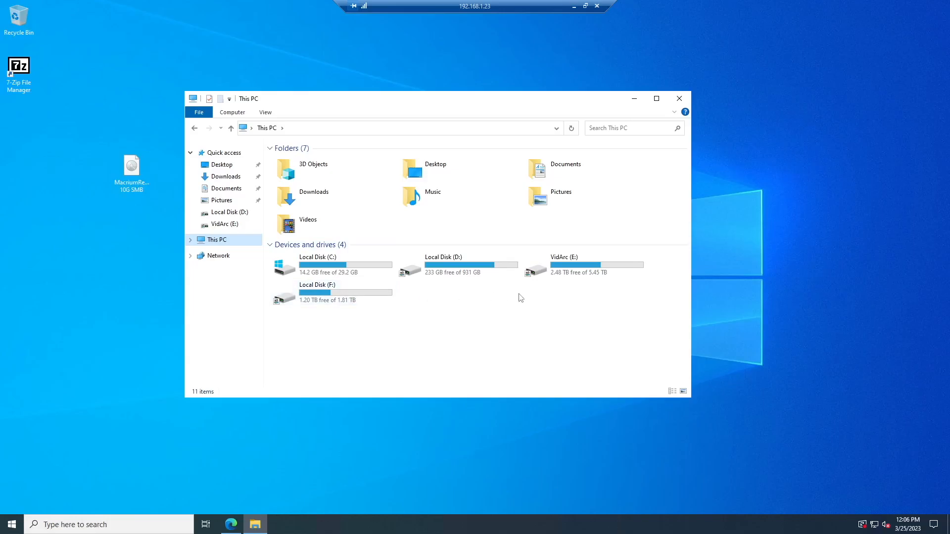
right_click(442, 265)
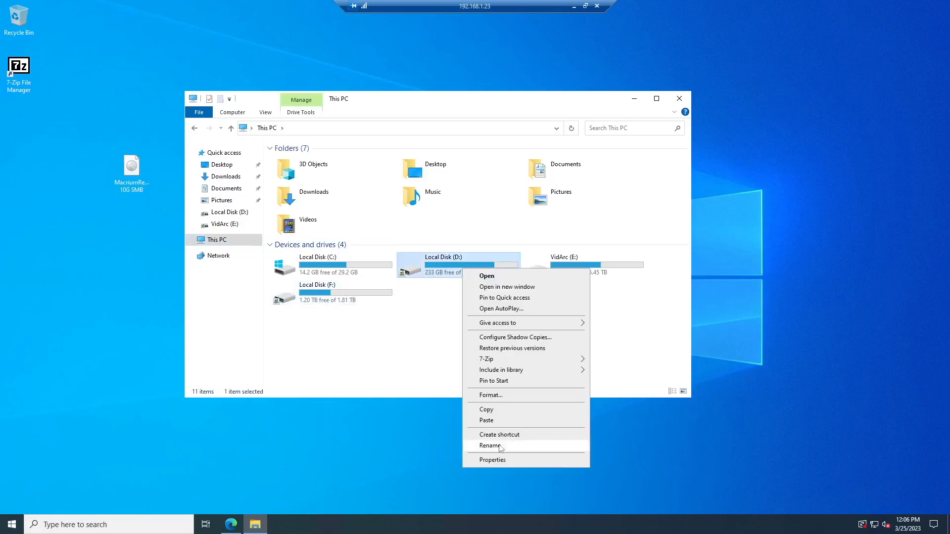
click(489, 445)
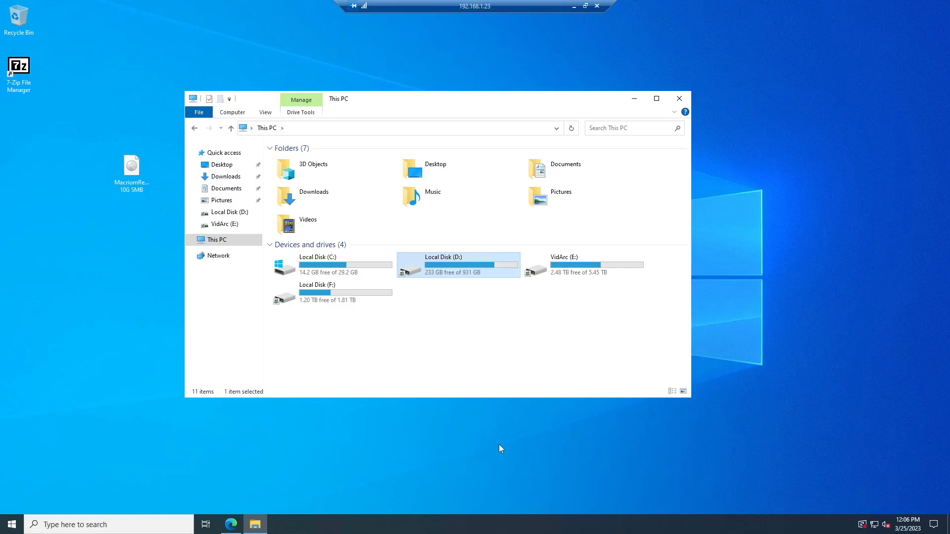
right_click(315, 292)
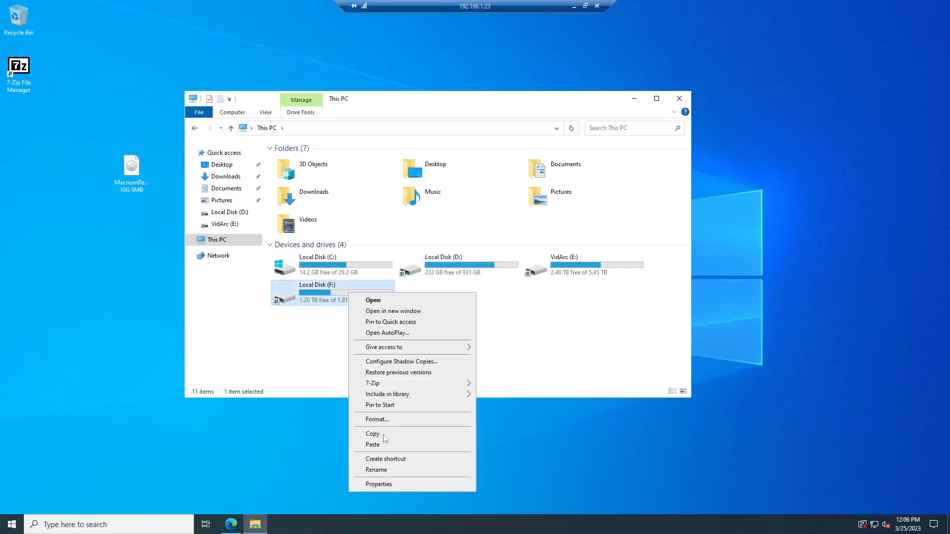
click(376, 470)
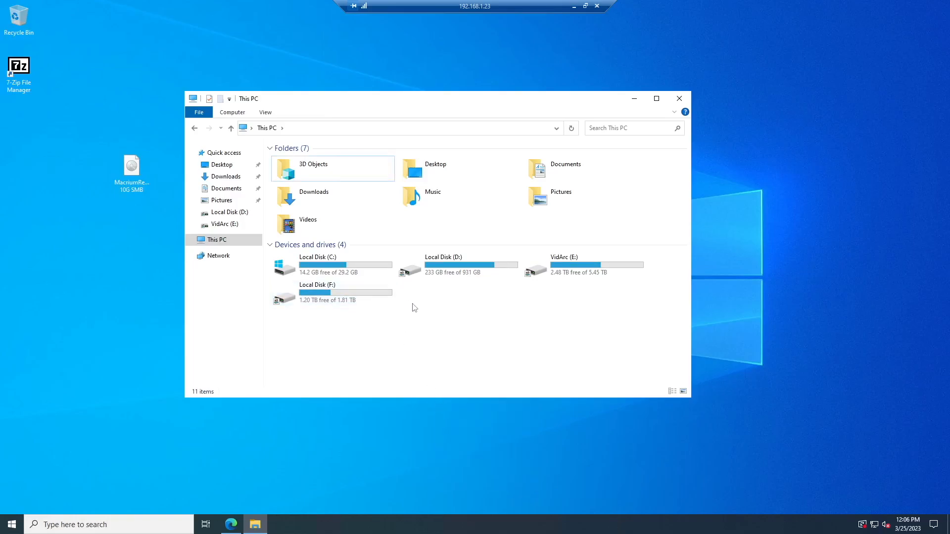
- Label Local Disk (D:) as 'Files' and open the drive to view its folders
click(459, 264)
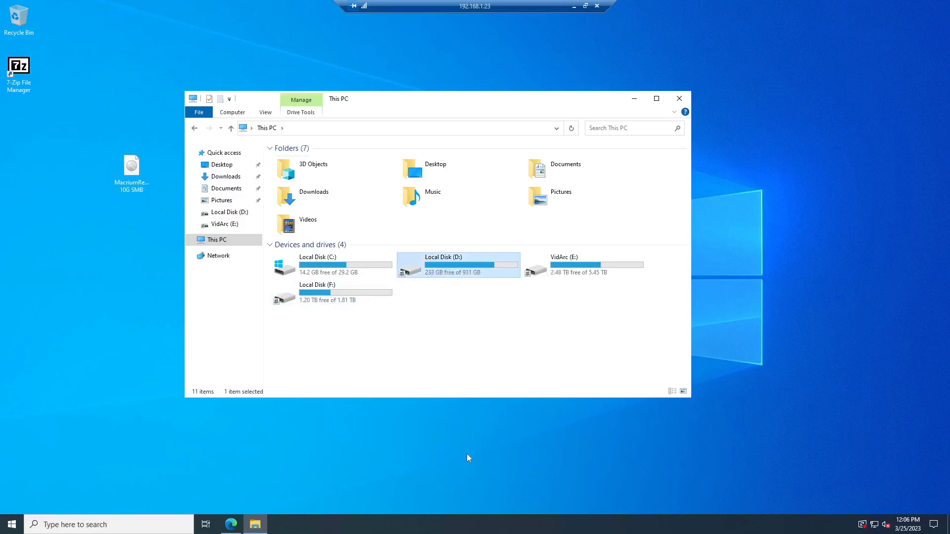
click(457, 265)
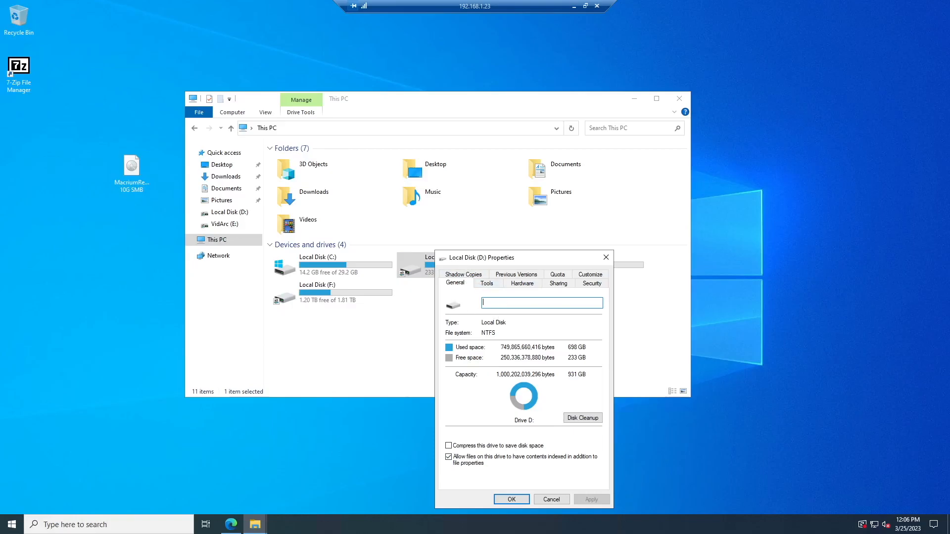
text(Files)
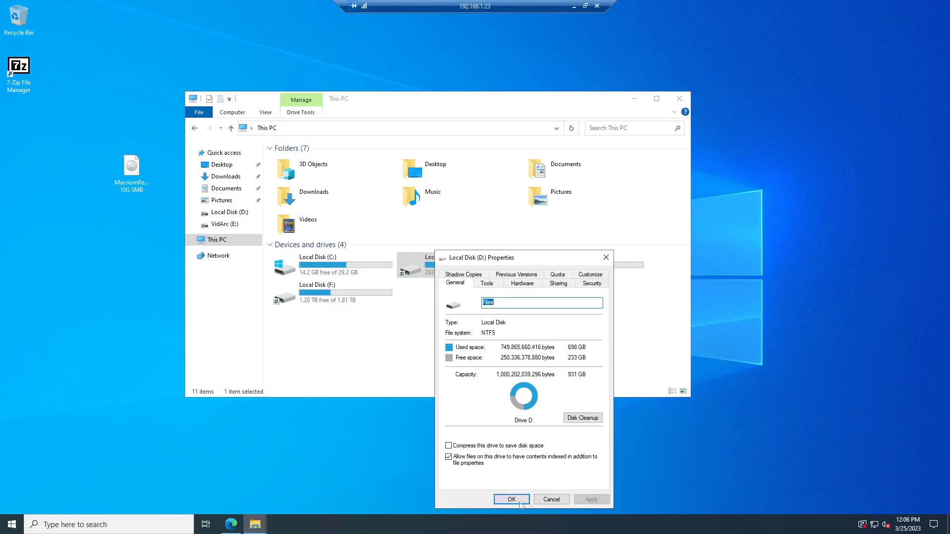
click(511, 500)
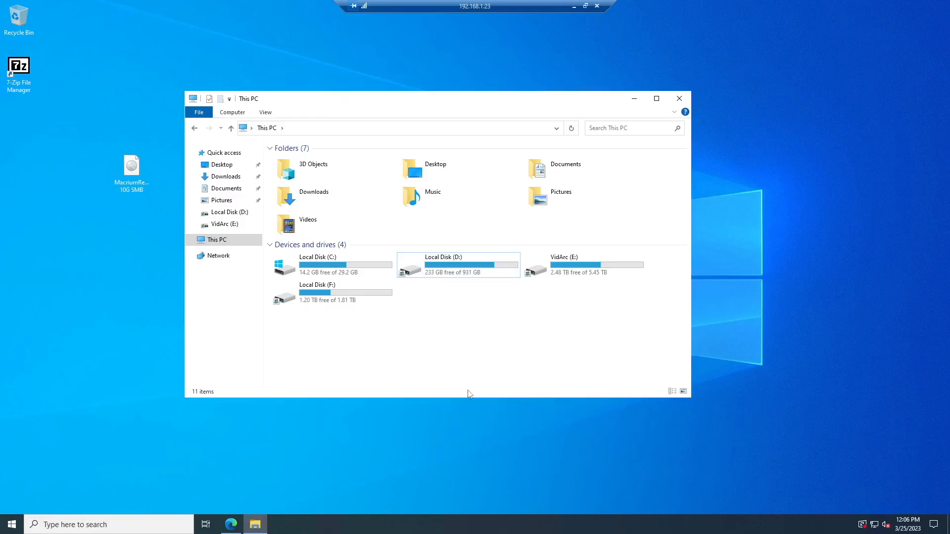
double_click(457, 265)
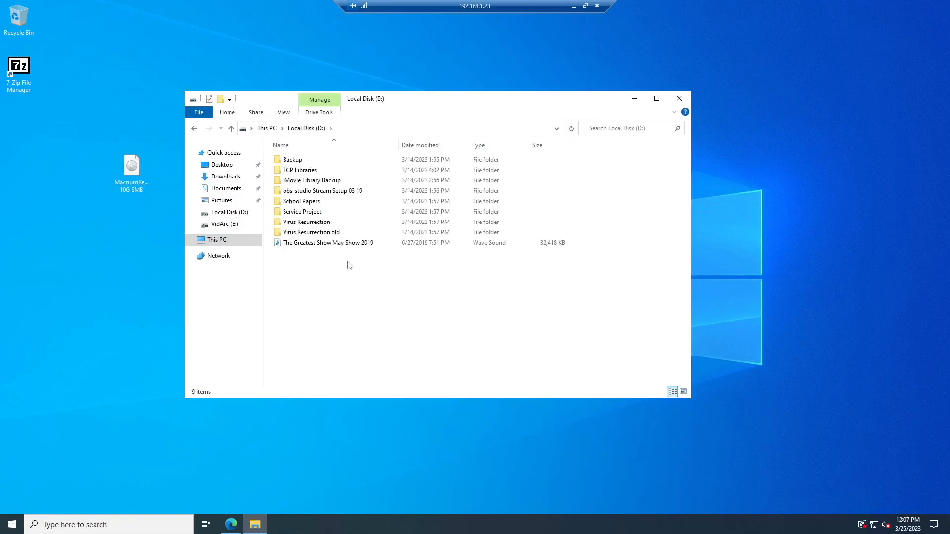
mouse_move(325, 270)
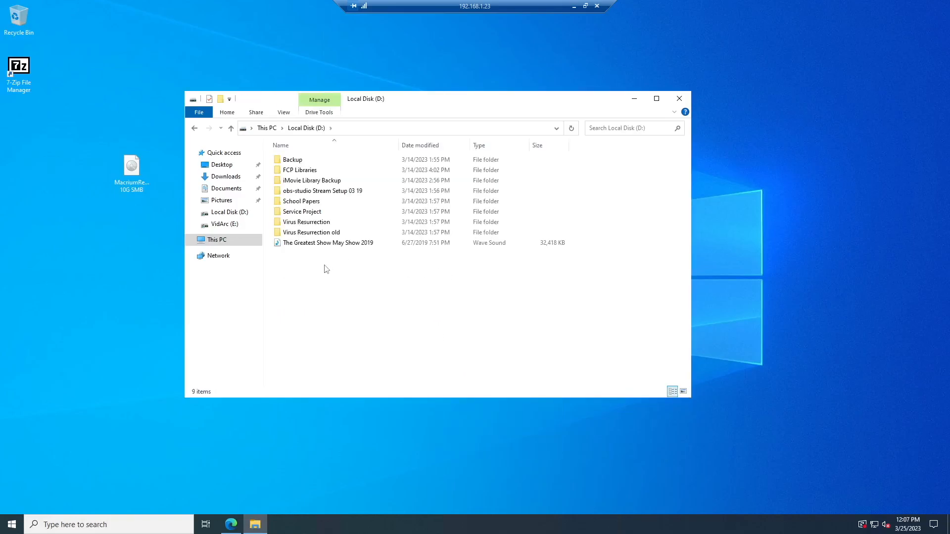
click(292, 160)
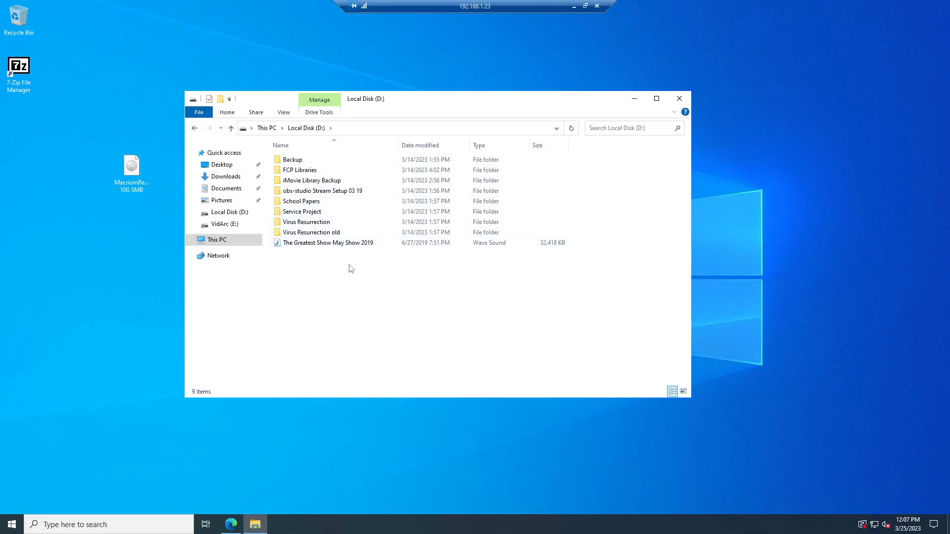
mouse_move(330, 276)
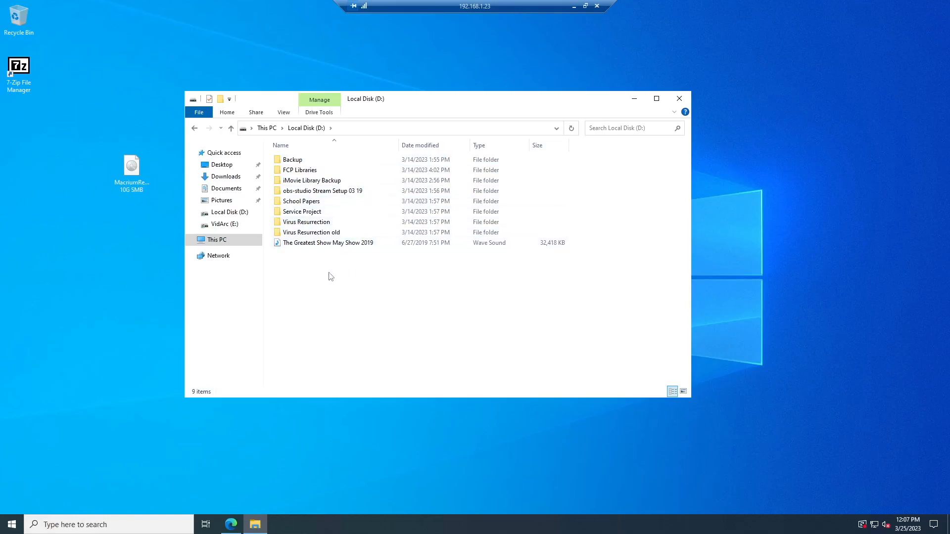
- Create a 'Boot Images for PXE' folder on drive D, close the duplicate window, and open it
right_click(329, 276)
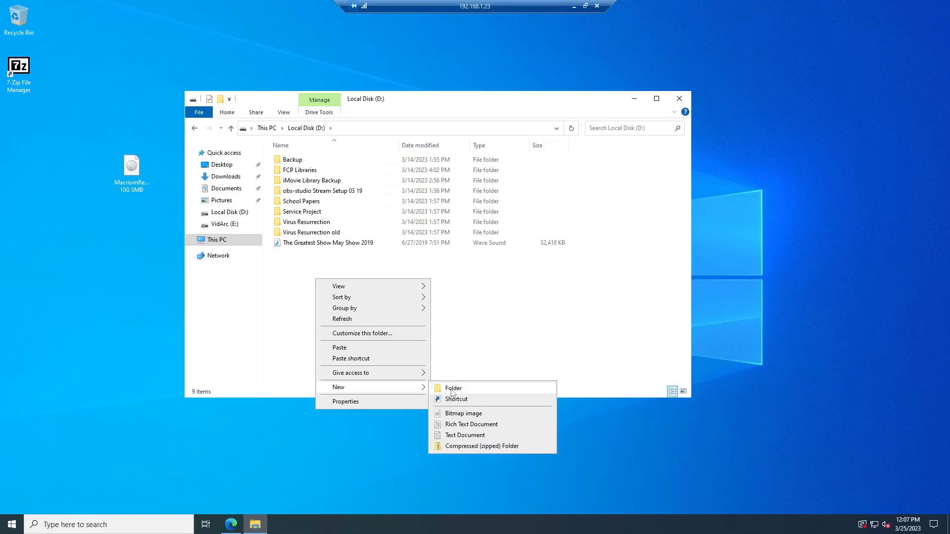
click(453, 388)
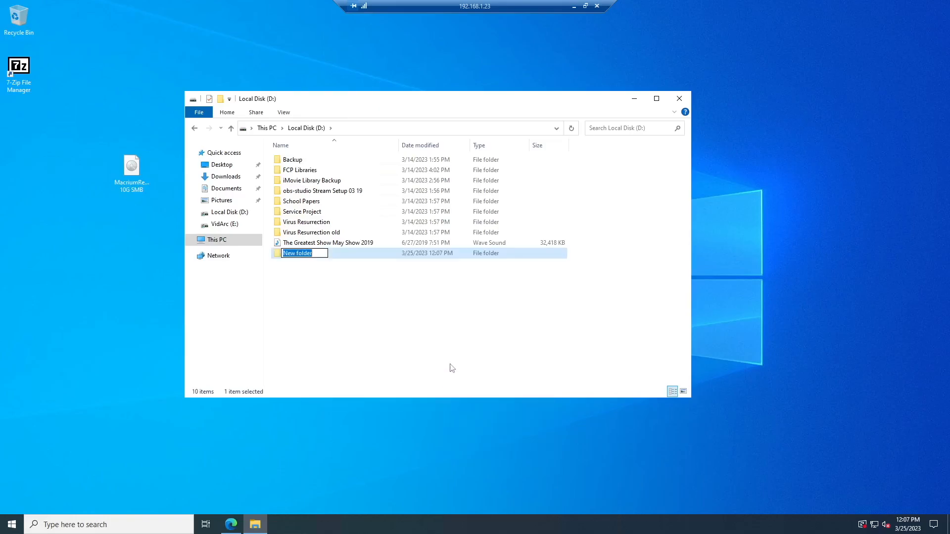
text(Boot Images)
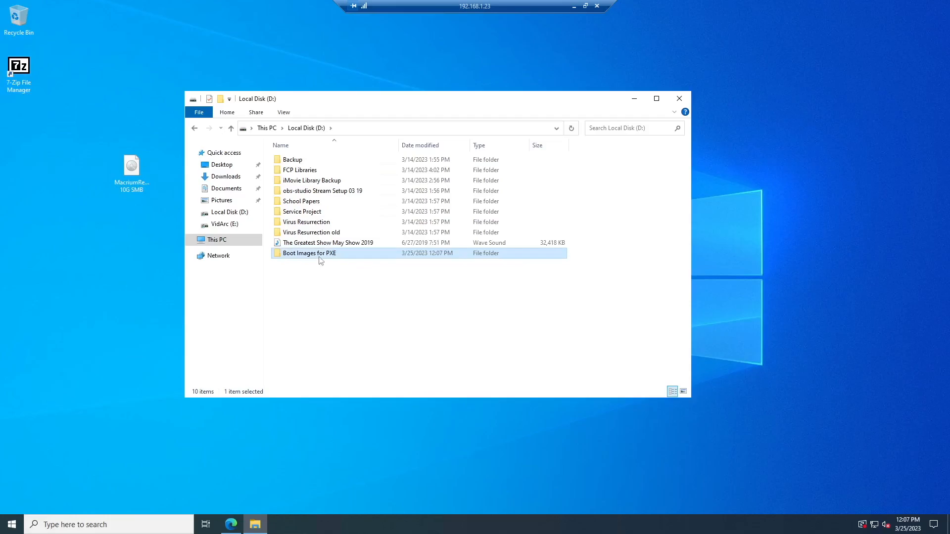
double_click(309, 253)
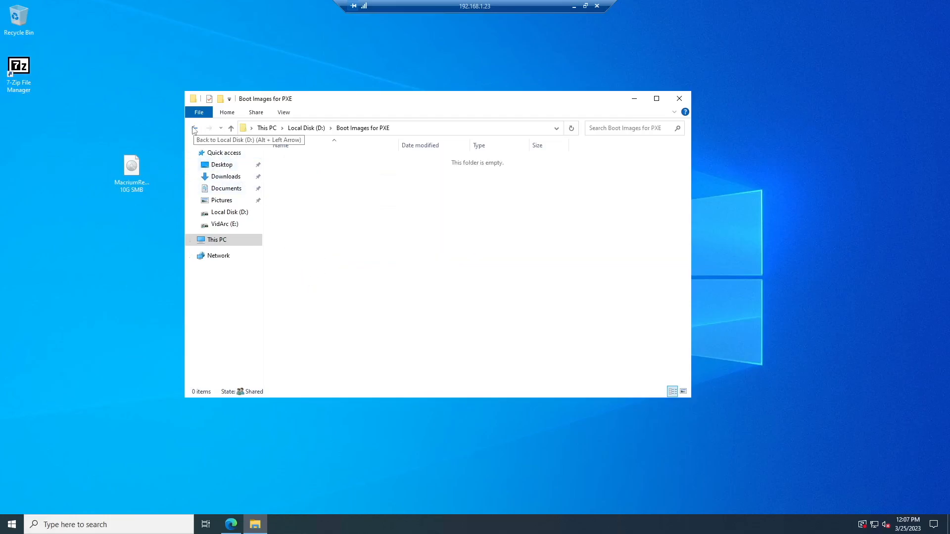
mouse_move(129, 123)
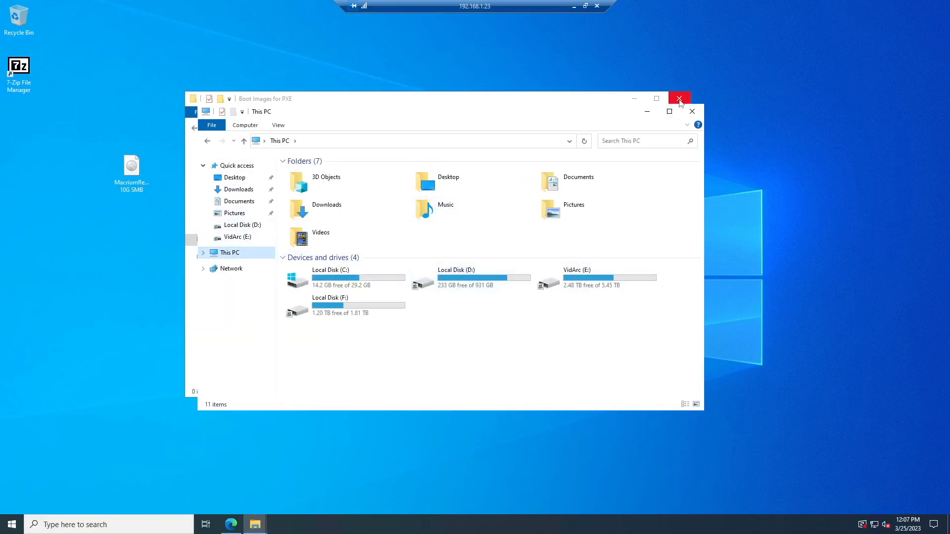
click(678, 98)
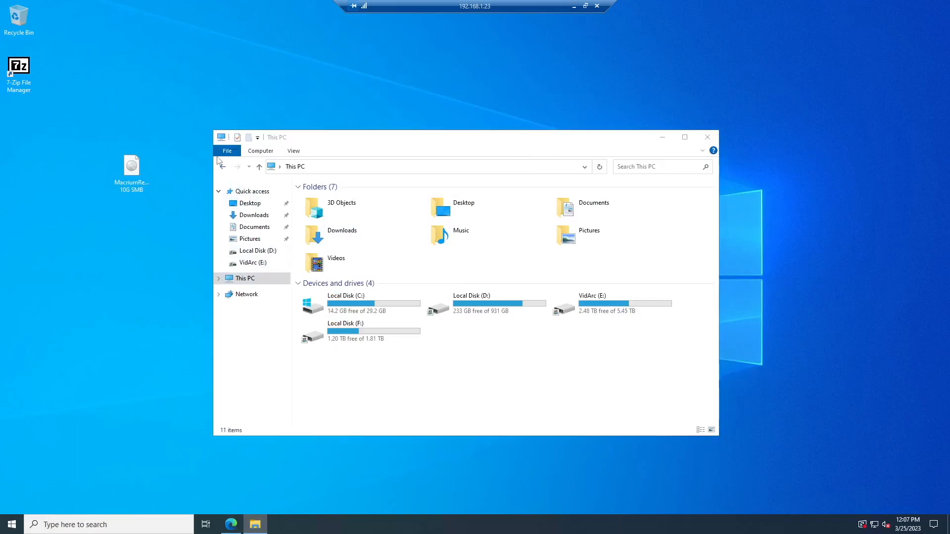
click(257, 251)
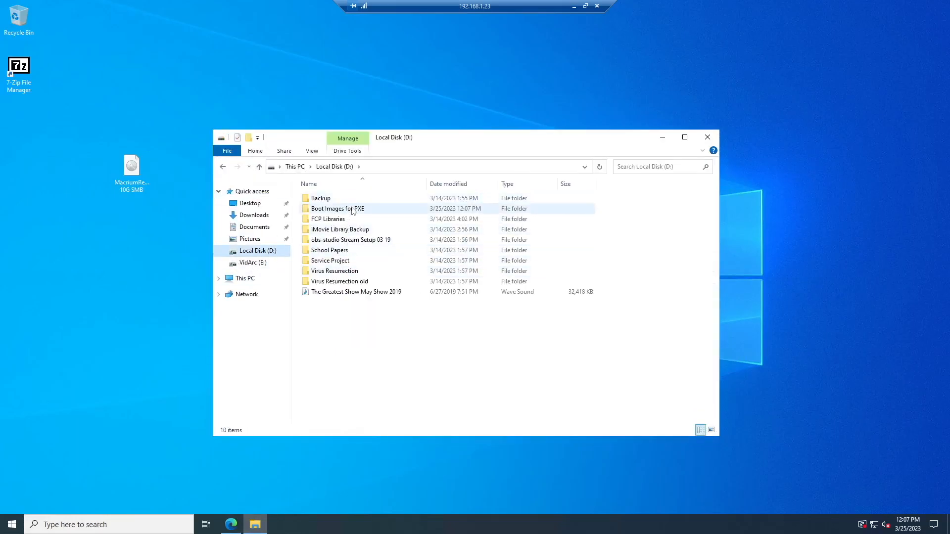
double_click(338, 208)
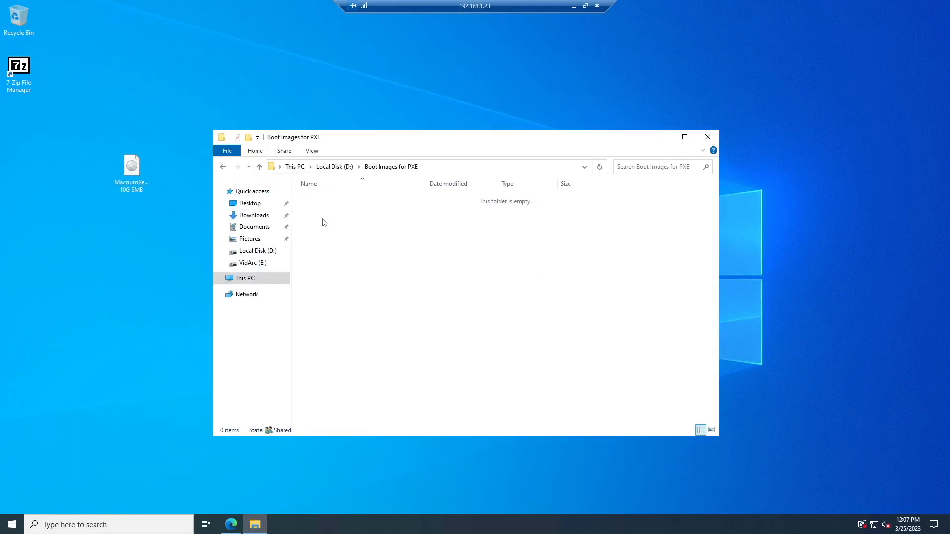
- Extract MacriumRescue64 10G SMB.iso from the Administrator desktop into D:\Boot Images for PXE with 7-Zip
double_click(18, 66)
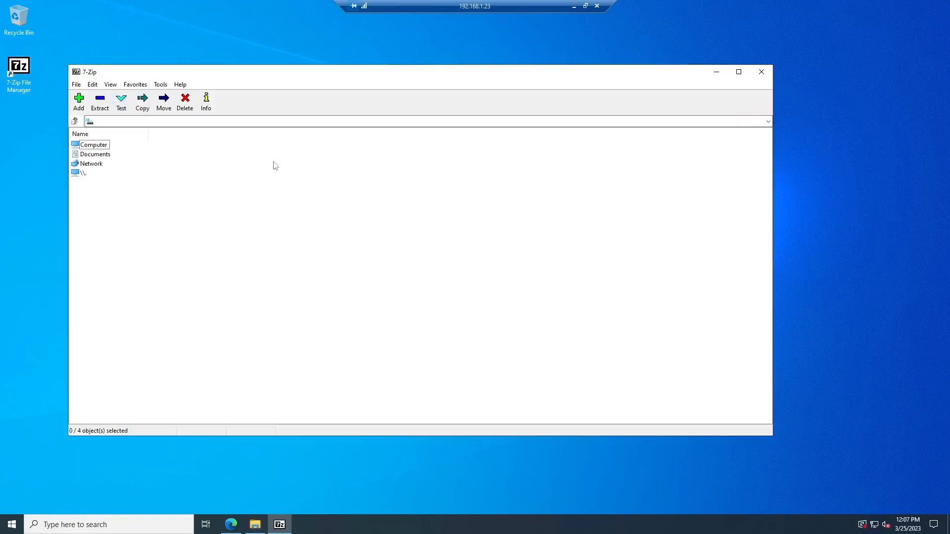
double_click(94, 144)
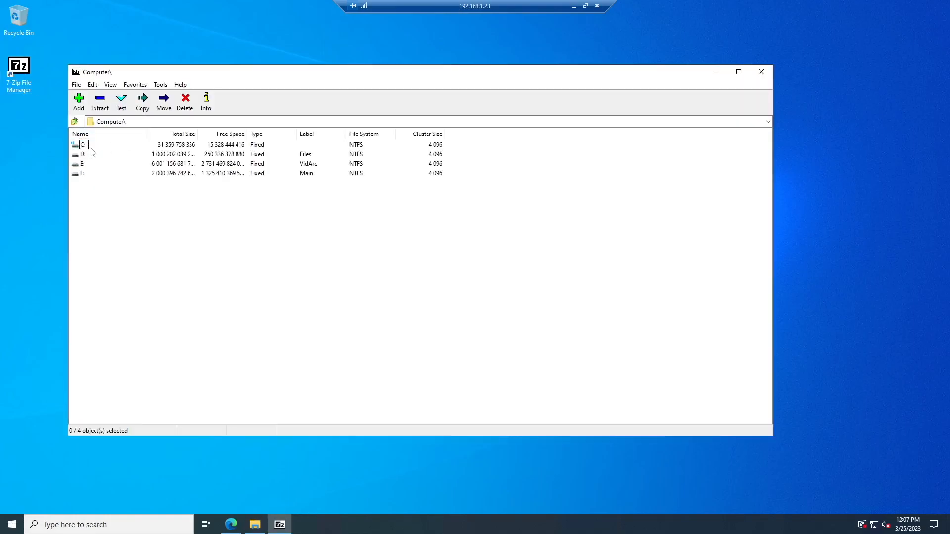
double_click(83, 144)
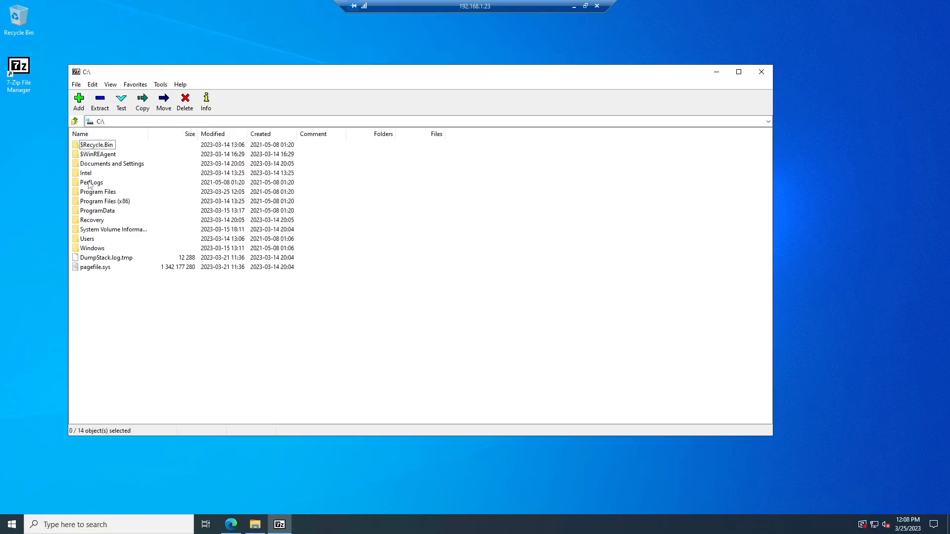
double_click(86, 239)
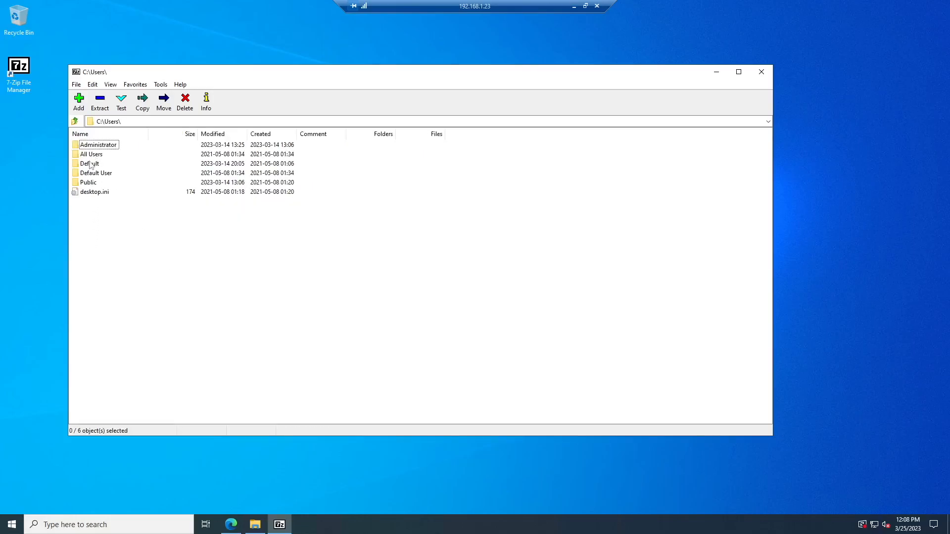
double_click(98, 144)
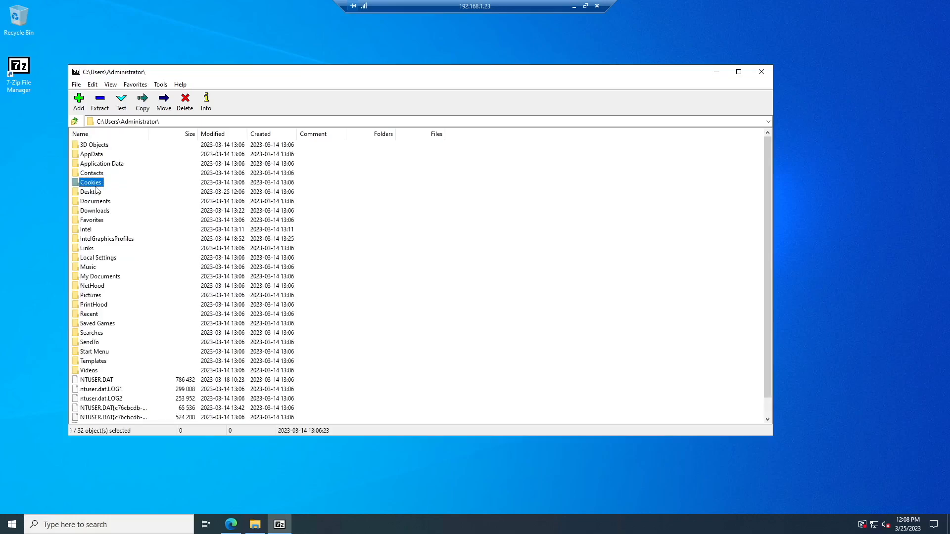
double_click(92, 191)
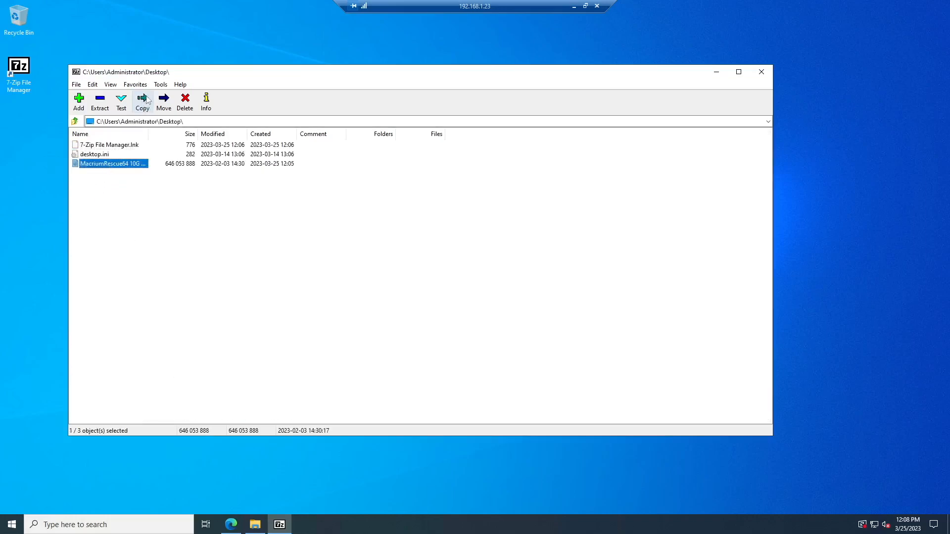
click(100, 101)
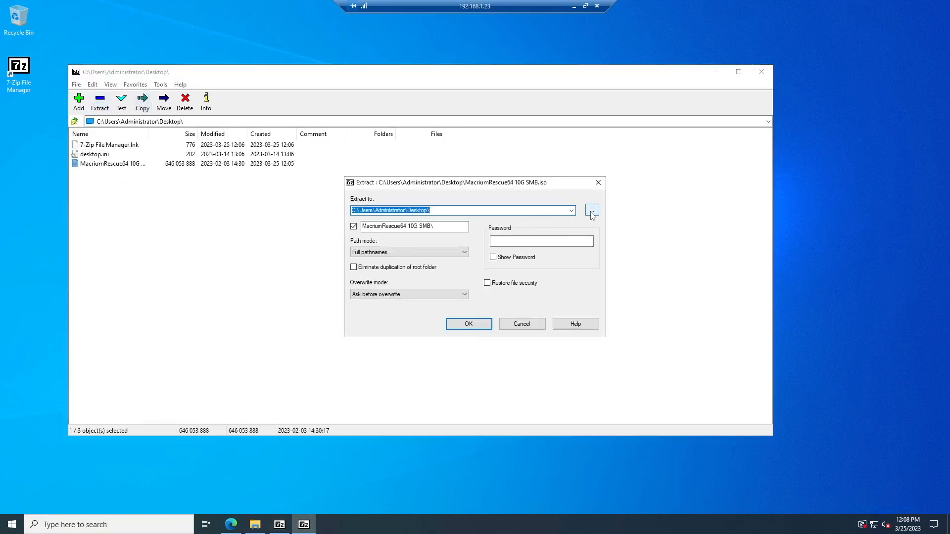
click(591, 211)
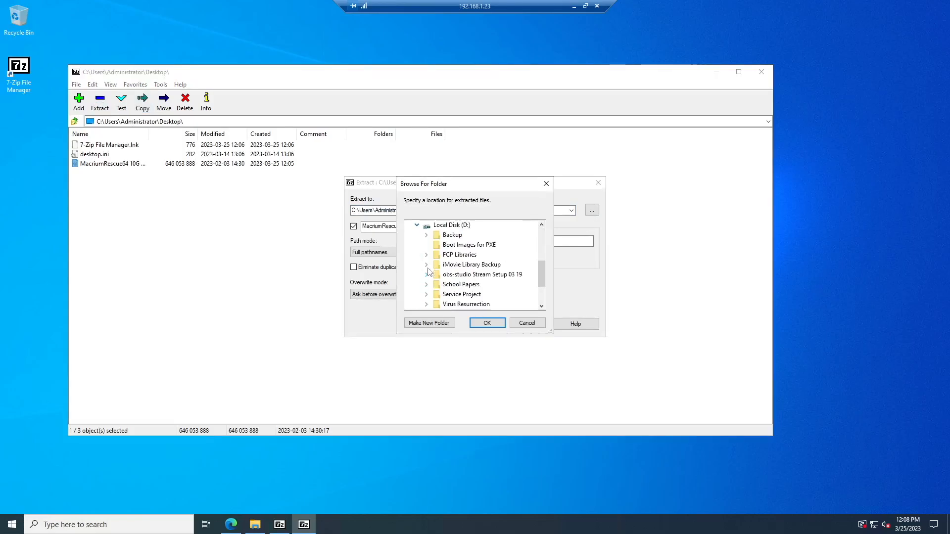
click(469, 245)
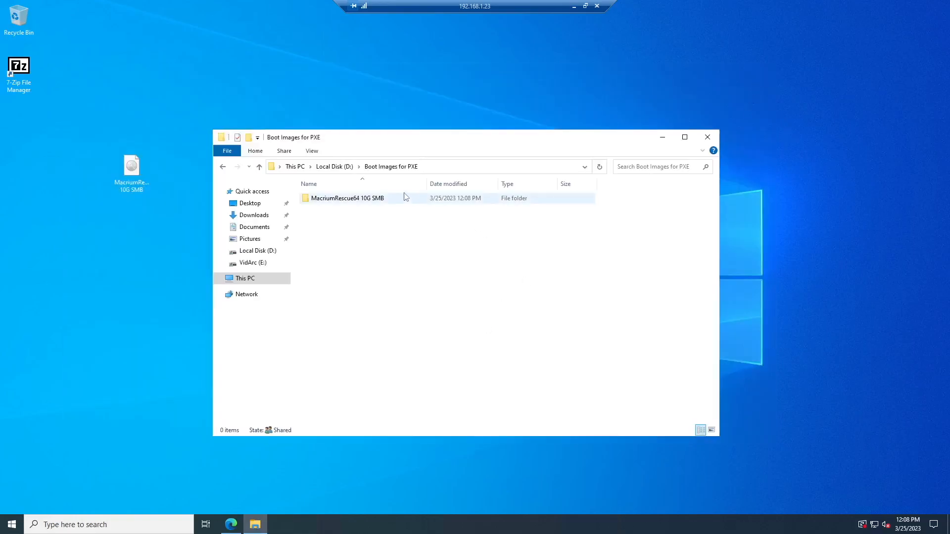
- Check the extracted MacriumRescue64 10G SMB folder's Boot, EFI and sources contents, then close Explorer
double_click(347, 198)
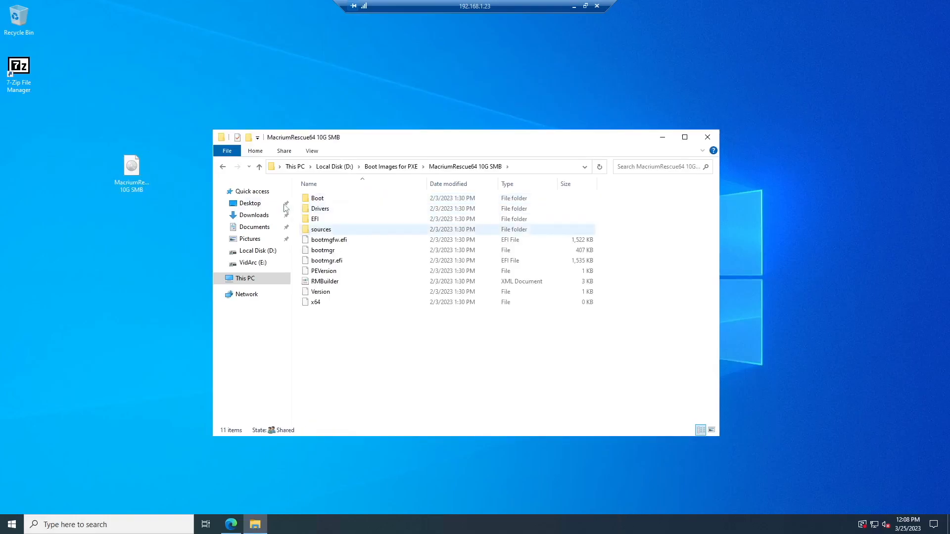
click(258, 166)
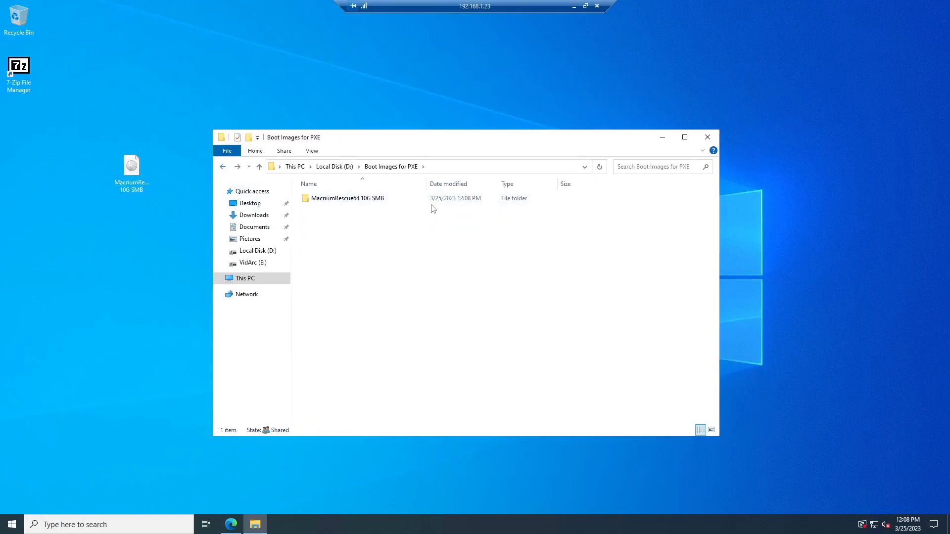
click(357, 198)
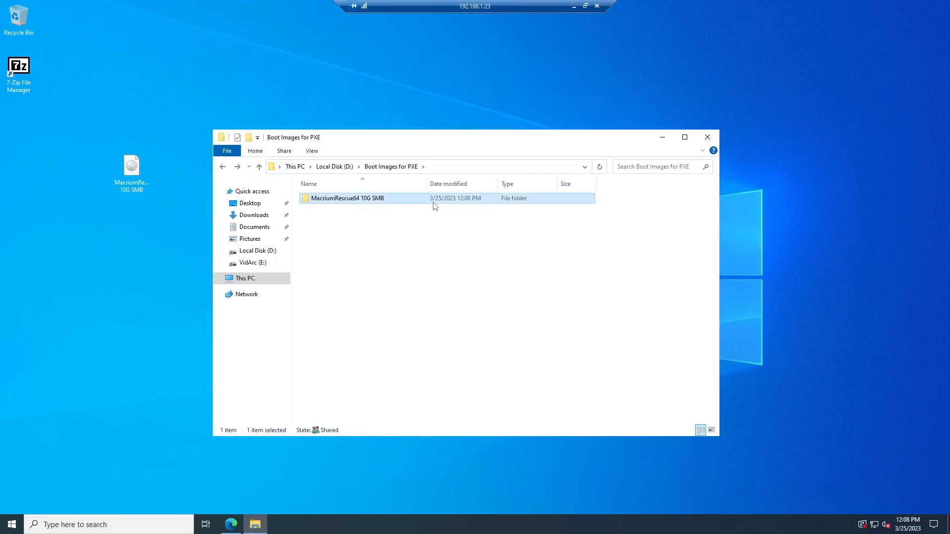
click(706, 137)
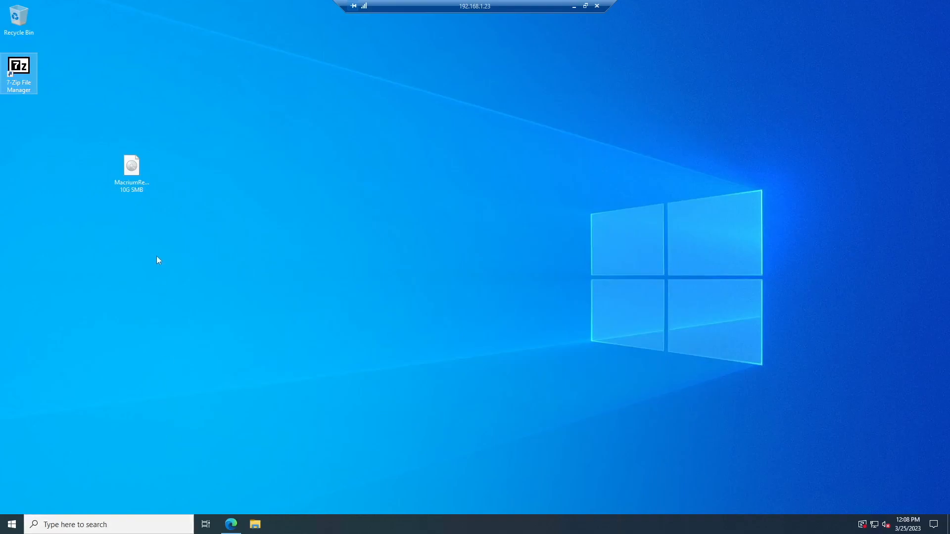
click(255, 524)
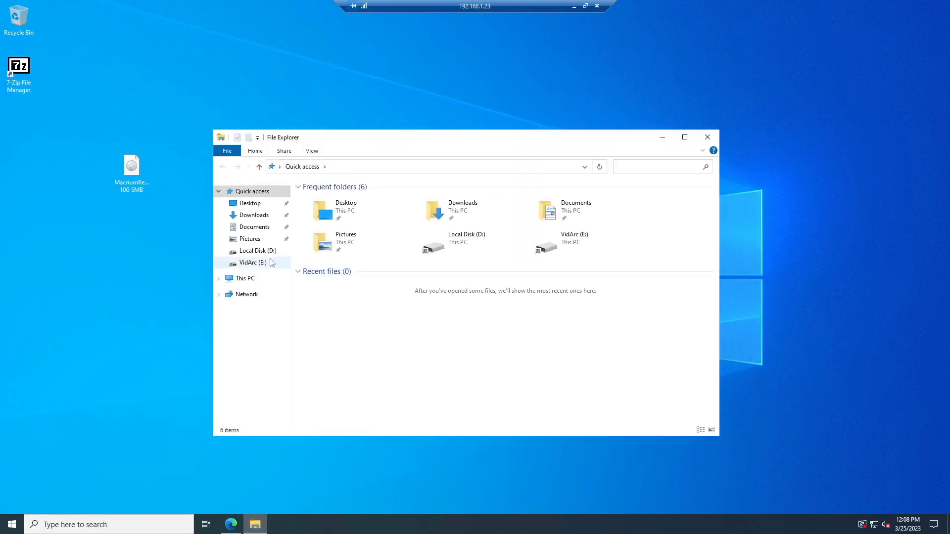
click(255, 251)
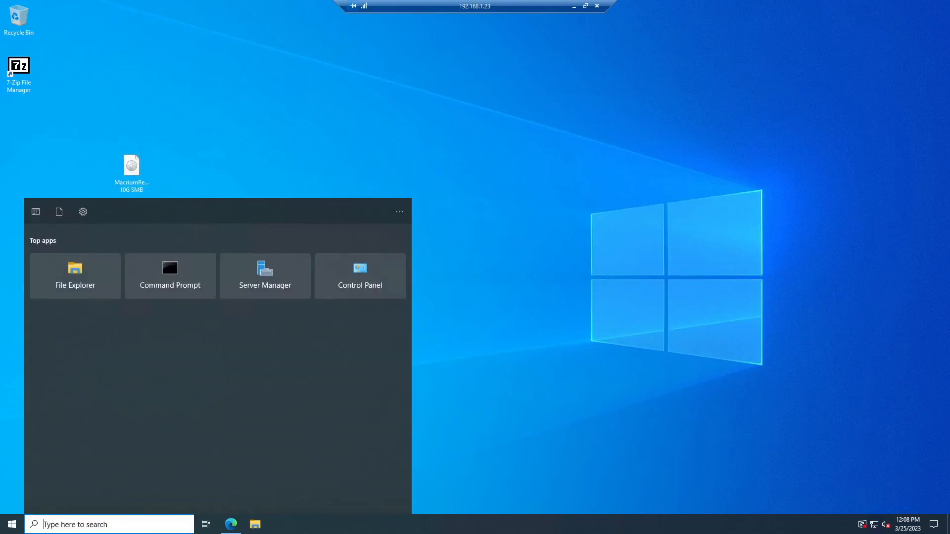
- Launch Server Manager and start Add Roles and Features as role-based installation on the local server
click(264, 275)
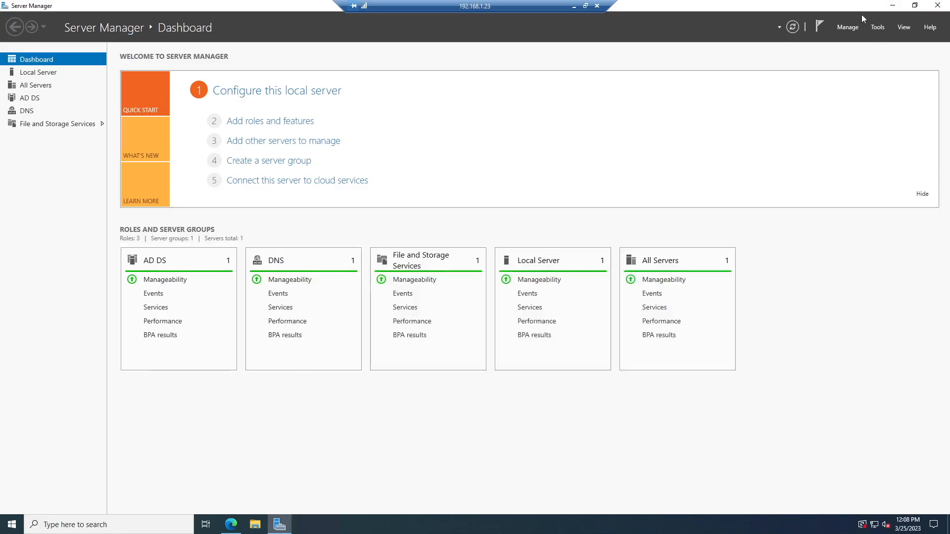
click(877, 27)
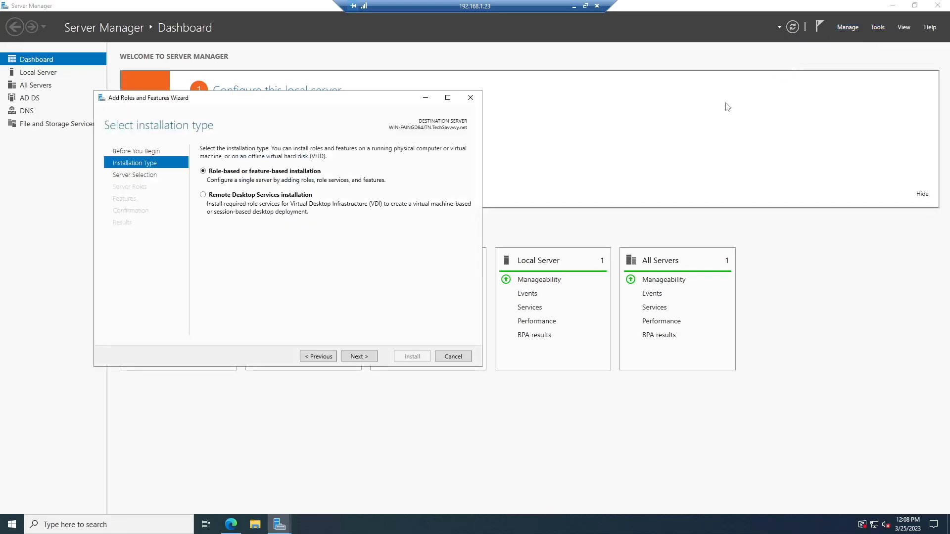
mouse_move(618, 191)
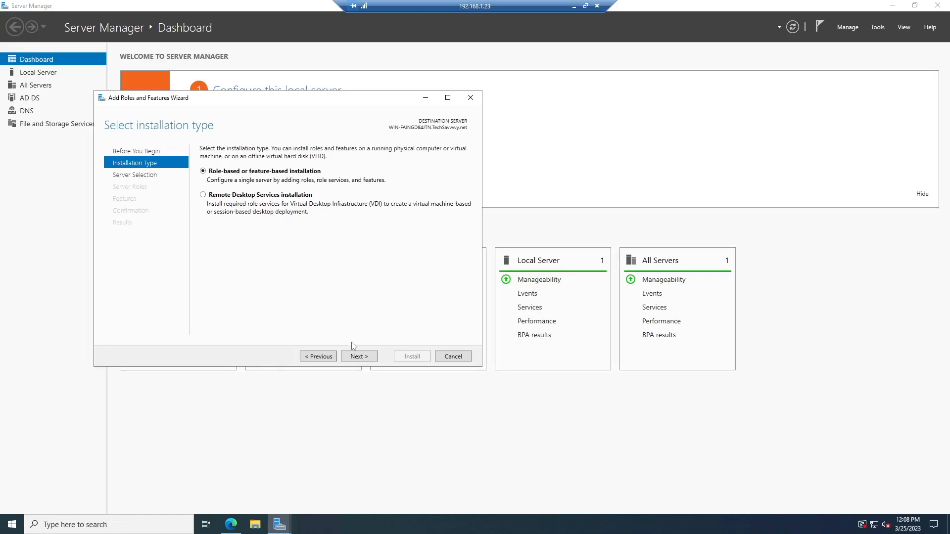
click(357, 356)
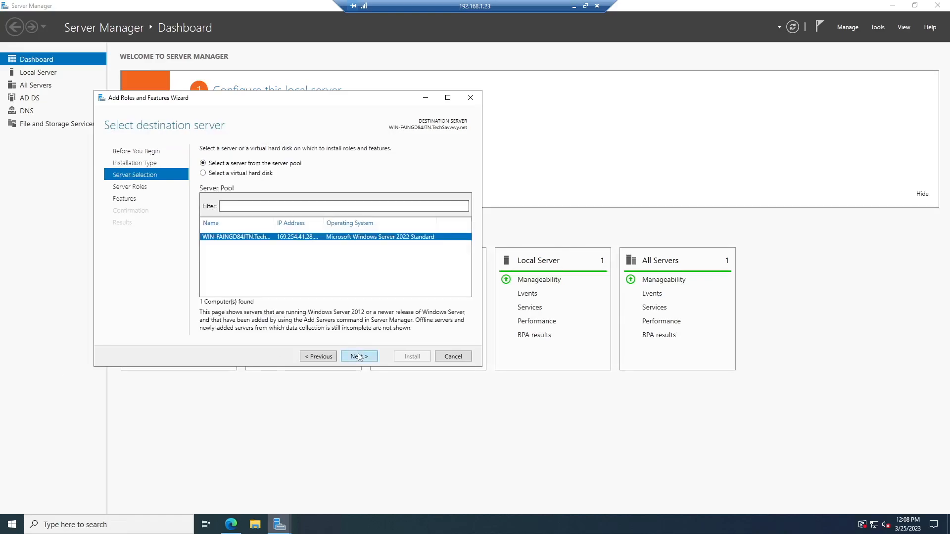
click(359, 356)
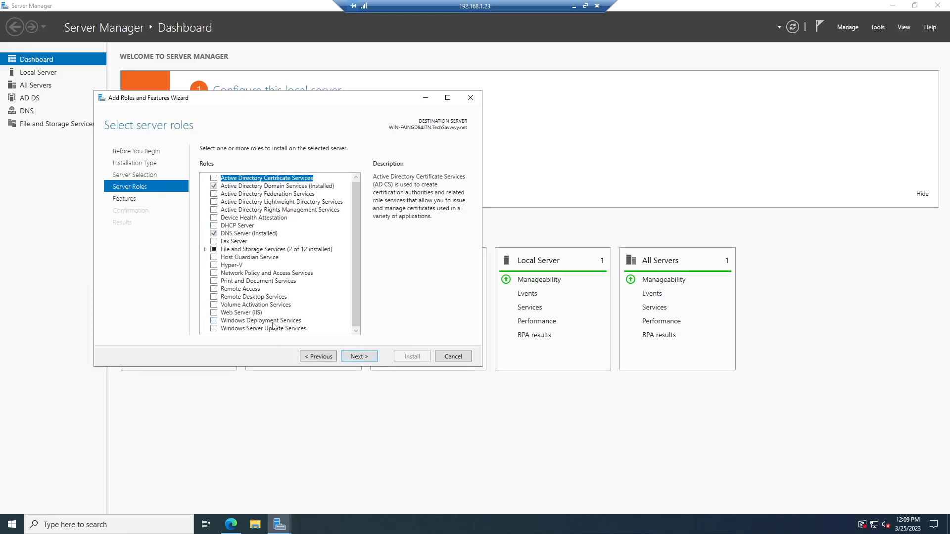
- Install the Windows Deployment Services role, including its required management tools
click(262, 320)
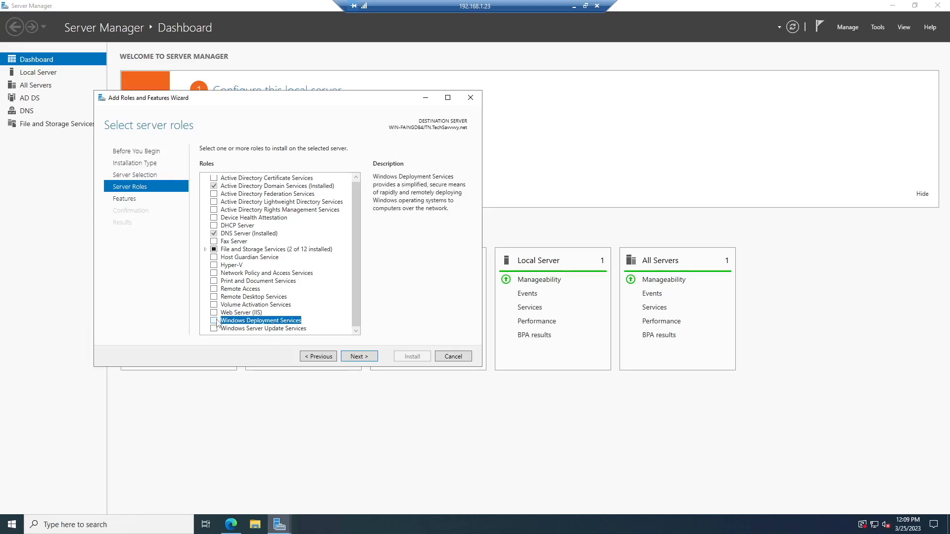
click(213, 320)
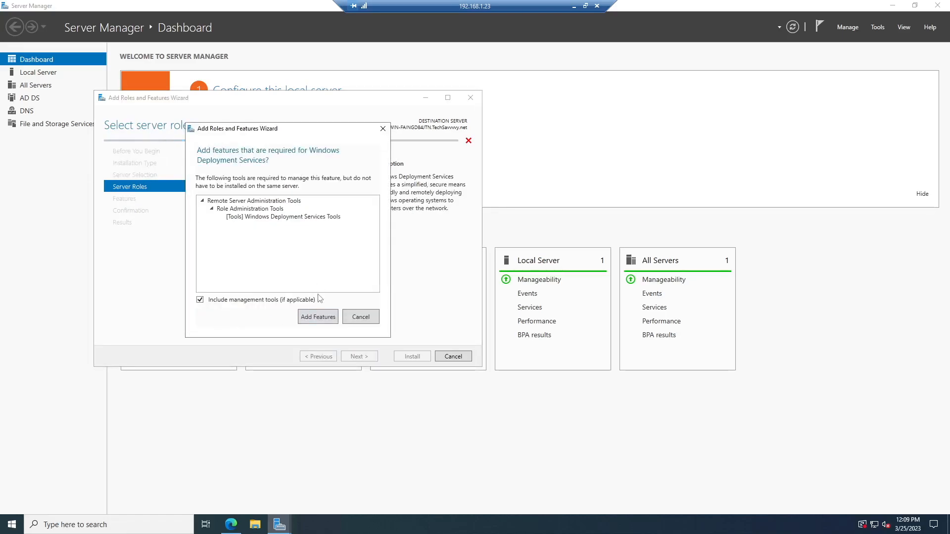
click(318, 317)
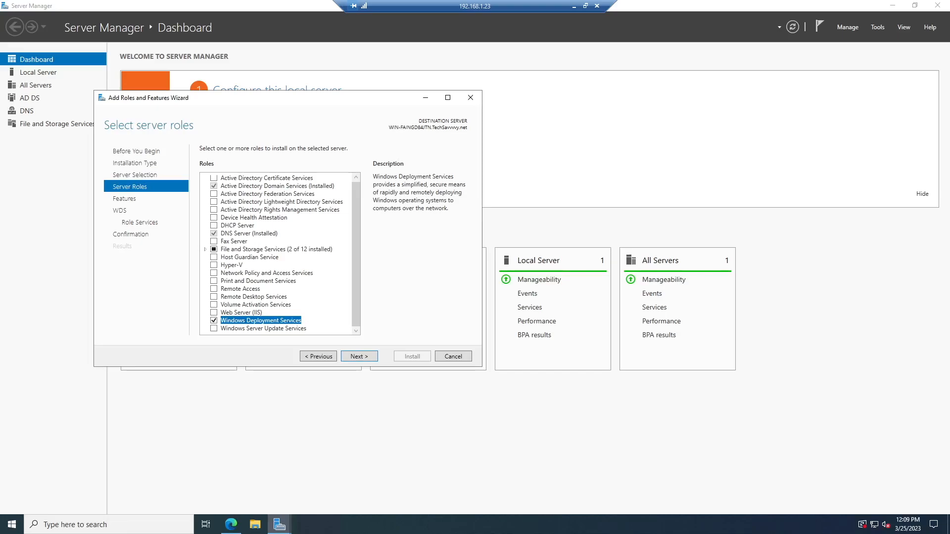
mouse_move(261, 418)
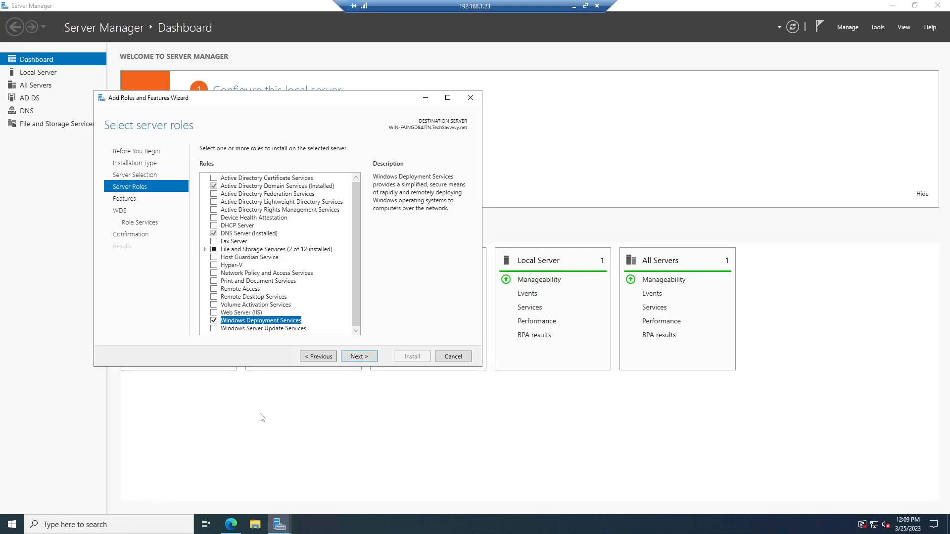
click(357, 356)
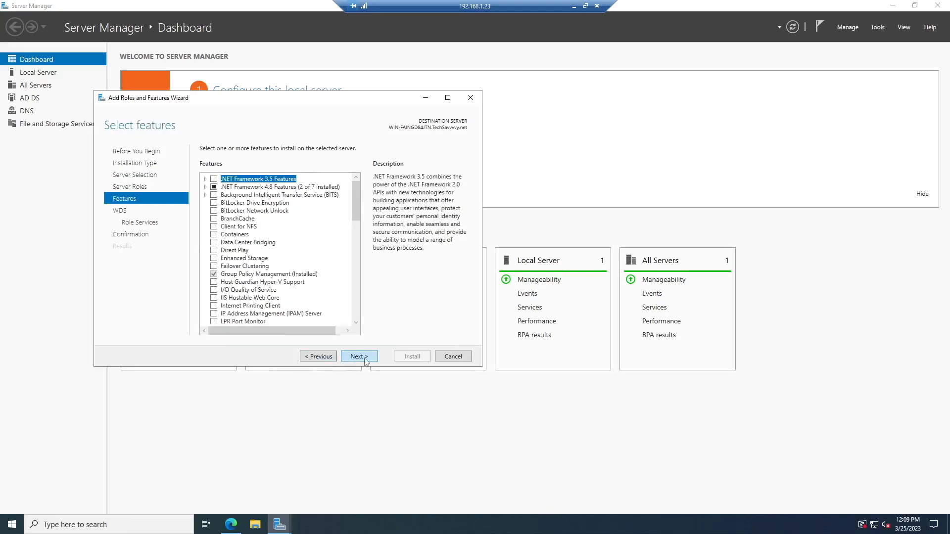
click(359, 357)
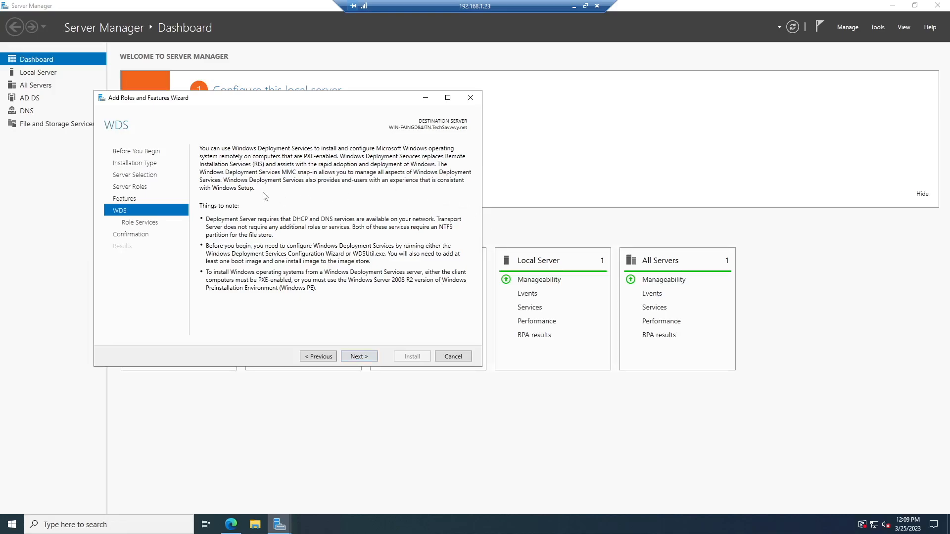
mouse_move(372, 257)
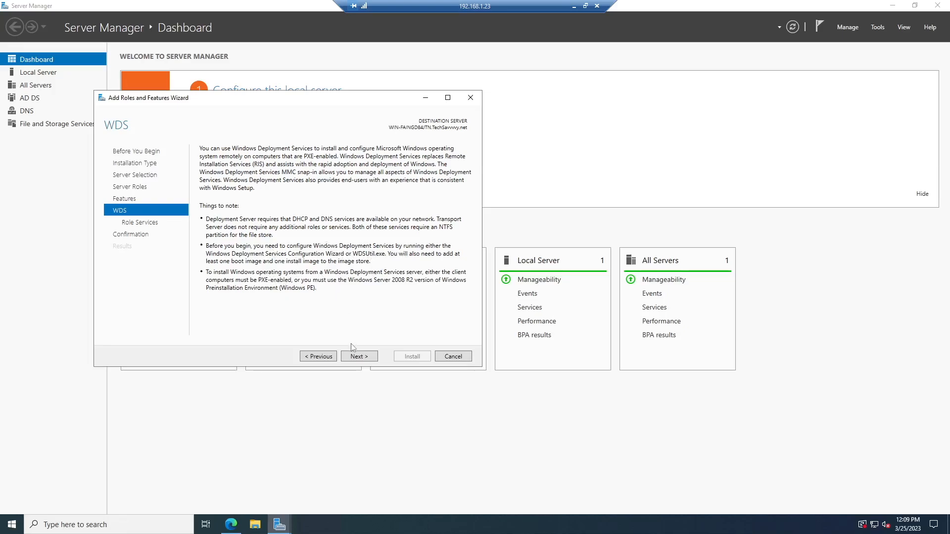
click(358, 357)
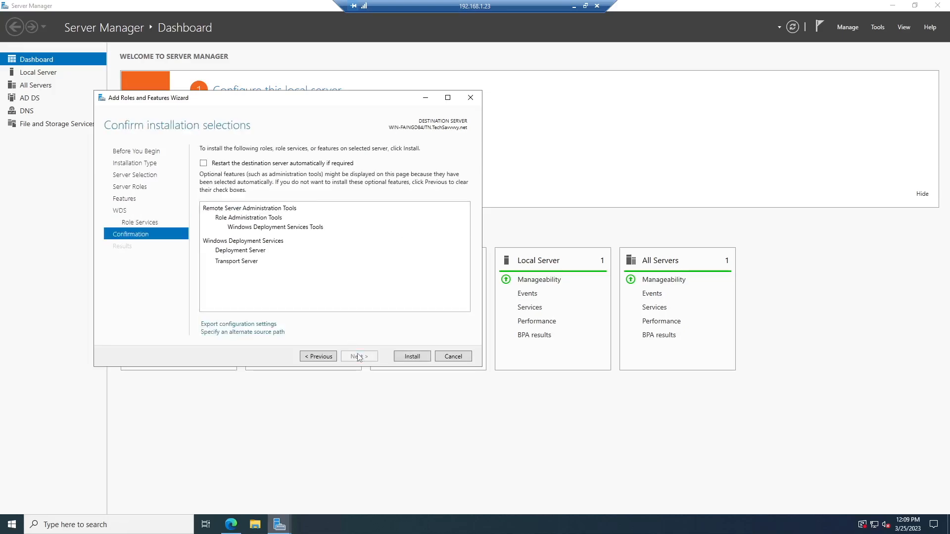
click(412, 356)
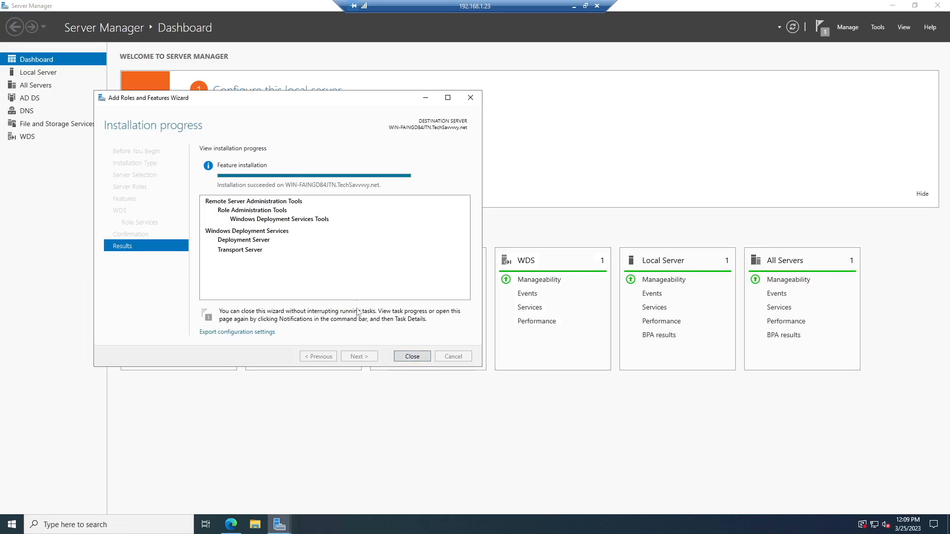
click(412, 356)
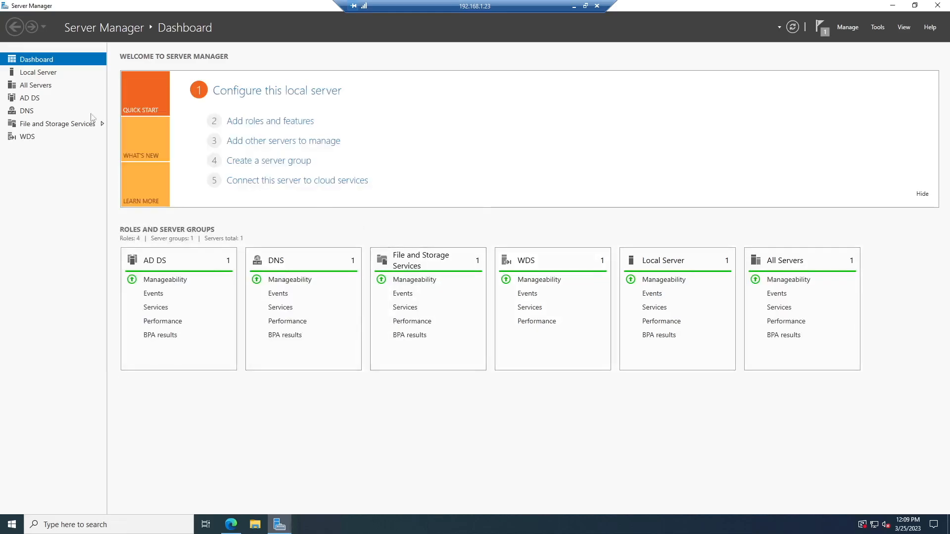
- Launch the Windows Deployment Services console from the WDS page's Tools menu and maximize it
click(27, 136)
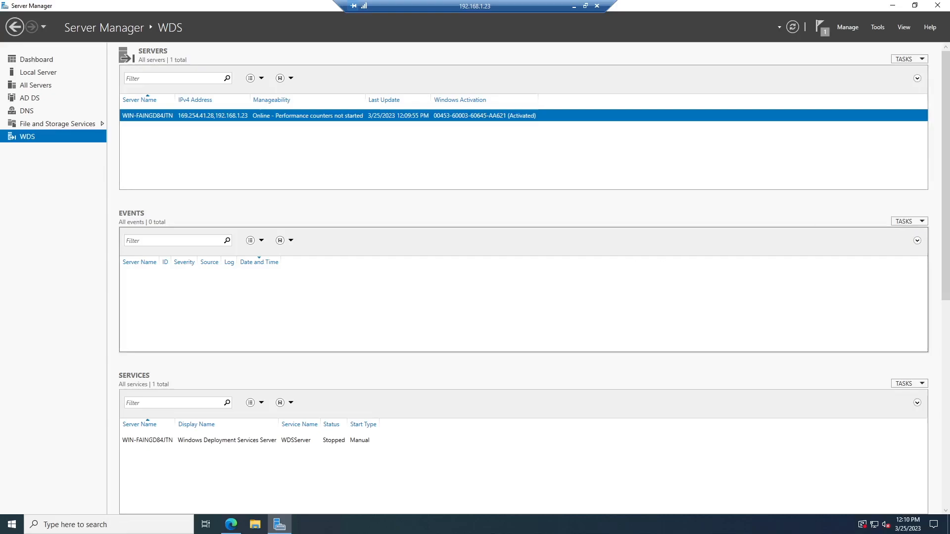
click(877, 26)
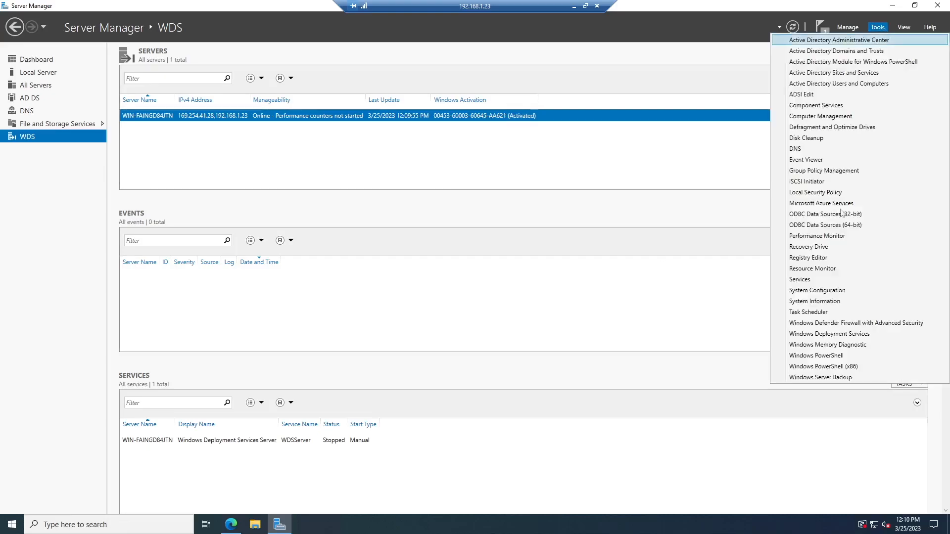
click(829, 334)
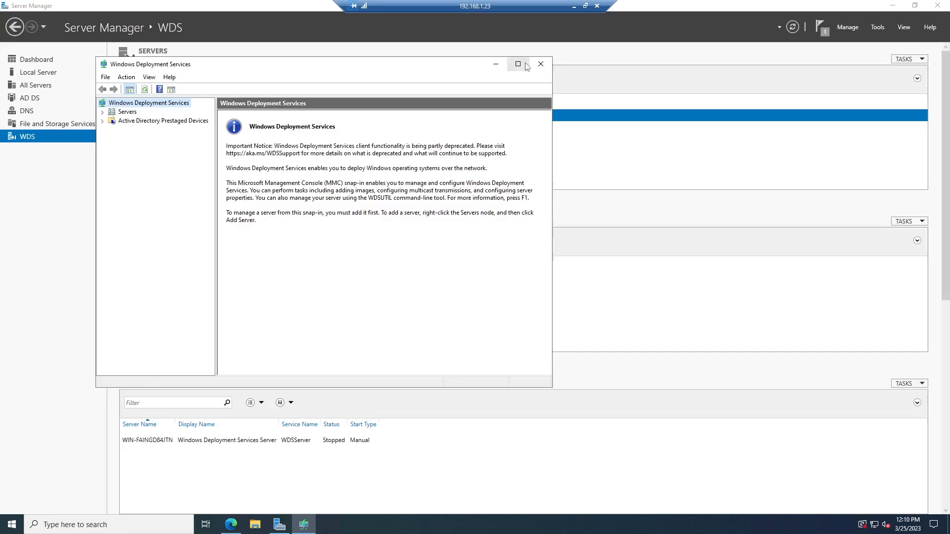
click(518, 64)
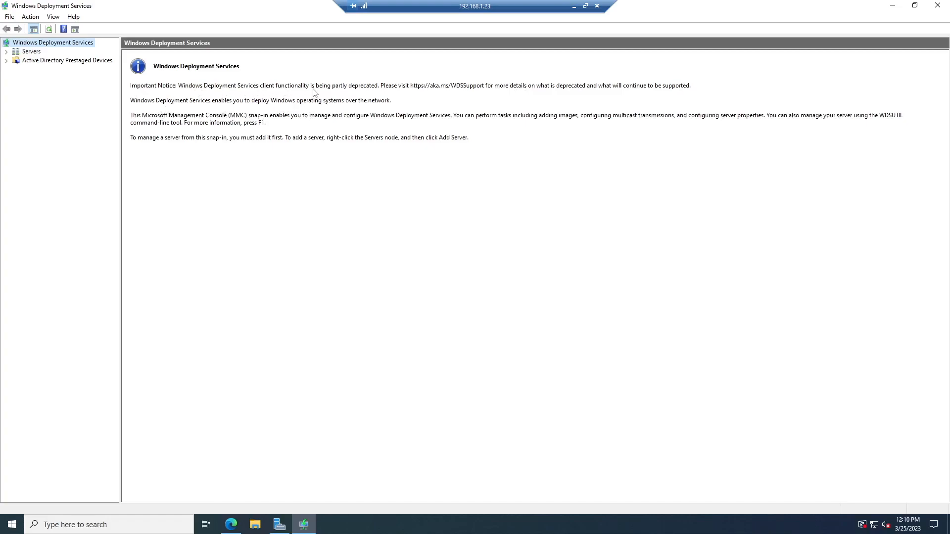
mouse_move(226, 112)
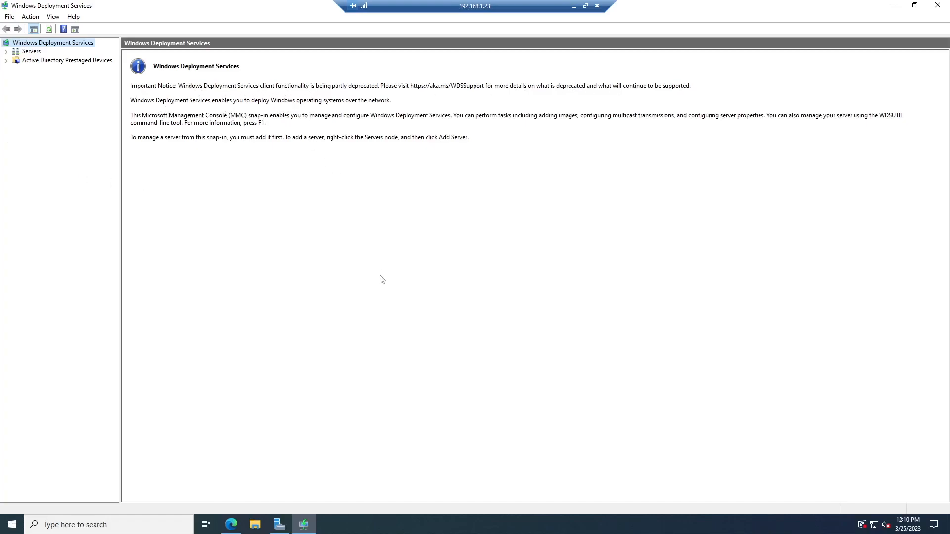
mouse_move(331, 210)
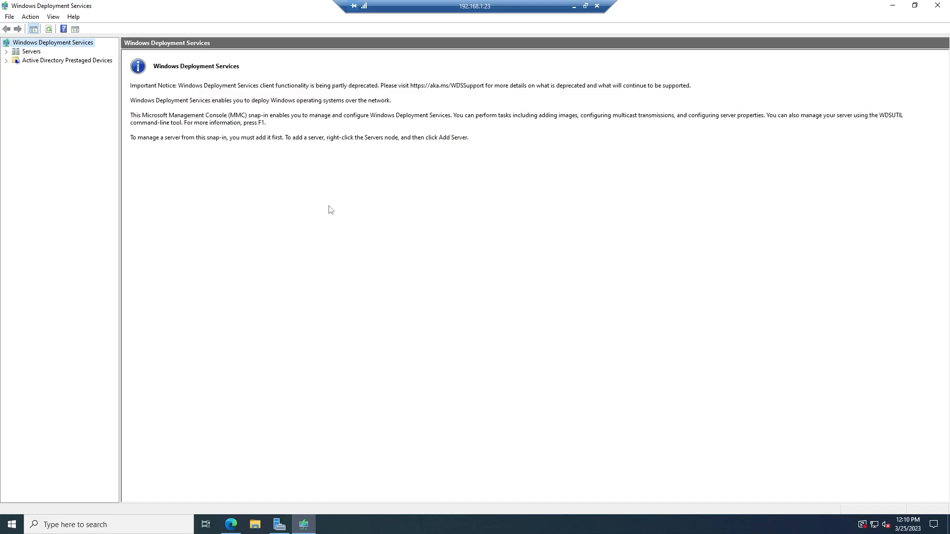
mouse_move(552, 242)
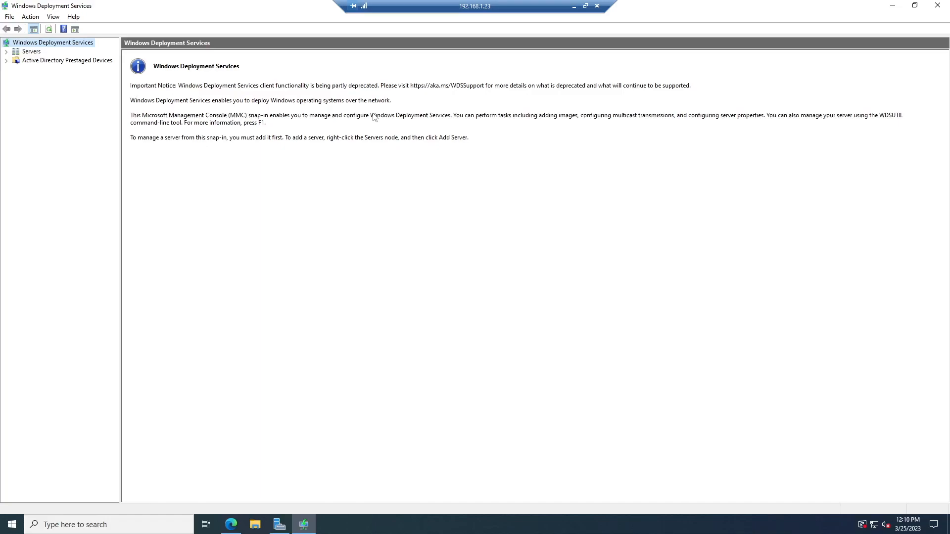
mouse_move(343, 165)
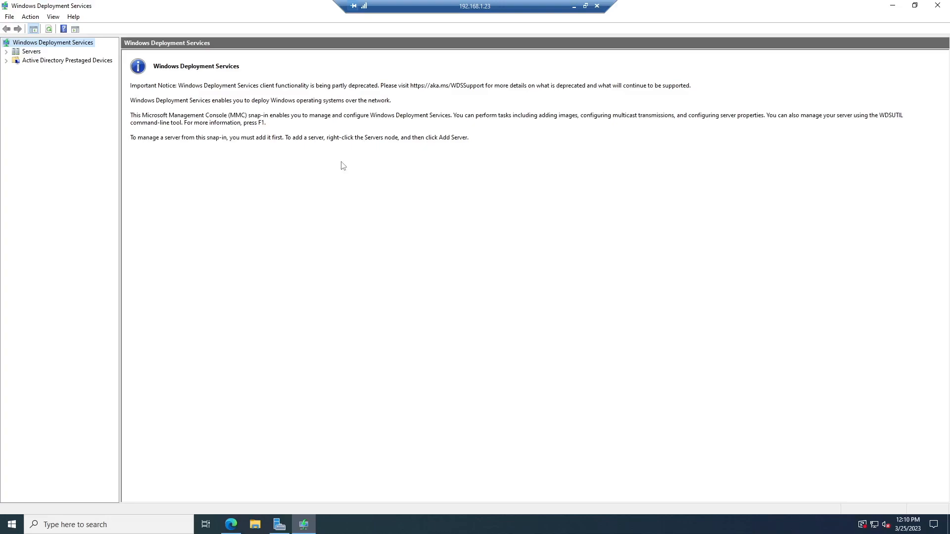
mouse_move(343, 156)
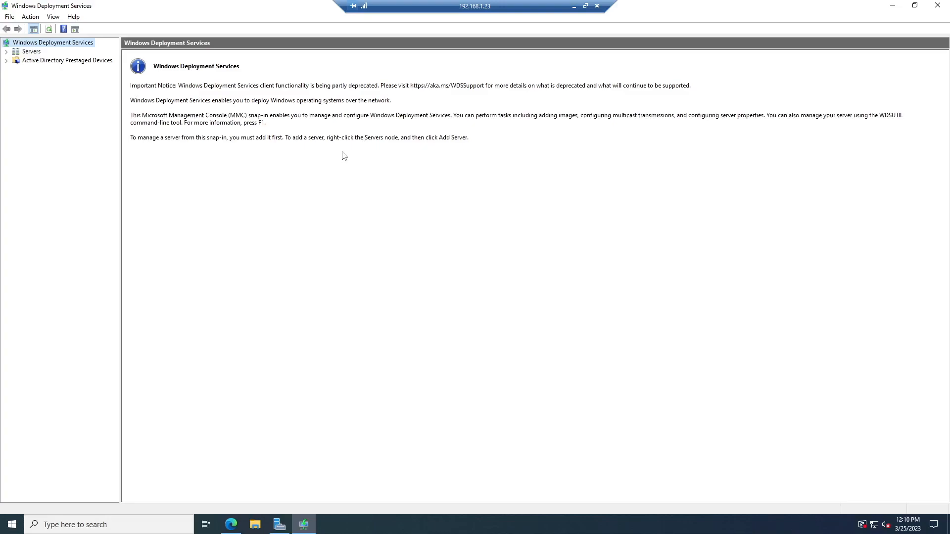
mouse_move(104, 111)
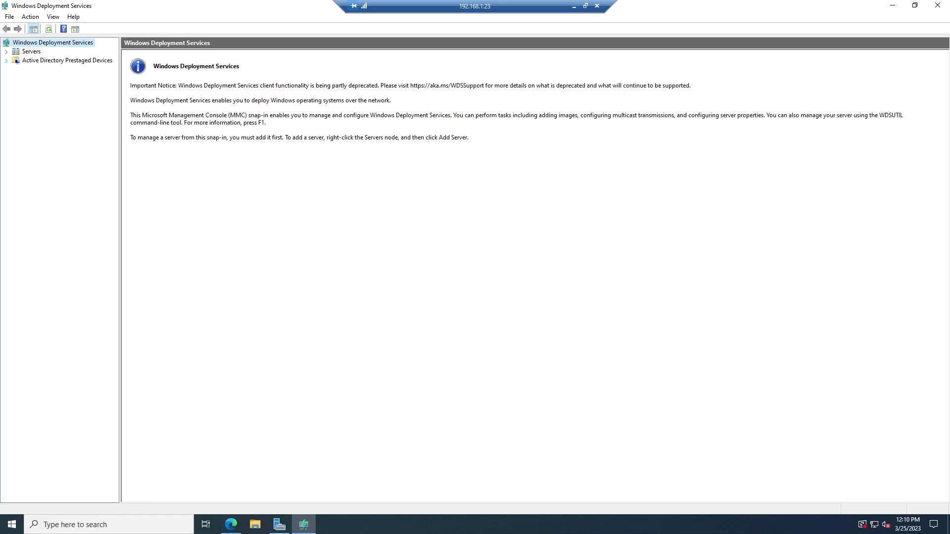
mouse_move(224, 308)
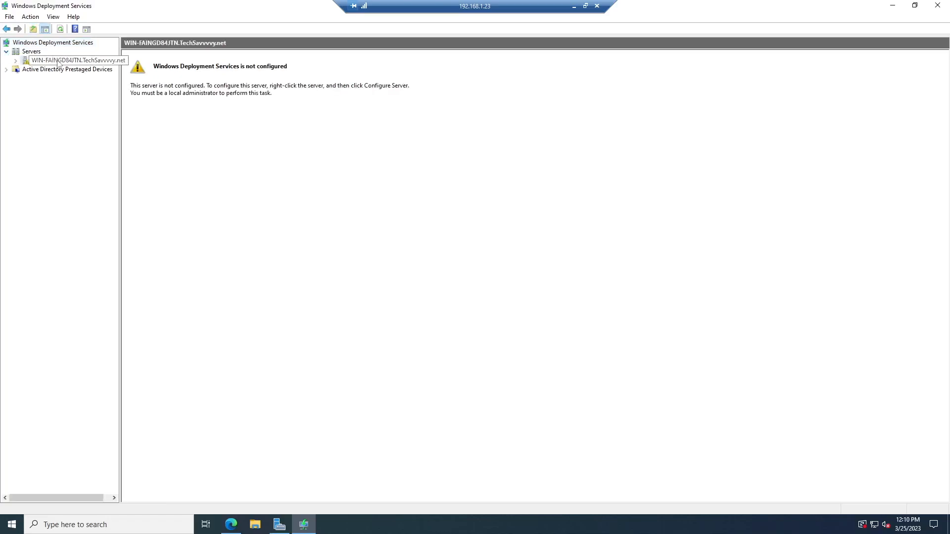
- Configure the server with Active Directory integration and D:\Boot Images for PXE as the installation folder
click(76, 60)
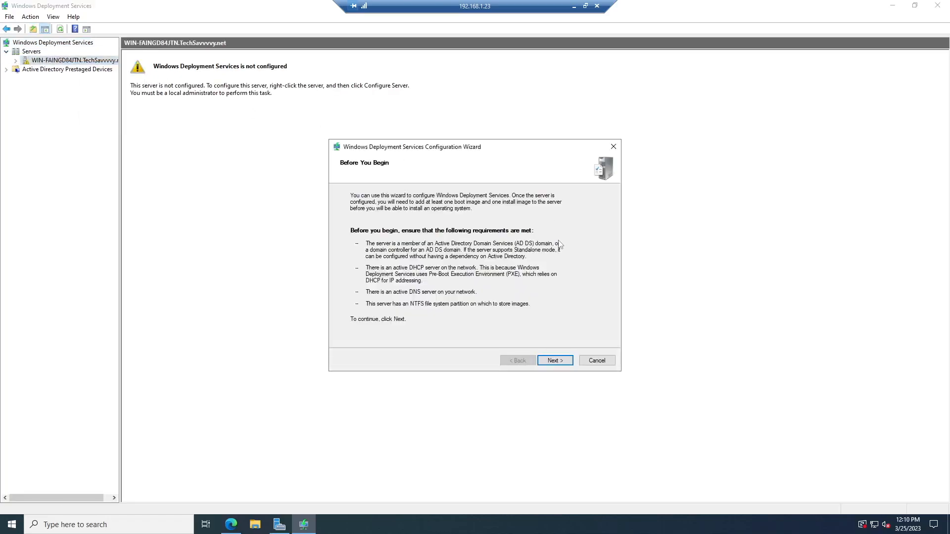
mouse_move(544, 255)
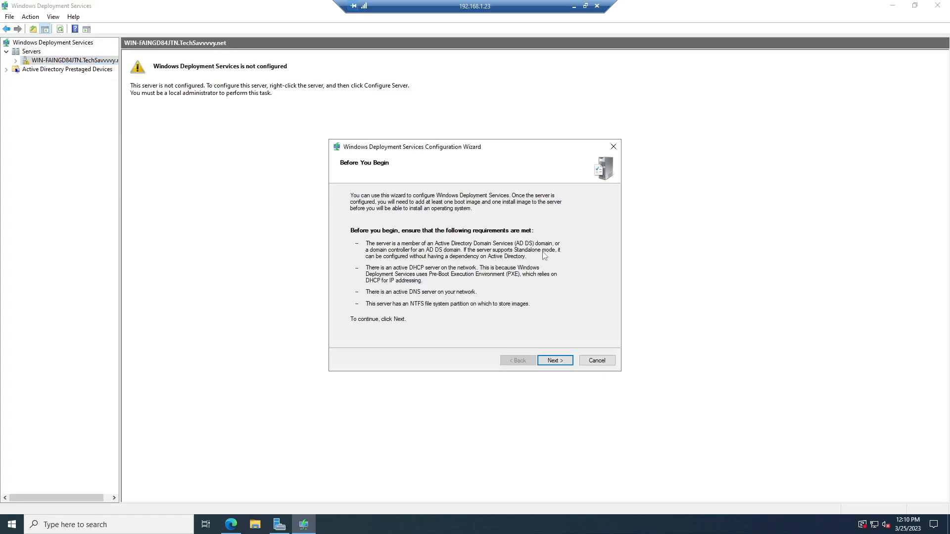
mouse_move(560, 351)
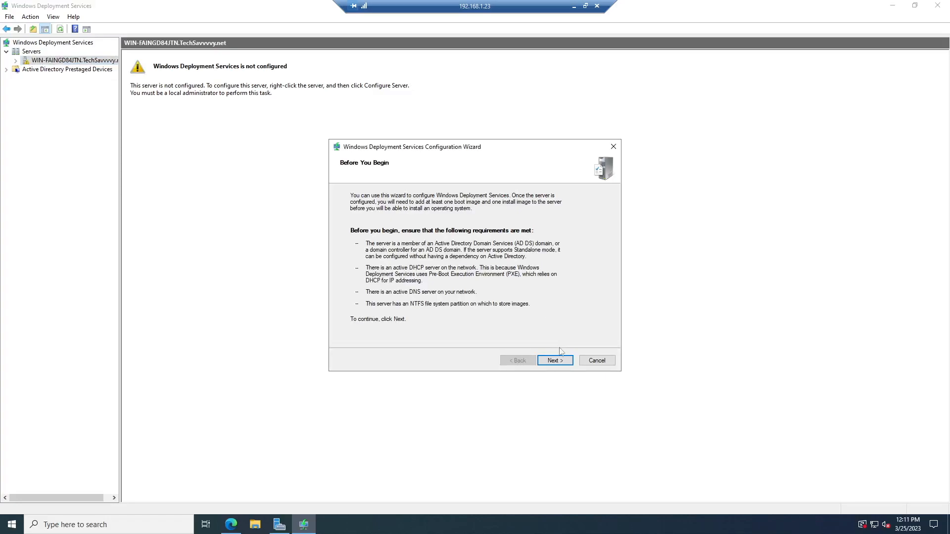
click(553, 361)
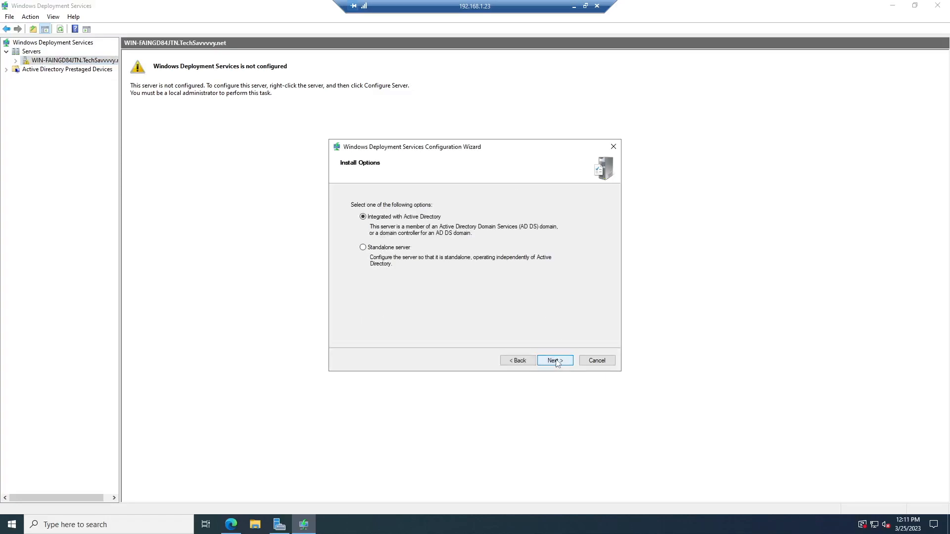
click(552, 360)
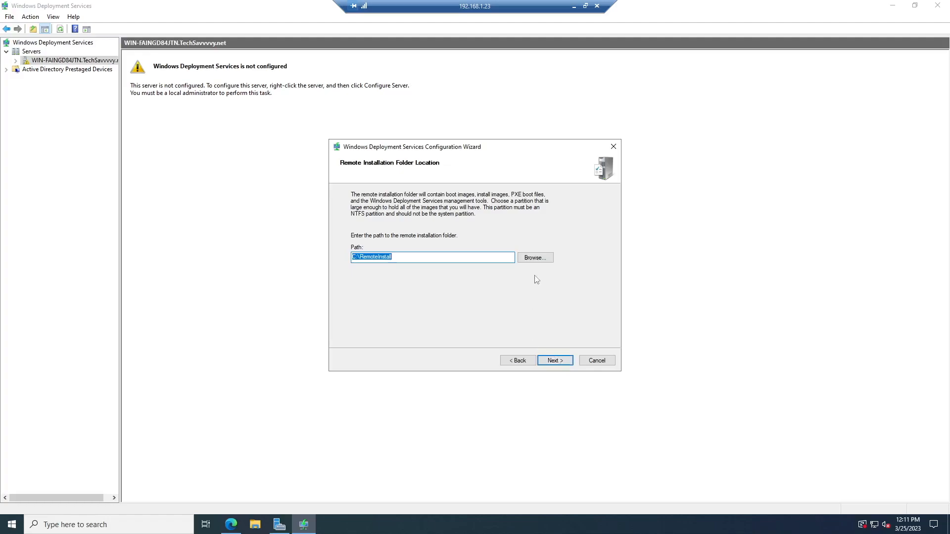
click(534, 257)
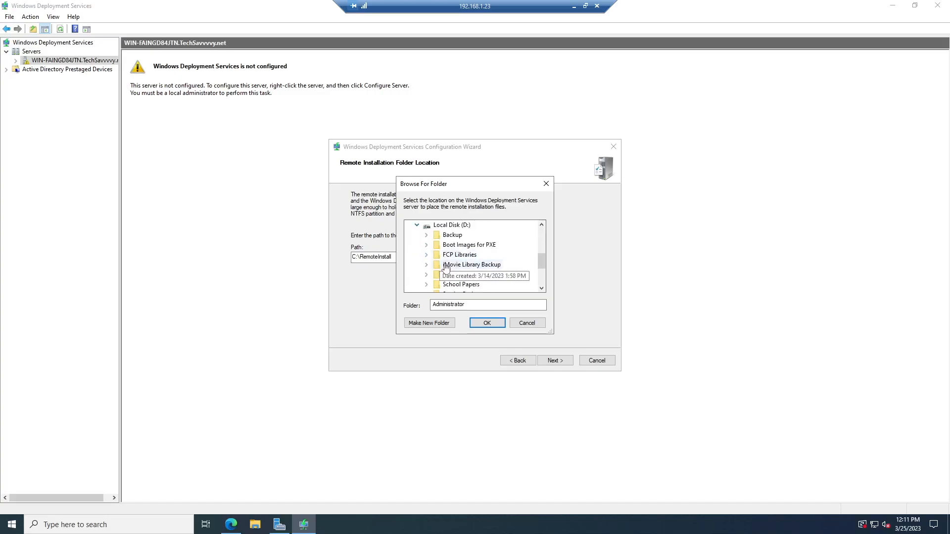
click(469, 284)
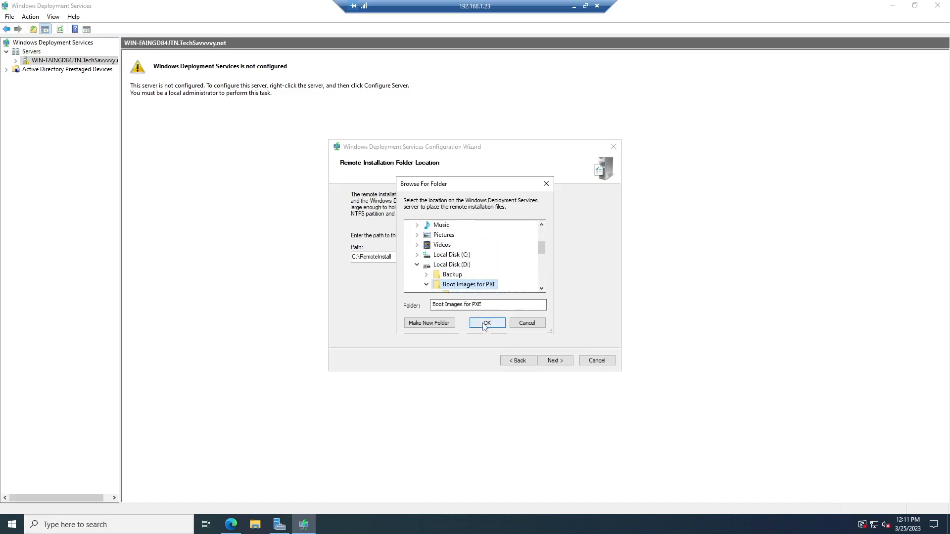
click(487, 322)
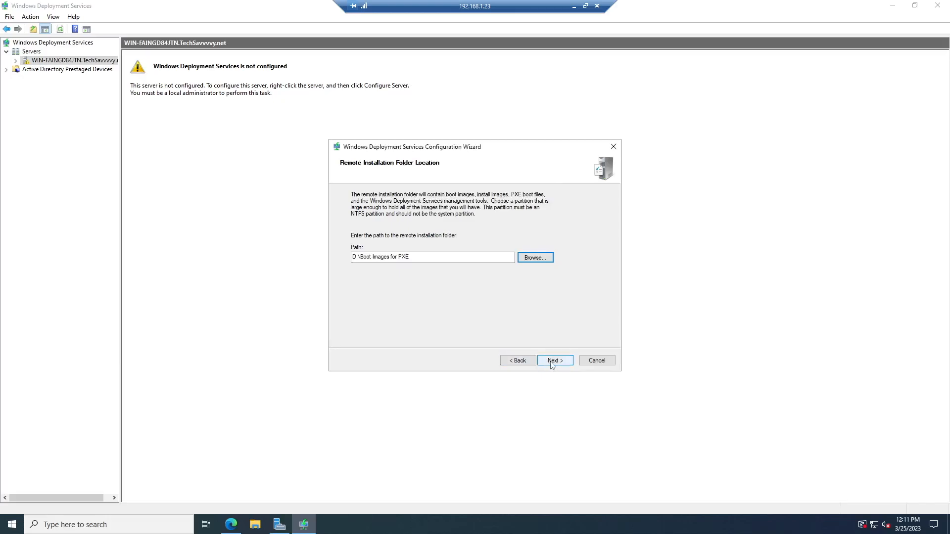
click(553, 361)
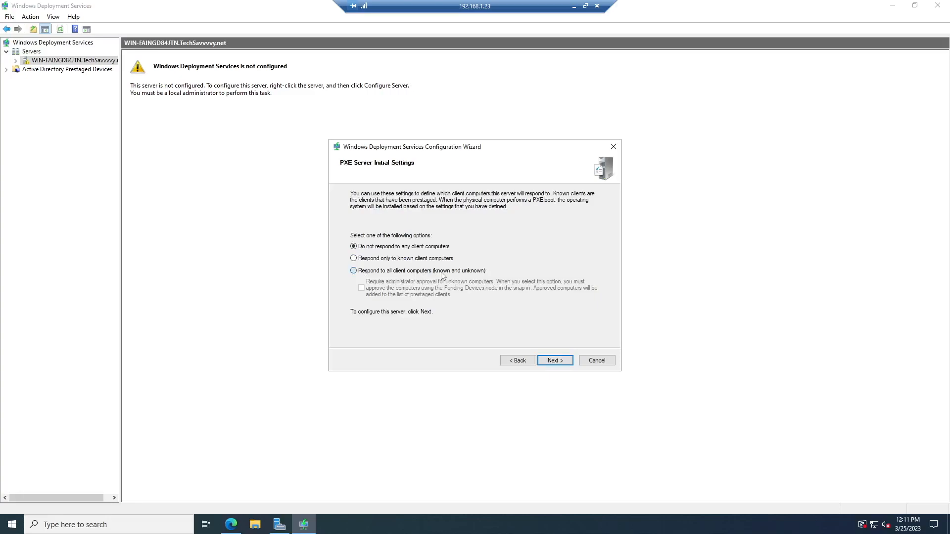
- Set PXE to respond to all client computers and finish the configuration
click(353, 271)
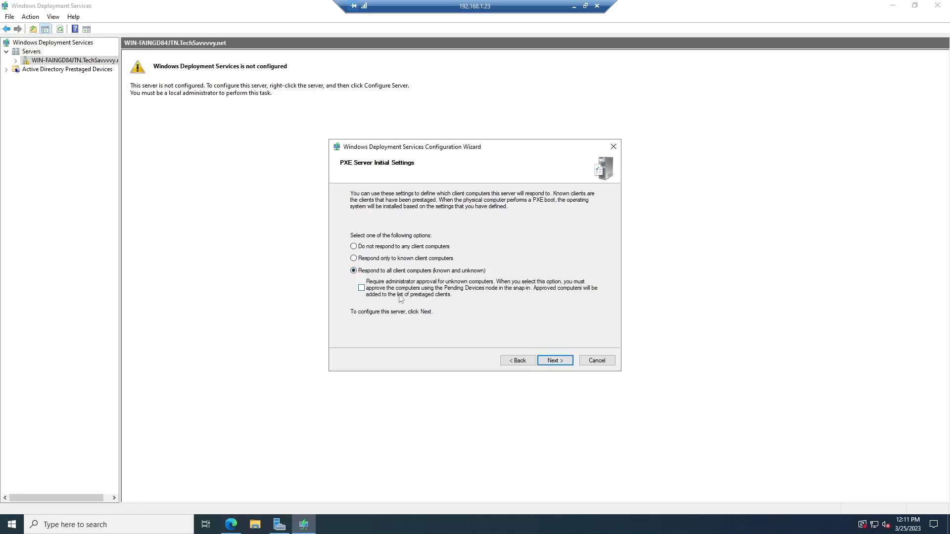
mouse_move(513, 295)
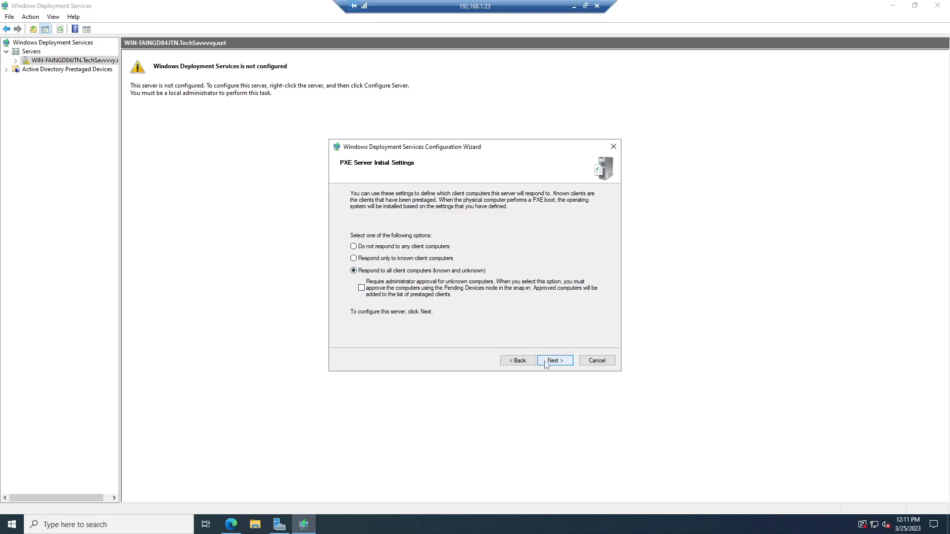
click(554, 361)
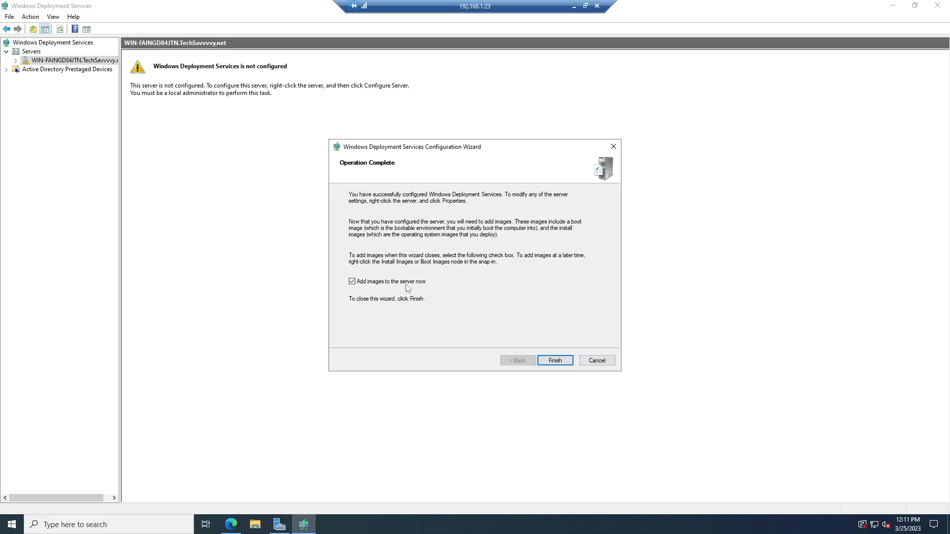
click(553, 360)
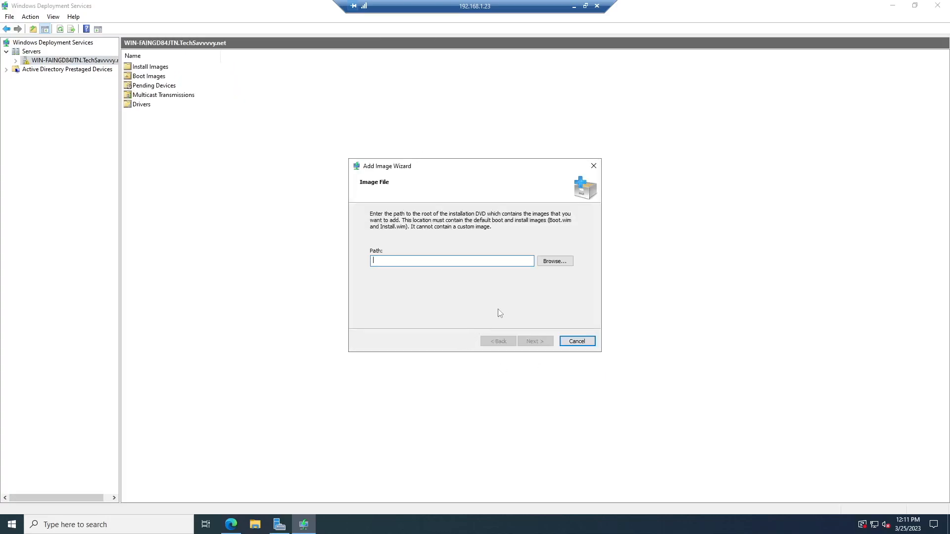
mouse_move(541, 225)
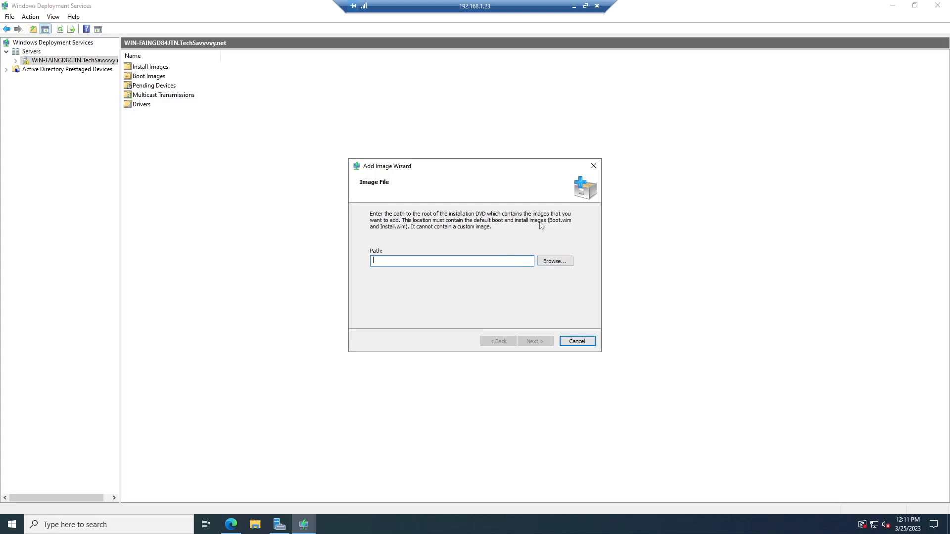
- Pick the MacriumRescue64 10G SMB Boot folder as a source, then close the image wizard
click(554, 262)
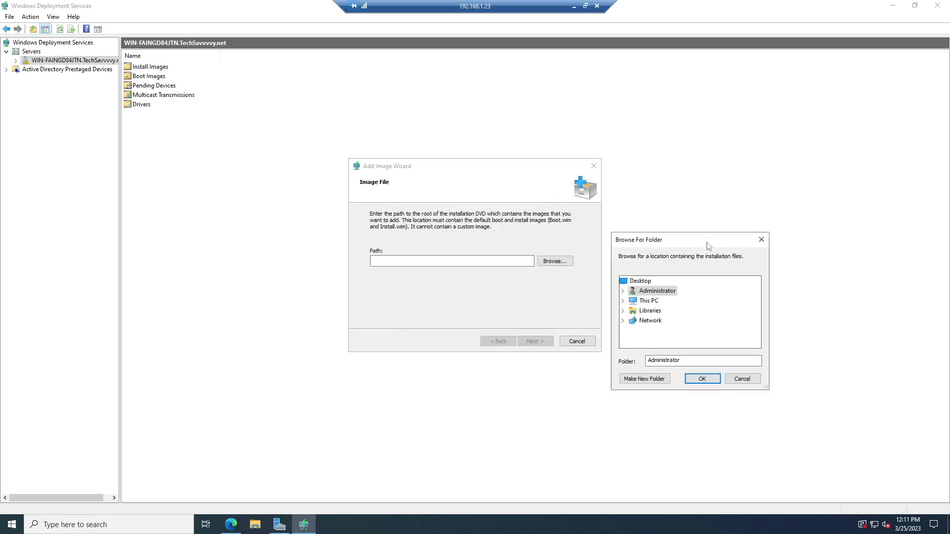
drag(689, 240, 473, 181)
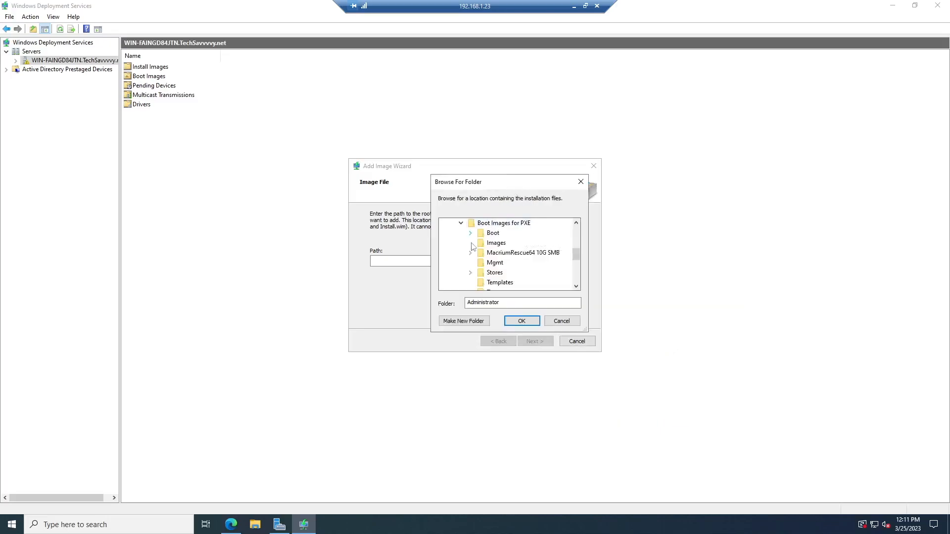
mouse_move(495, 262)
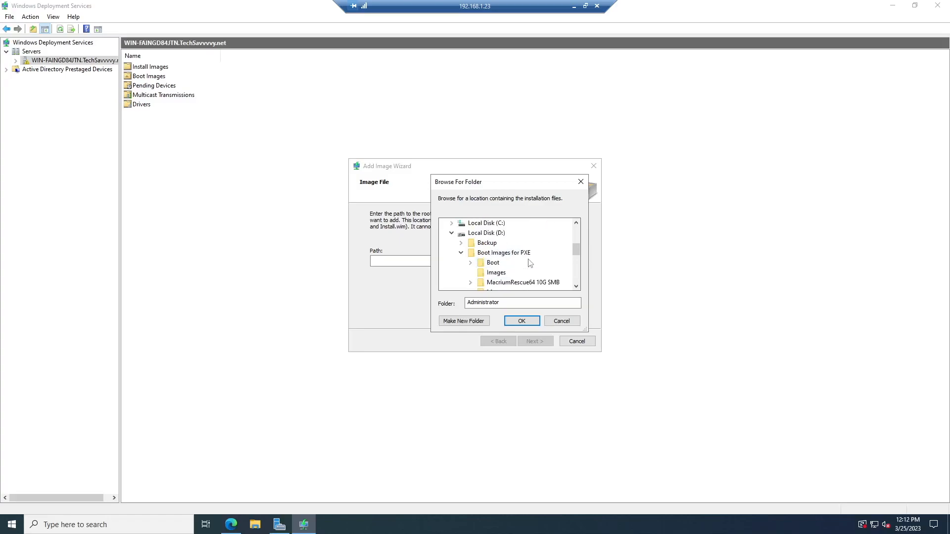
click(470, 282)
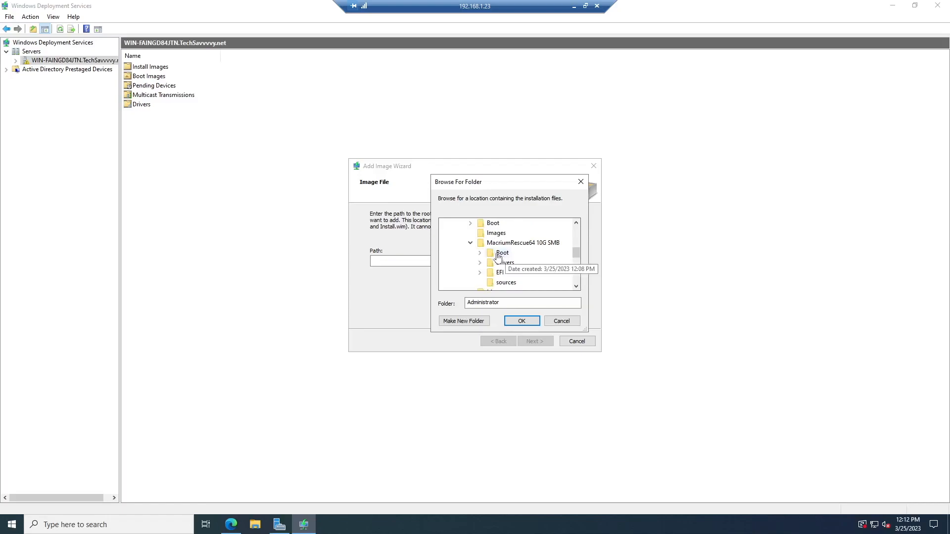
click(521, 321)
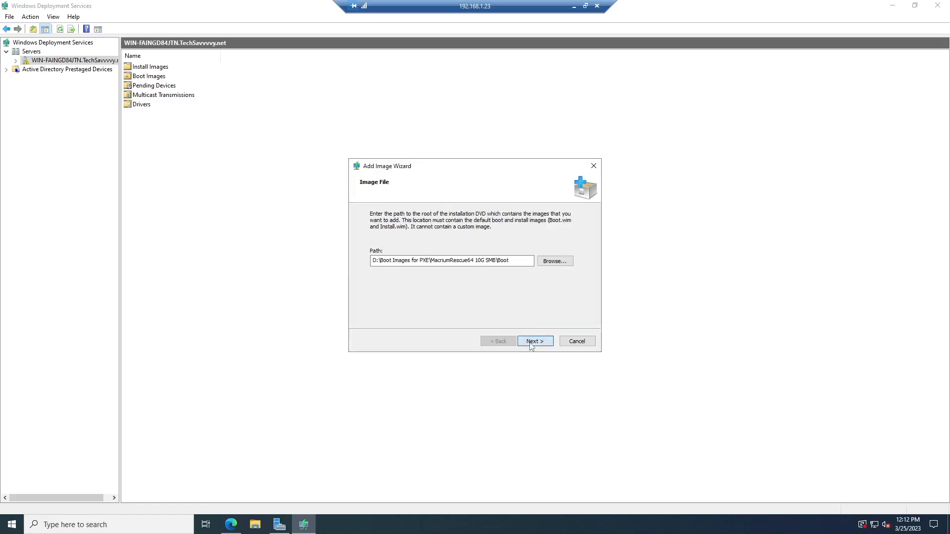
click(451, 261)
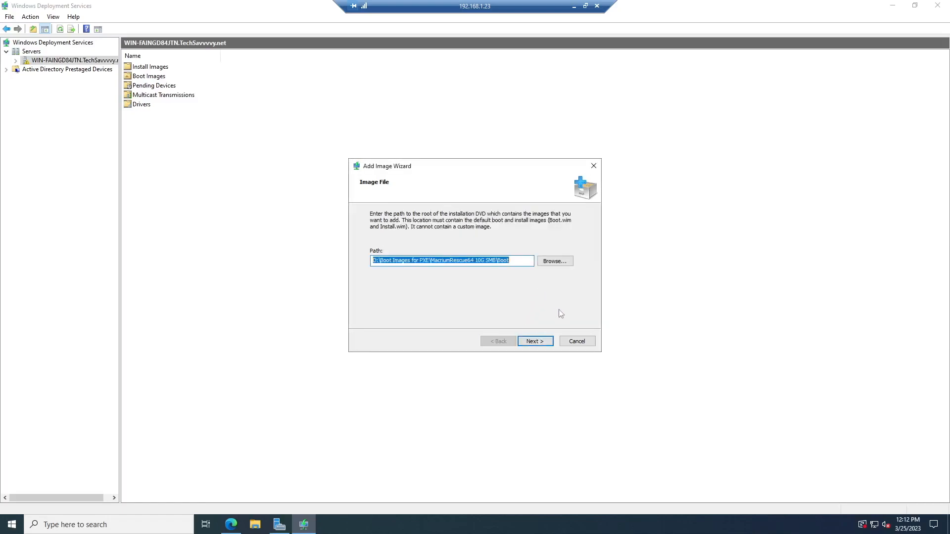
click(575, 341)
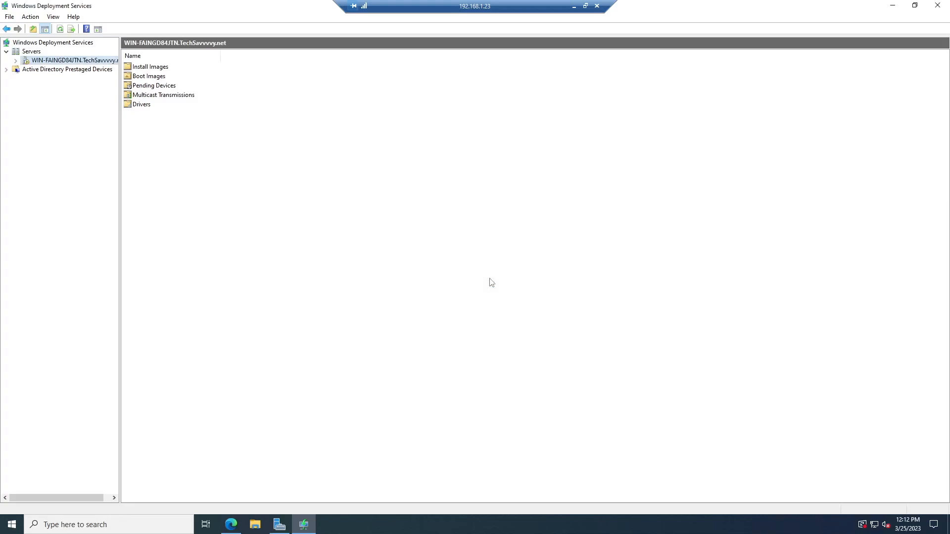
mouse_move(104, 129)
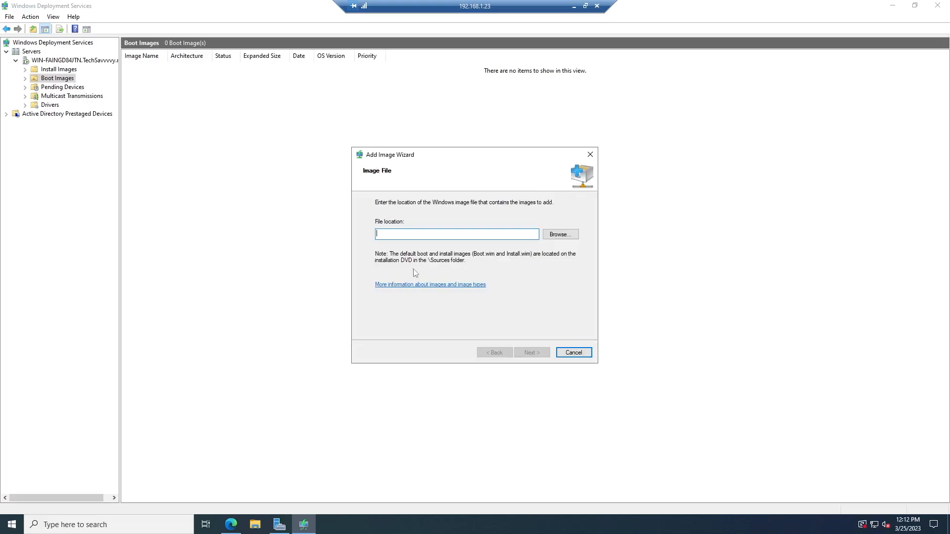
mouse_move(558, 235)
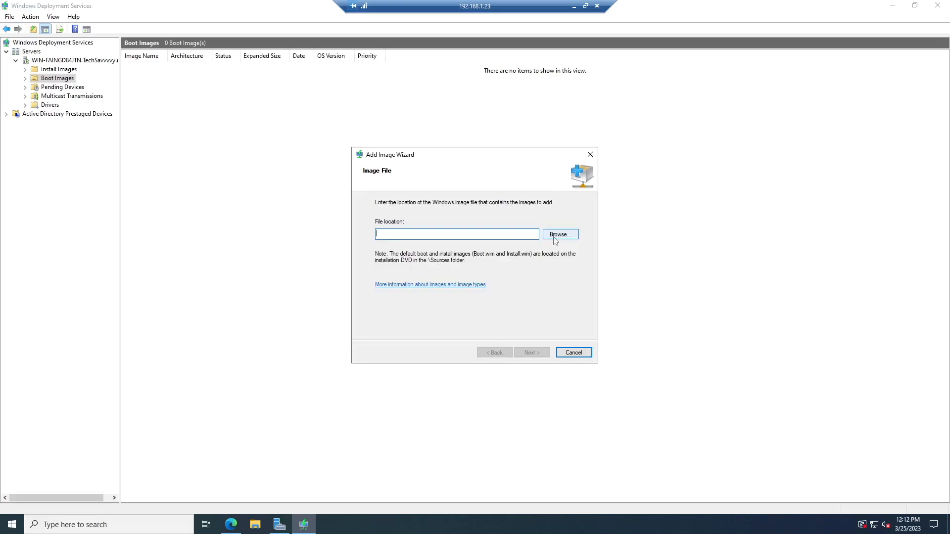
- Browse for the boot image file under D:\Boot Images for PXE\MacriumRescue64 10G SMB
click(559, 234)
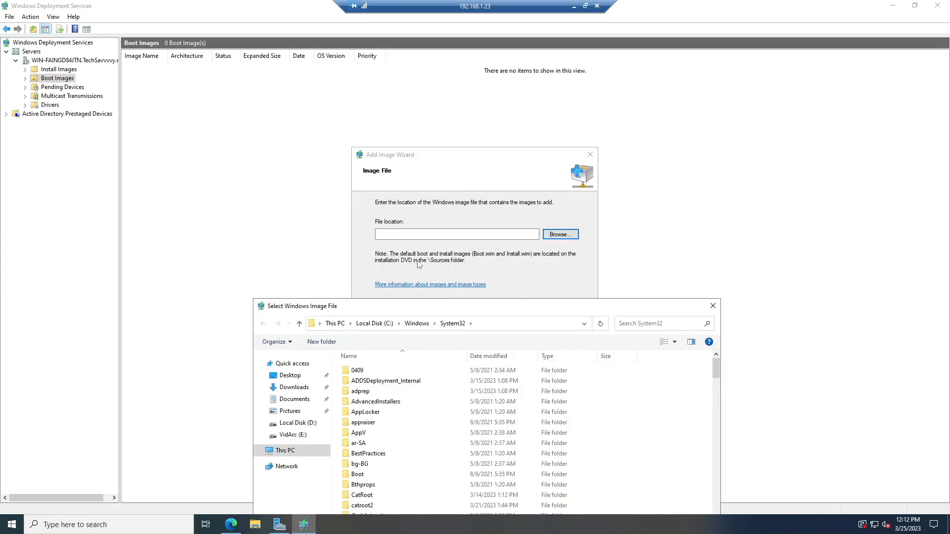
mouse_move(510, 300)
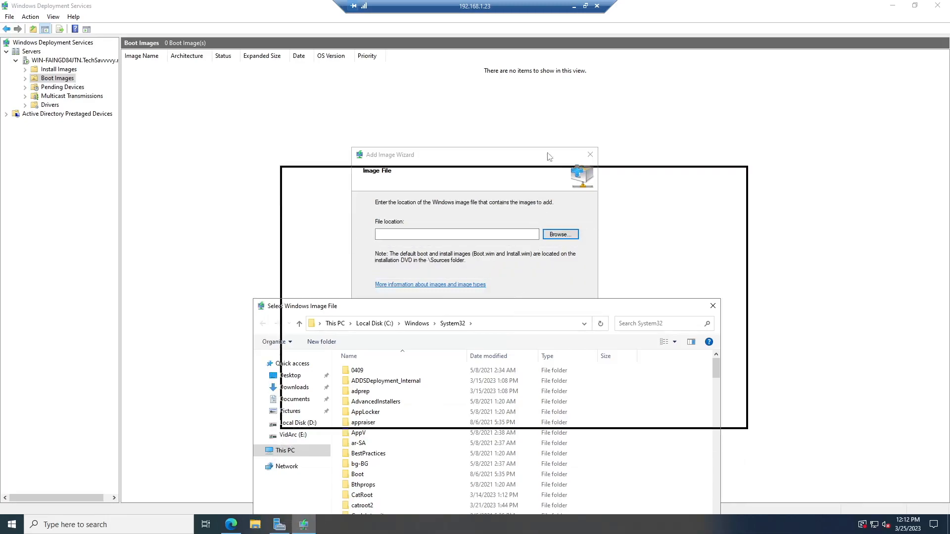
click(301, 251)
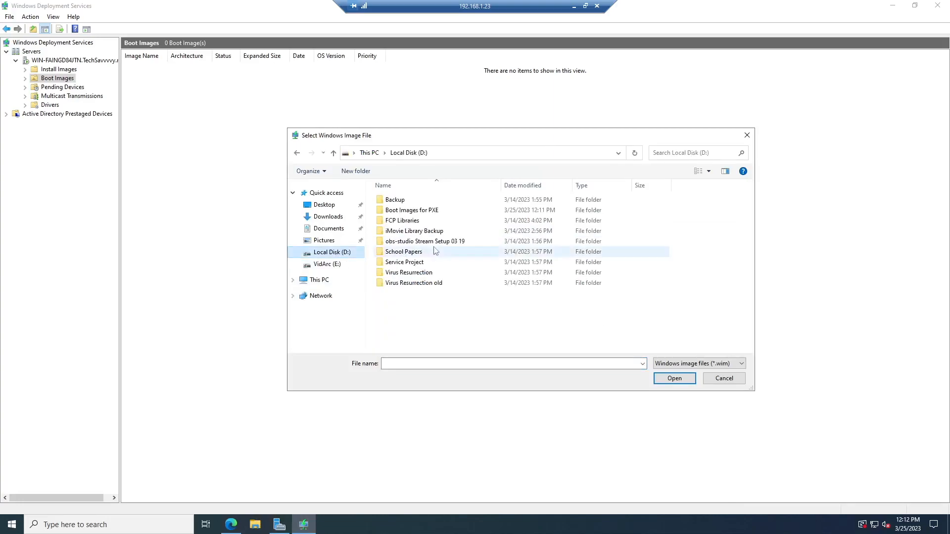
double_click(411, 210)
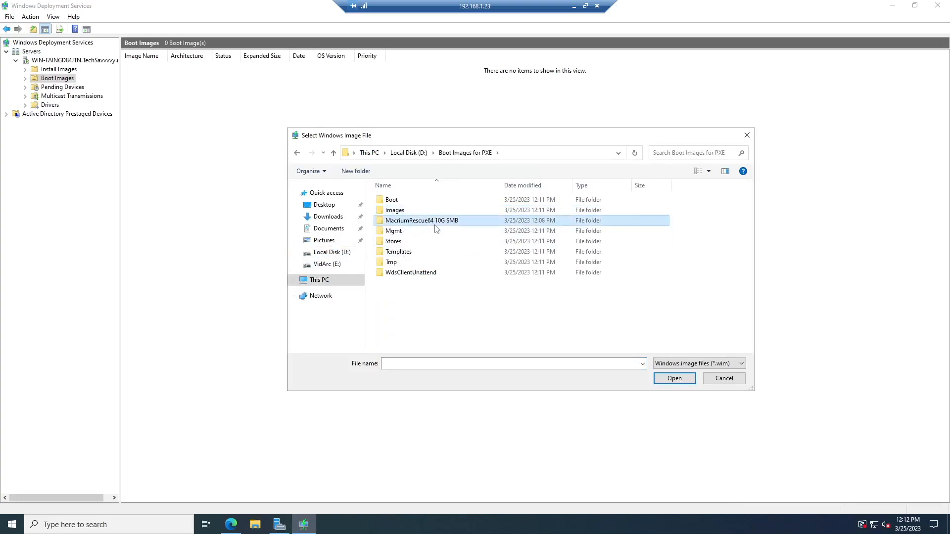
double_click(422, 220)
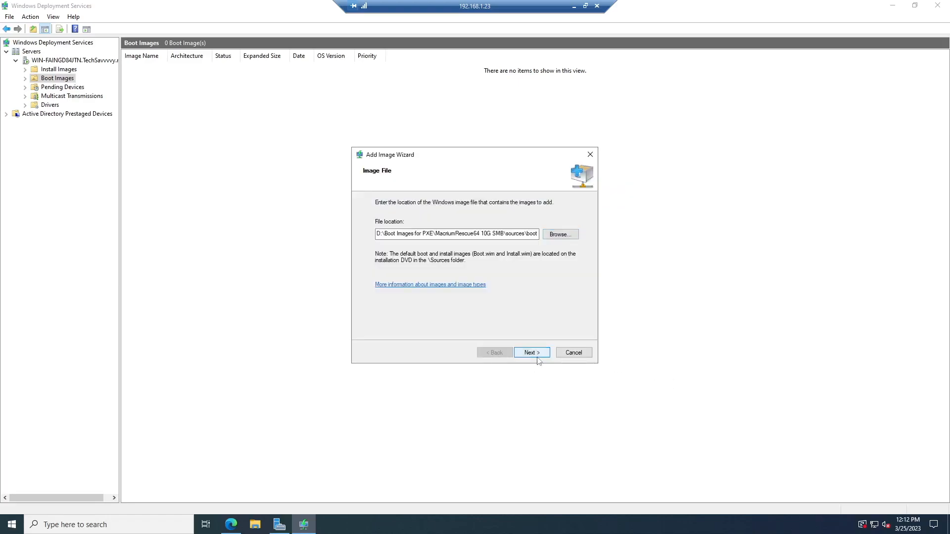
- Name the boot image 'Macrium Reflect x64 10G + SMB', select its description, and reach the summary
click(531, 353)
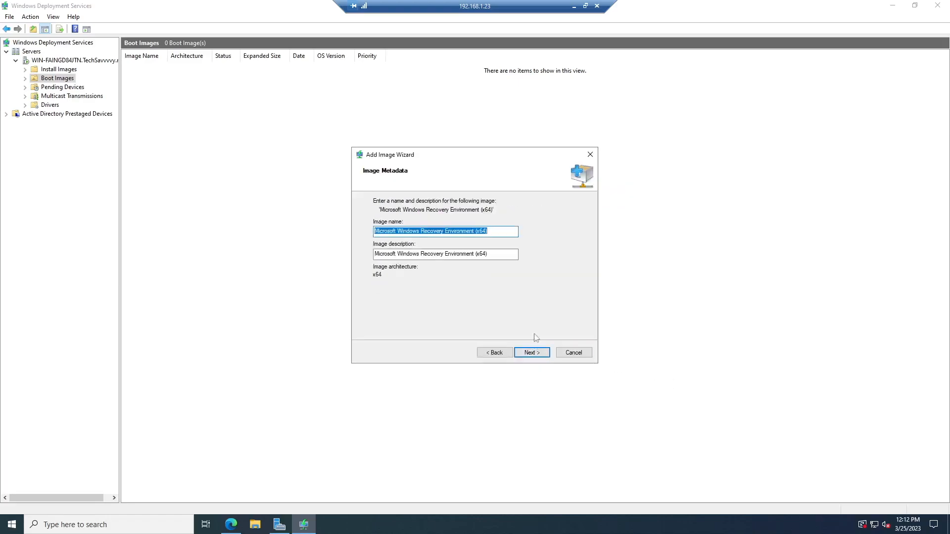
text(M)
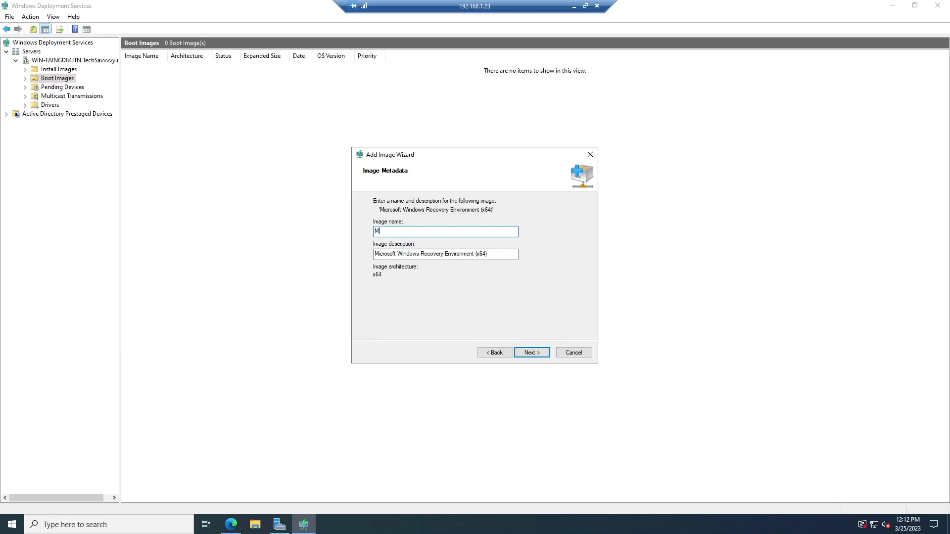
text(acrium Re)
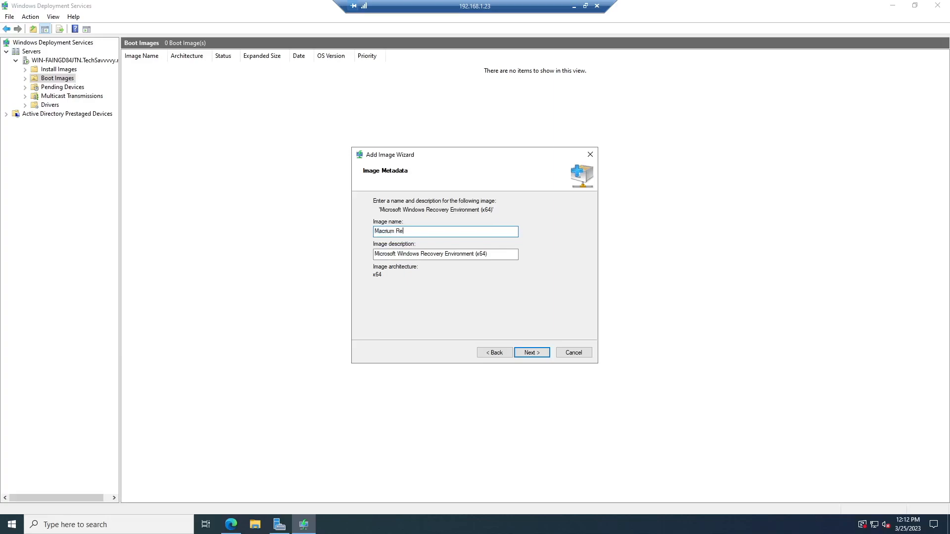
text(flect x64 10G)
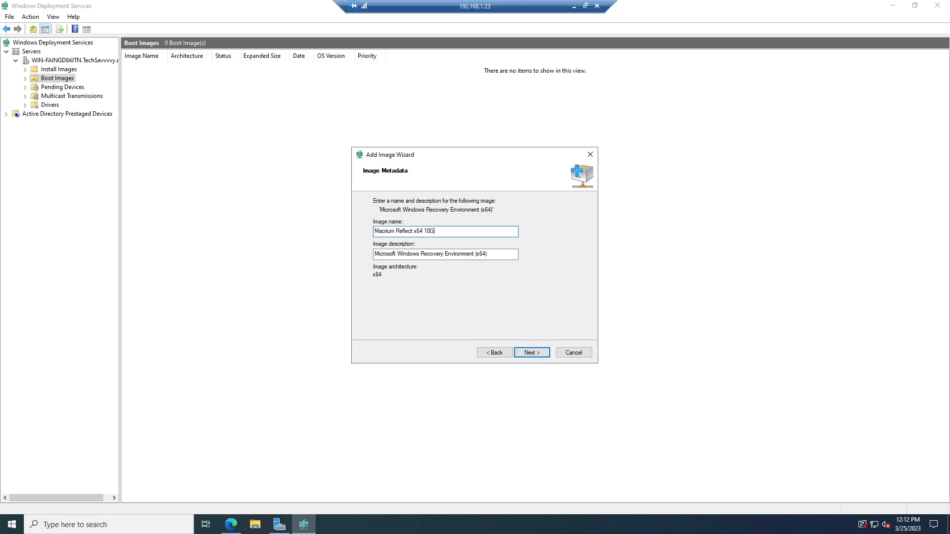
text(+ SMB)
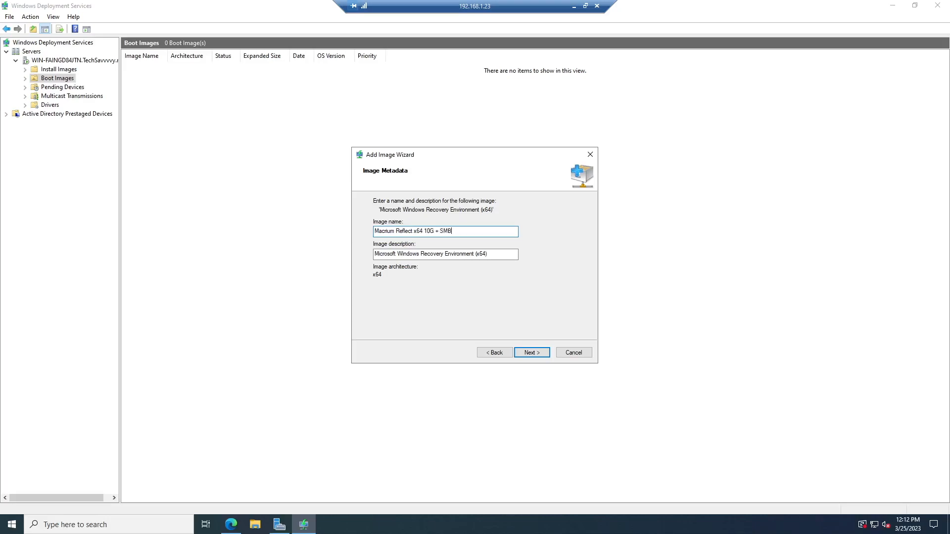
triple_click(446, 232)
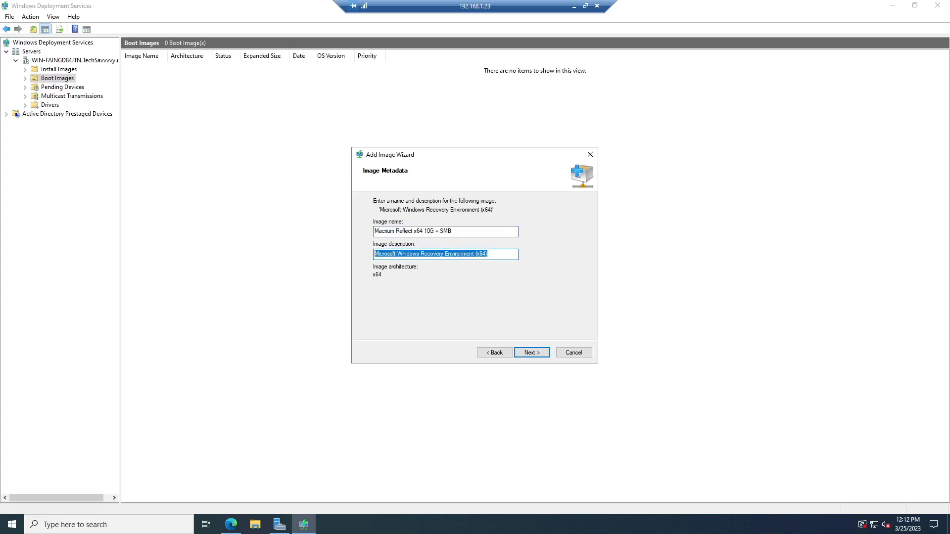
click(530, 352)
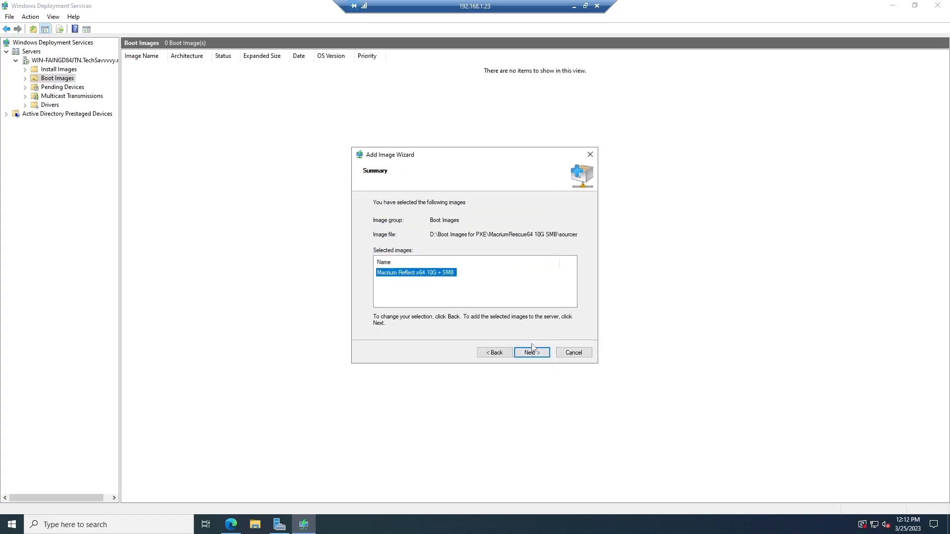
- Confirm the summary to add the Macrium Reflect x64 boot image, then finish
click(531, 353)
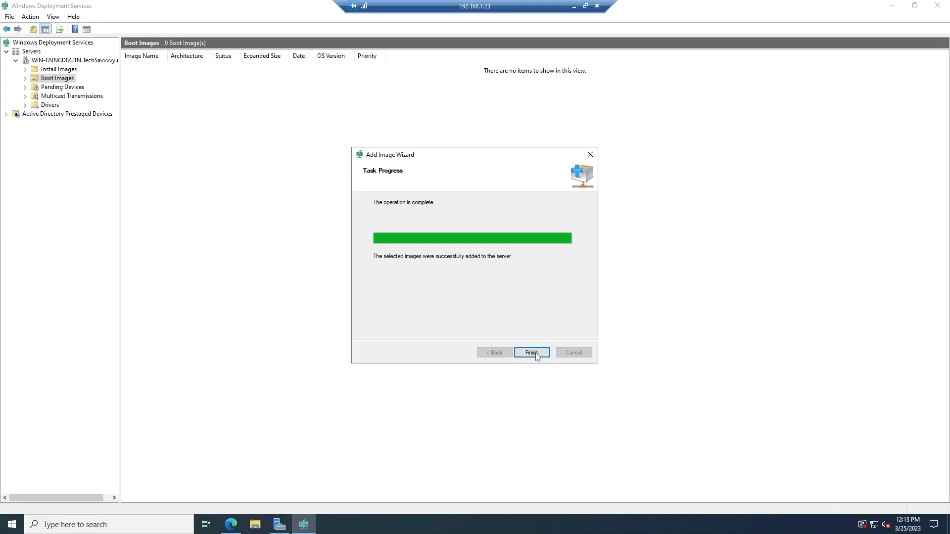
click(531, 352)
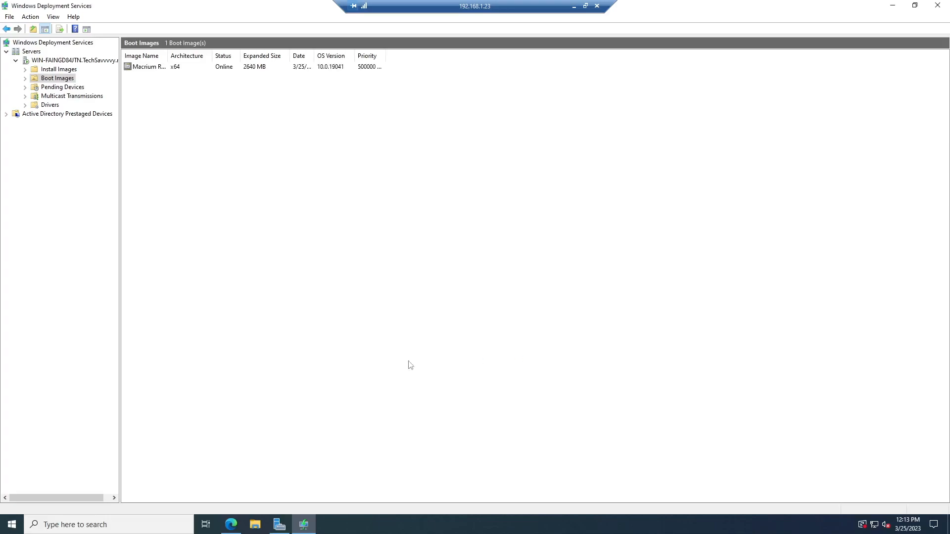
mouse_move(286, 73)
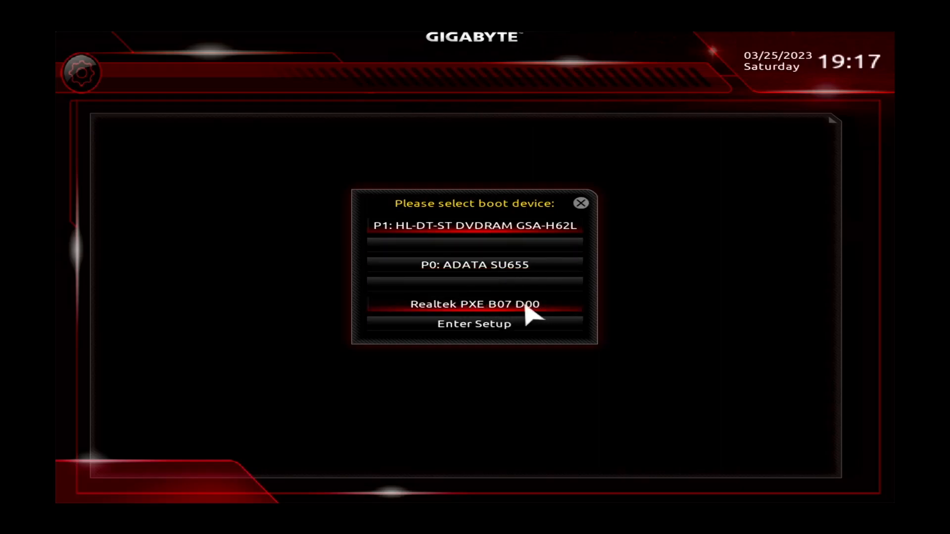
- Choose Realtek PXE B07 D00 from the GIGABYTE boot menu to network-boot the client
click(474, 303)
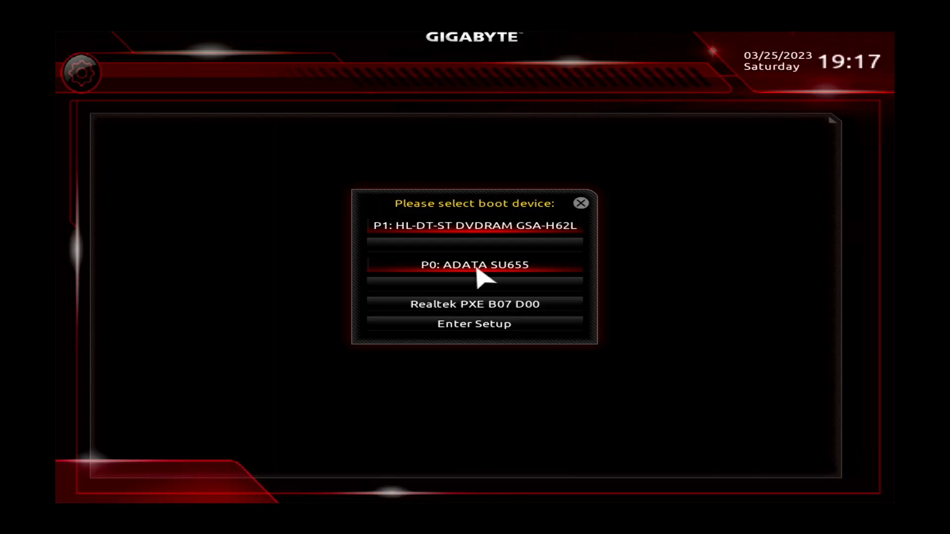
click(474, 303)
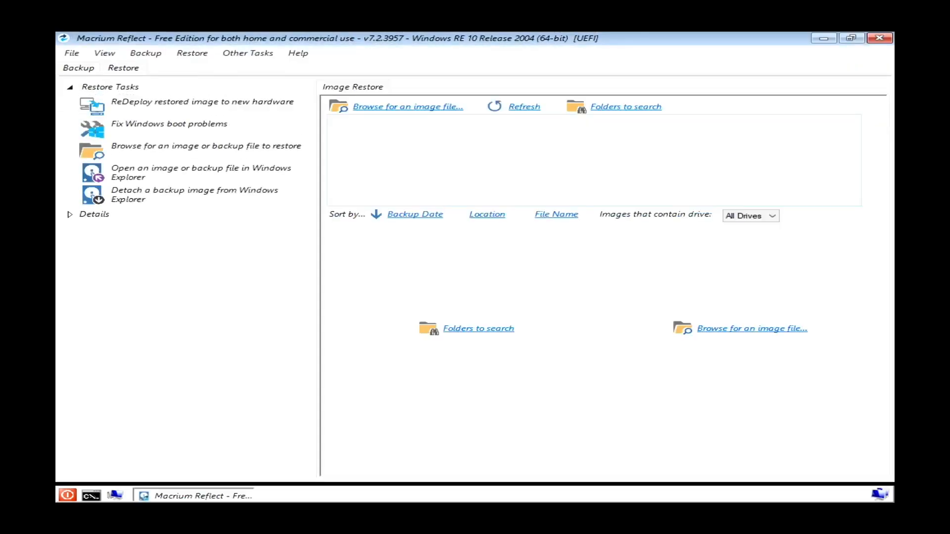
mouse_move(377, 80)
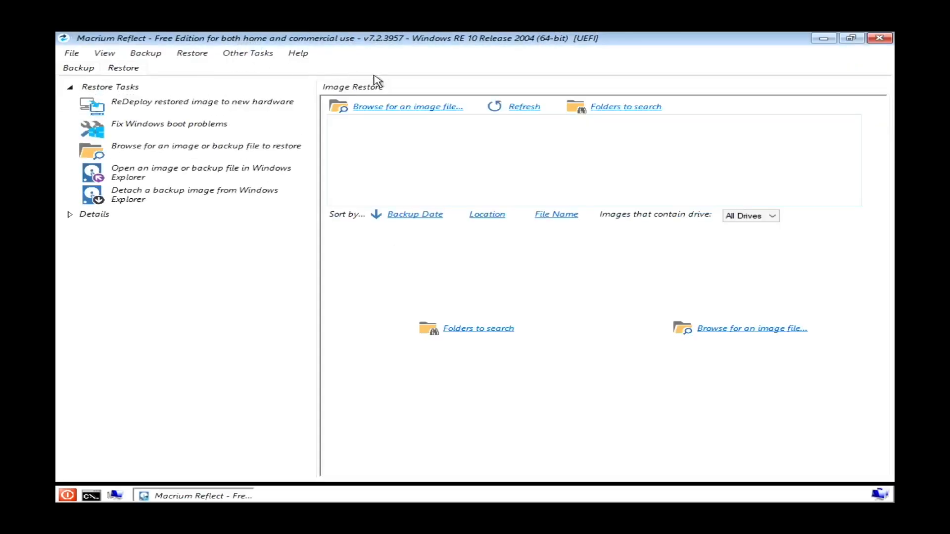
- Run ipconfig, map \\192.168.1.23\main as drive F:, and begin entering the user name
click(89, 495)
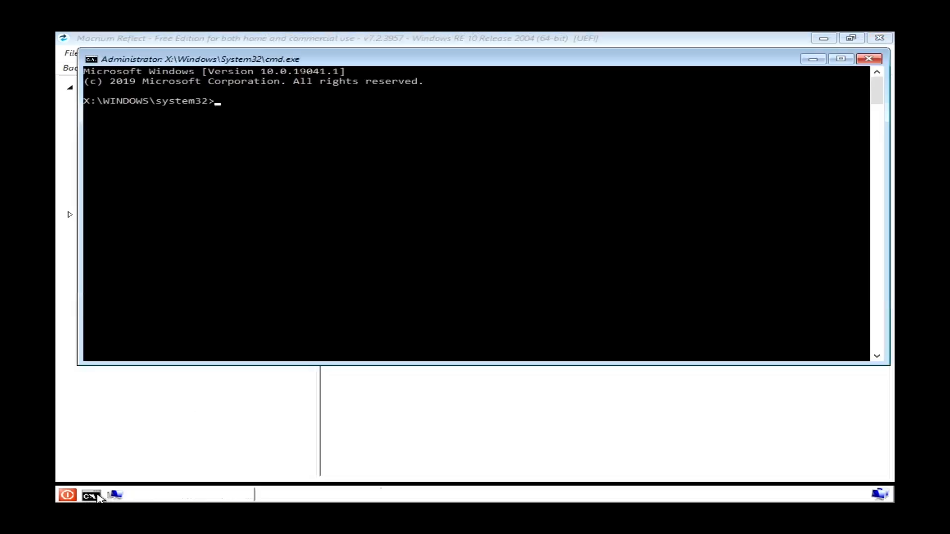
text(ipconfig)
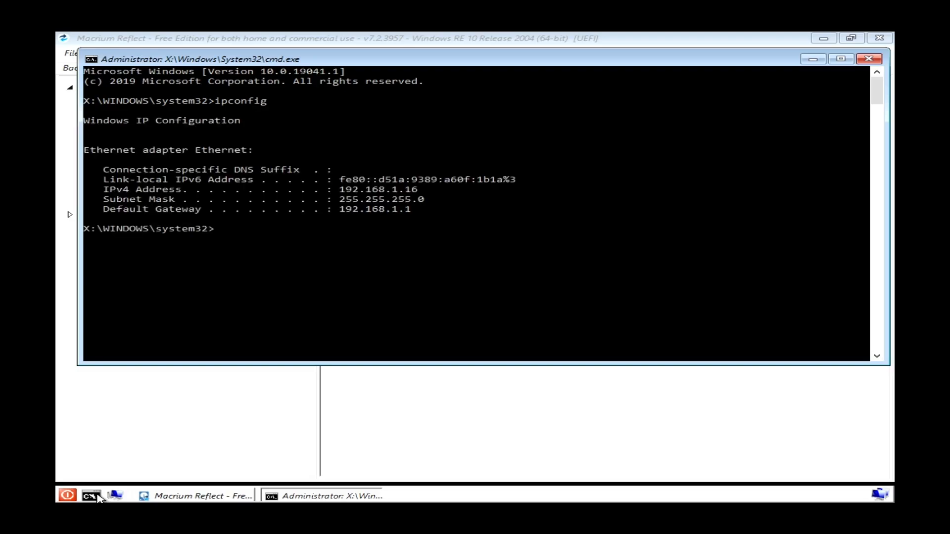
text(net use F)
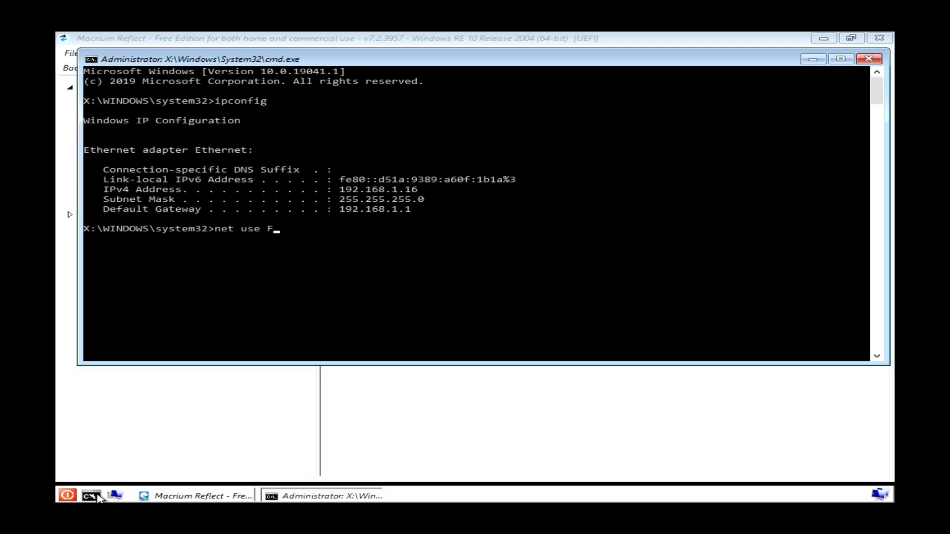
text(: \\)
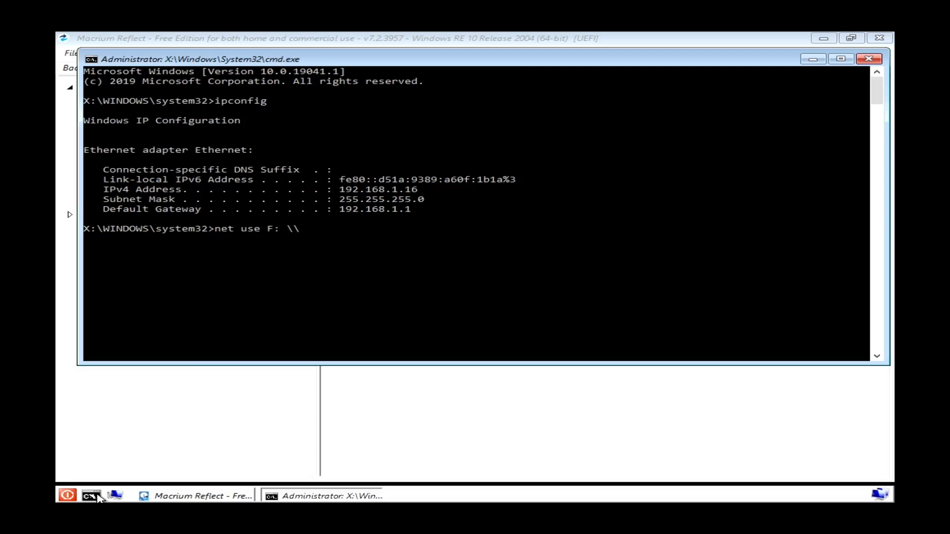
text(192.06)
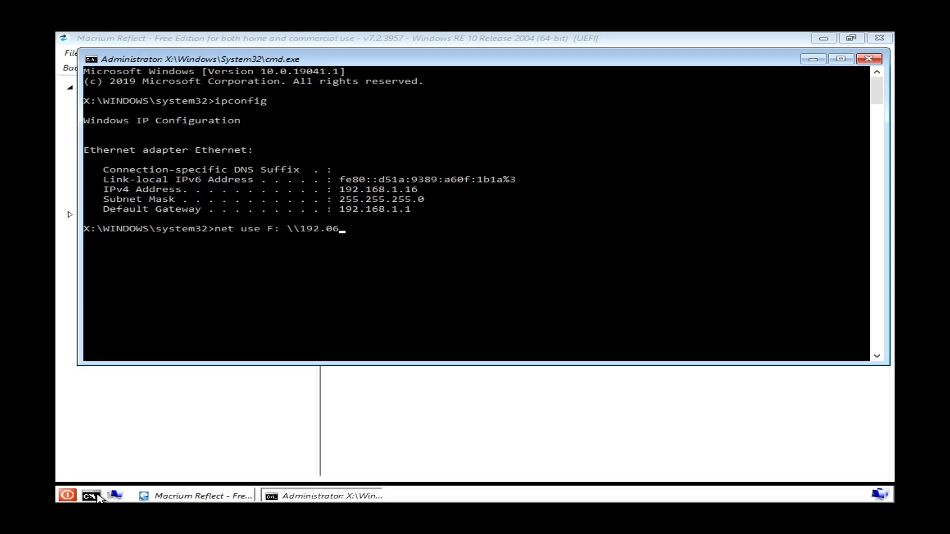
text(8.1)
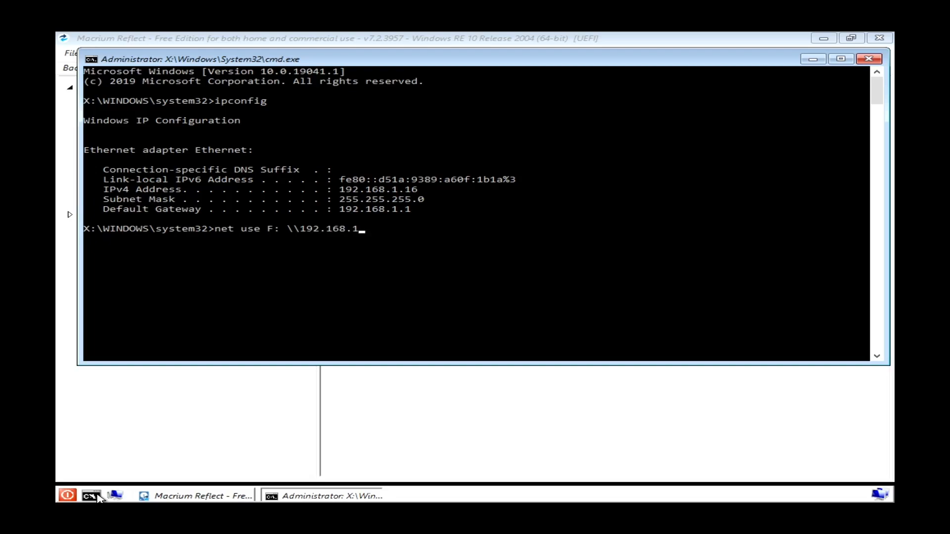
text(23\main)
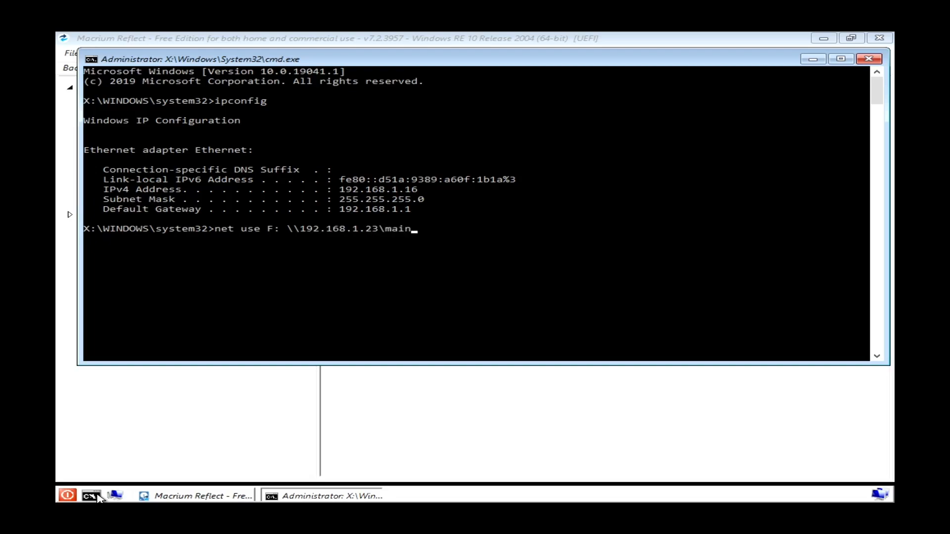
key(enter)
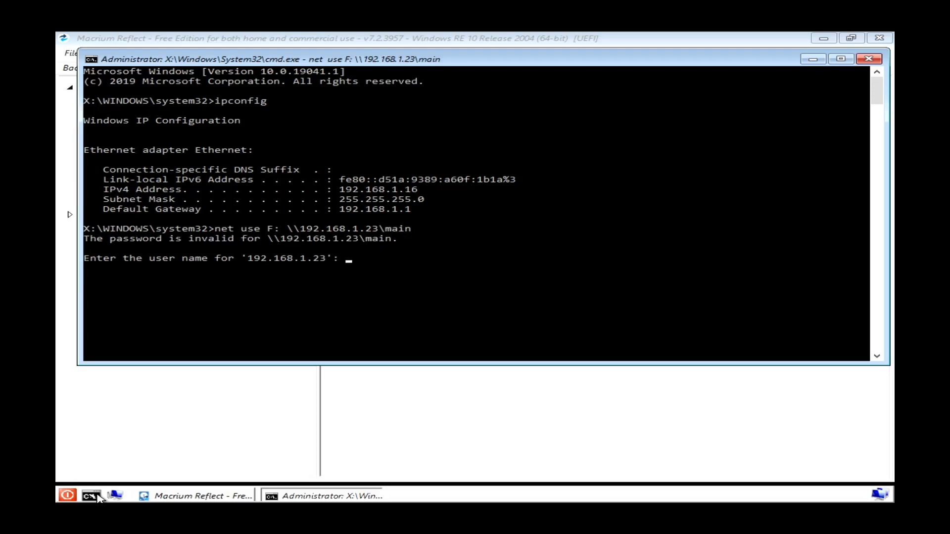
text(T)
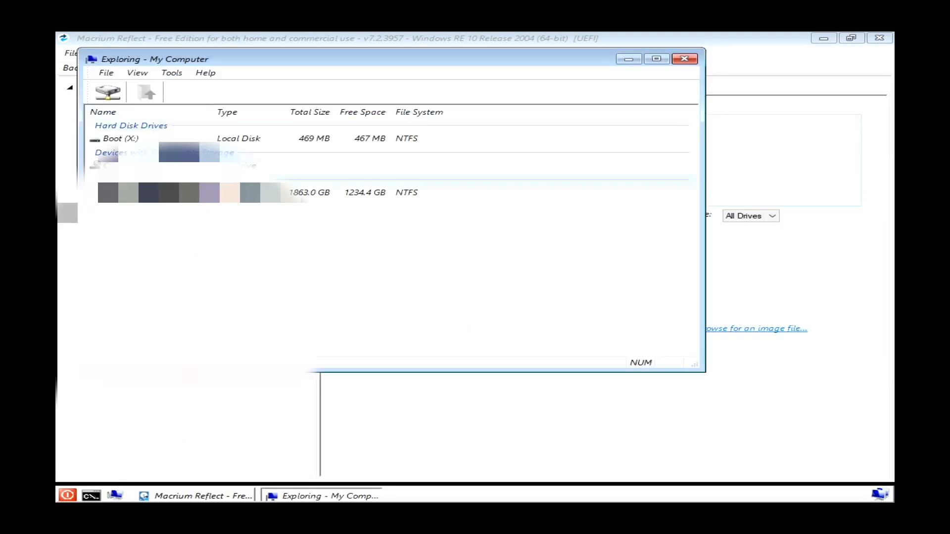
- Open drive F:, go to Software\MR Images, and select the G5925 Win 10 Education image
double_click(181, 192)
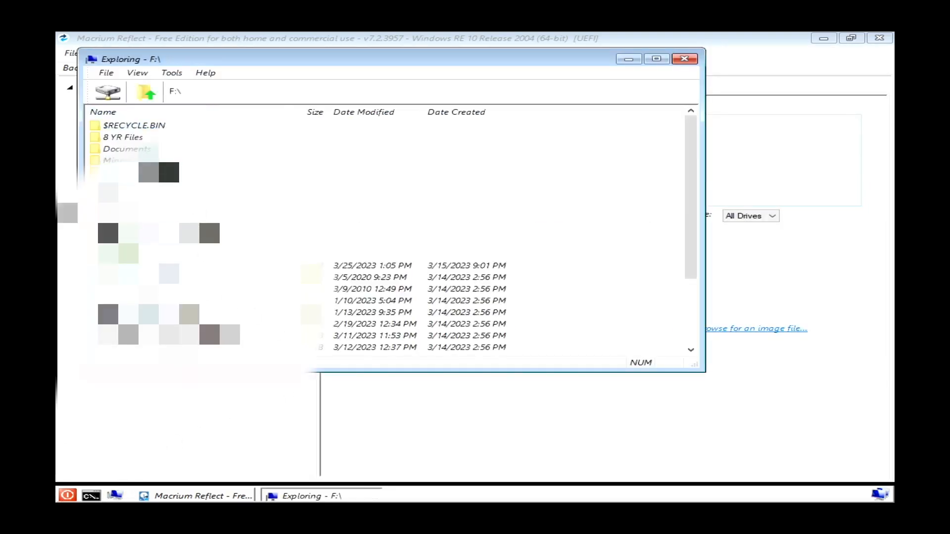
double_click(121, 148)
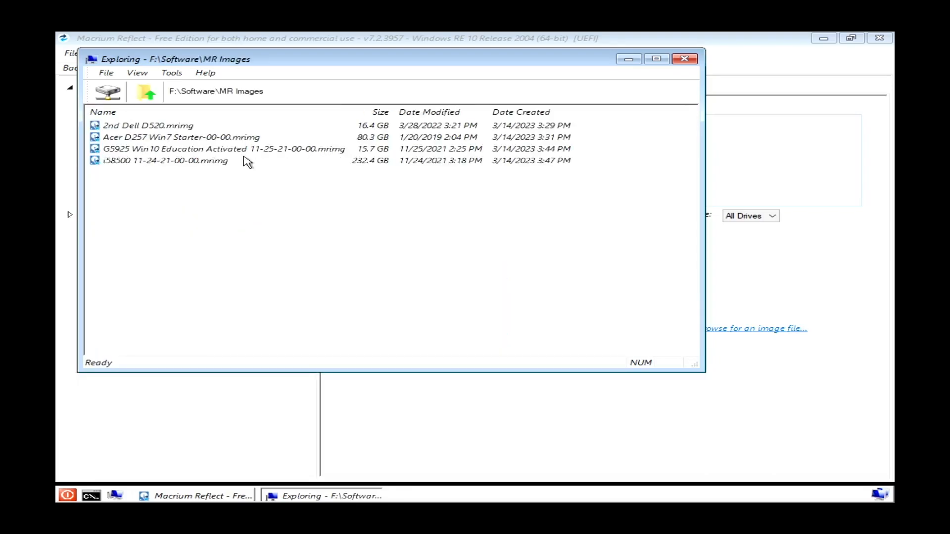
click(225, 149)
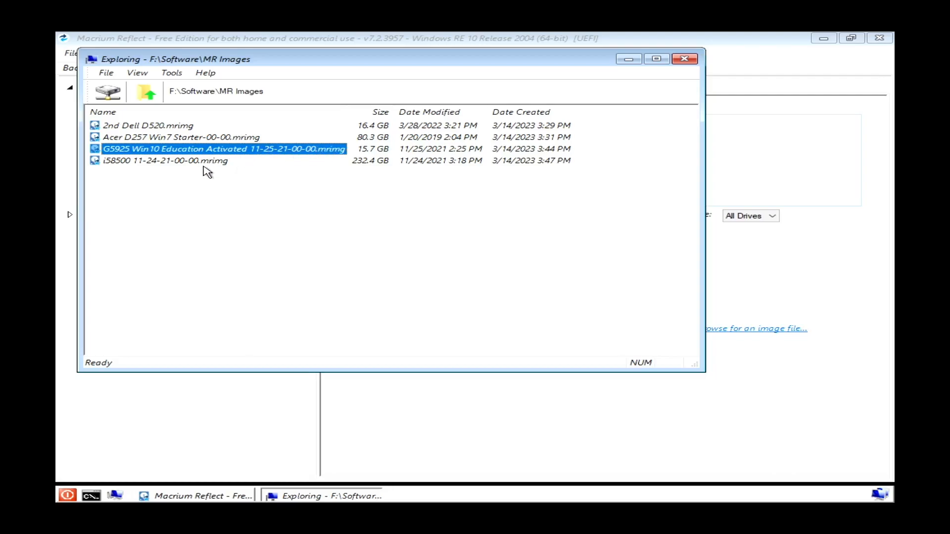
mouse_move(491, 141)
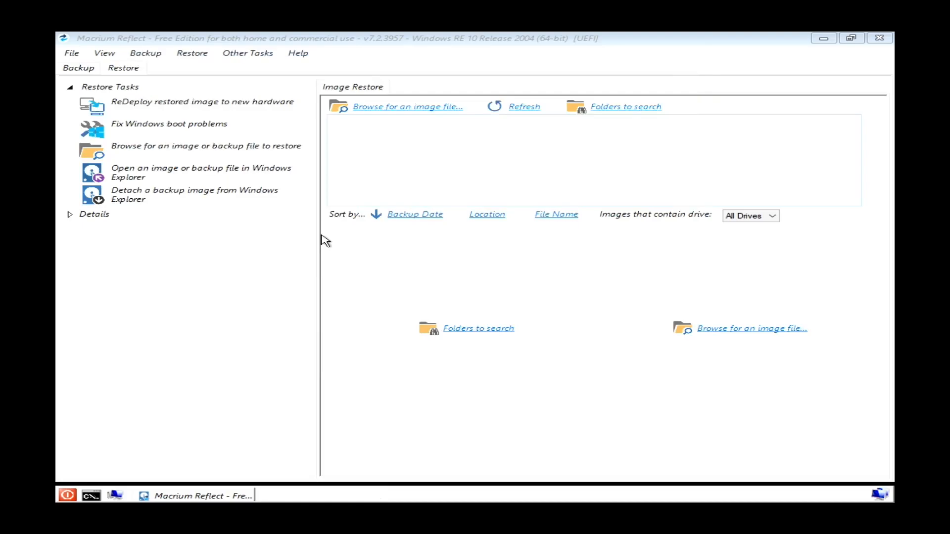
mouse_move(286, 313)
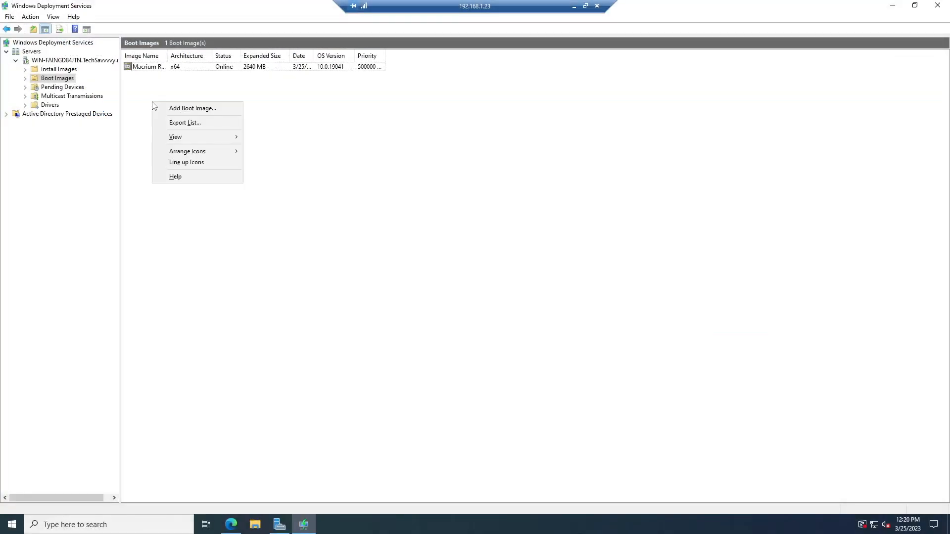
click(192, 107)
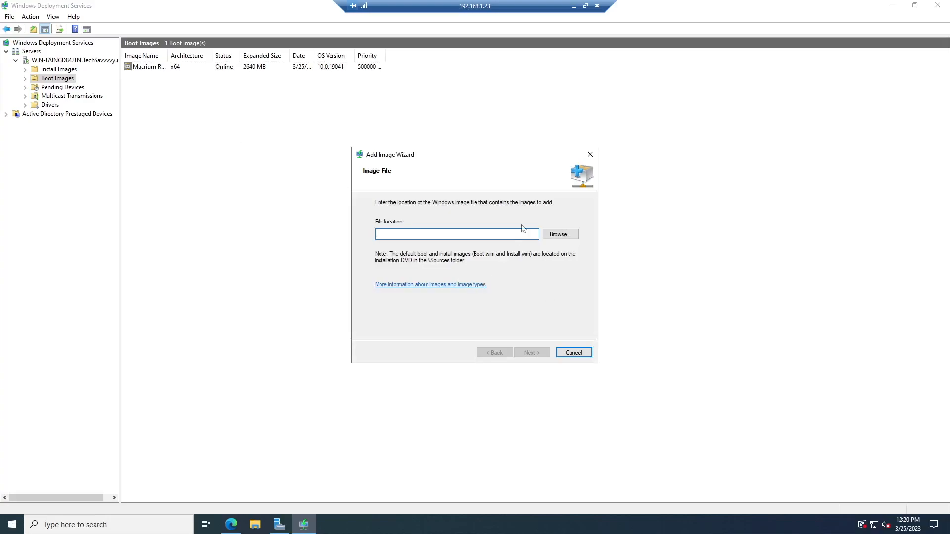
click(589, 154)
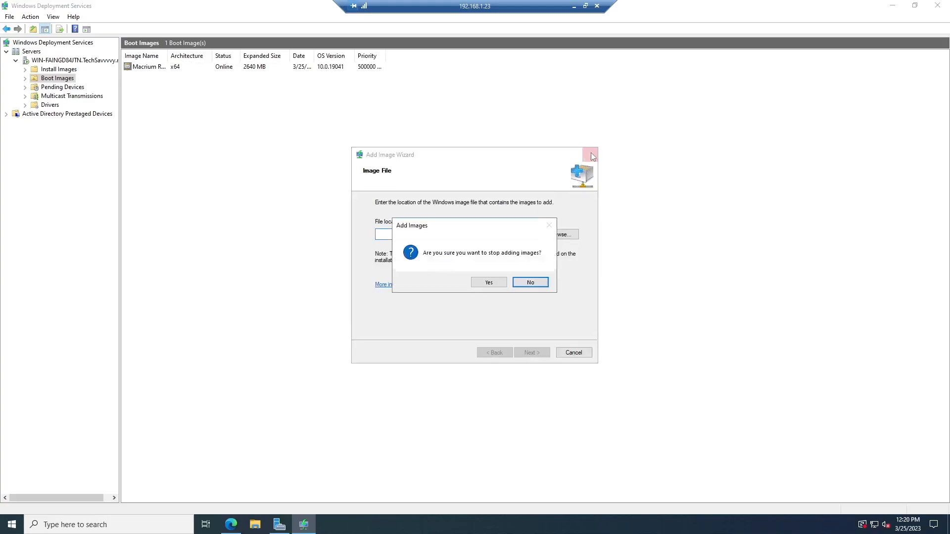
click(488, 282)
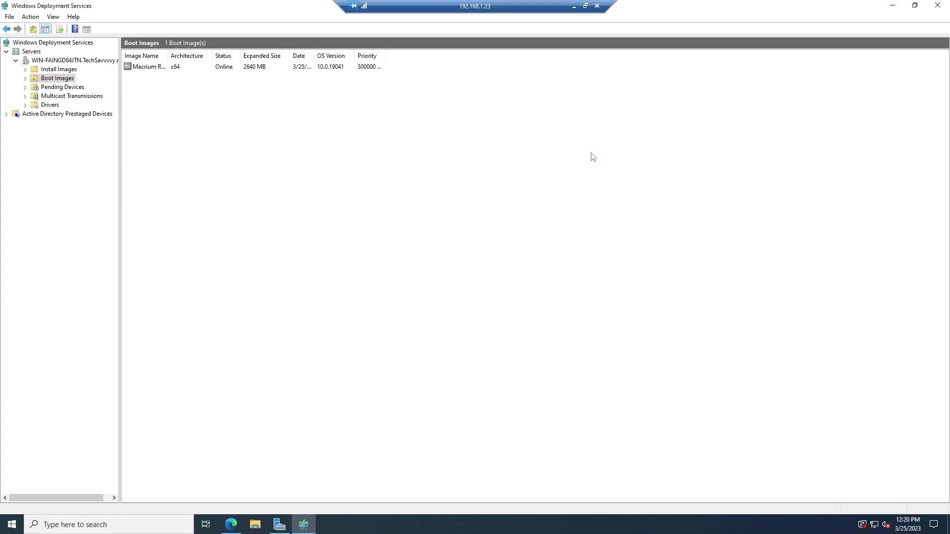